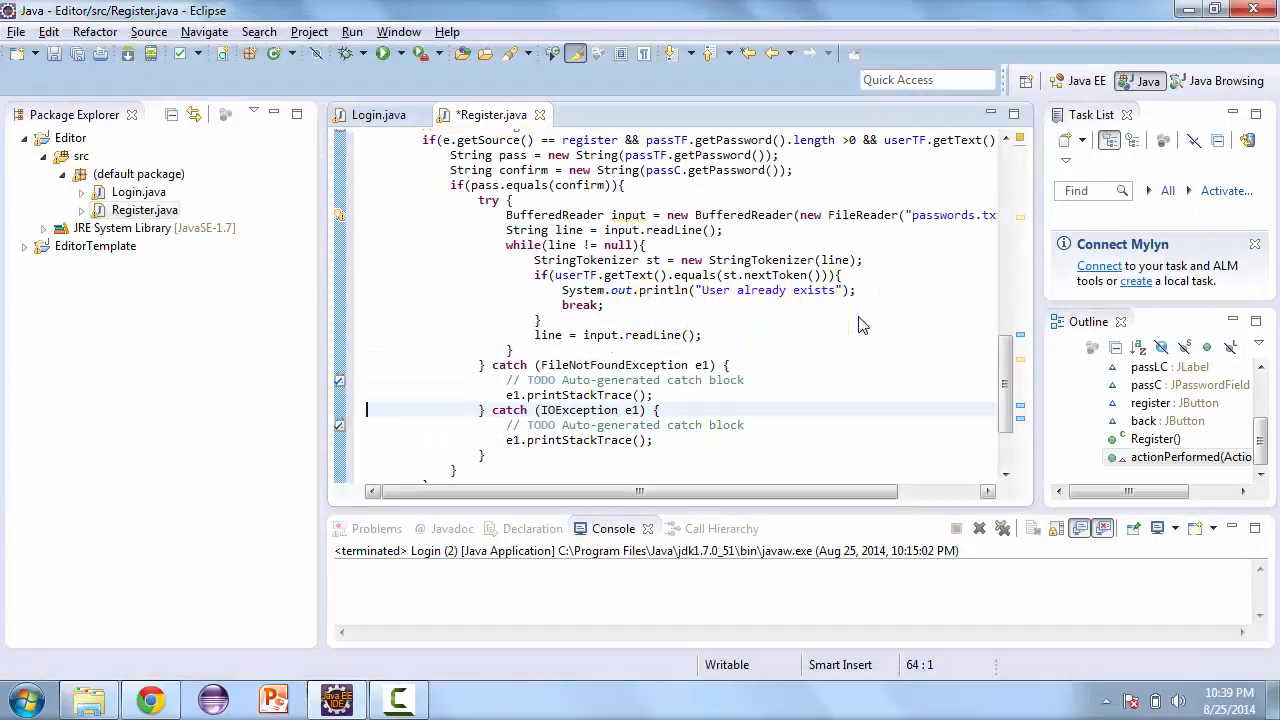
mouse_move(304, 376)
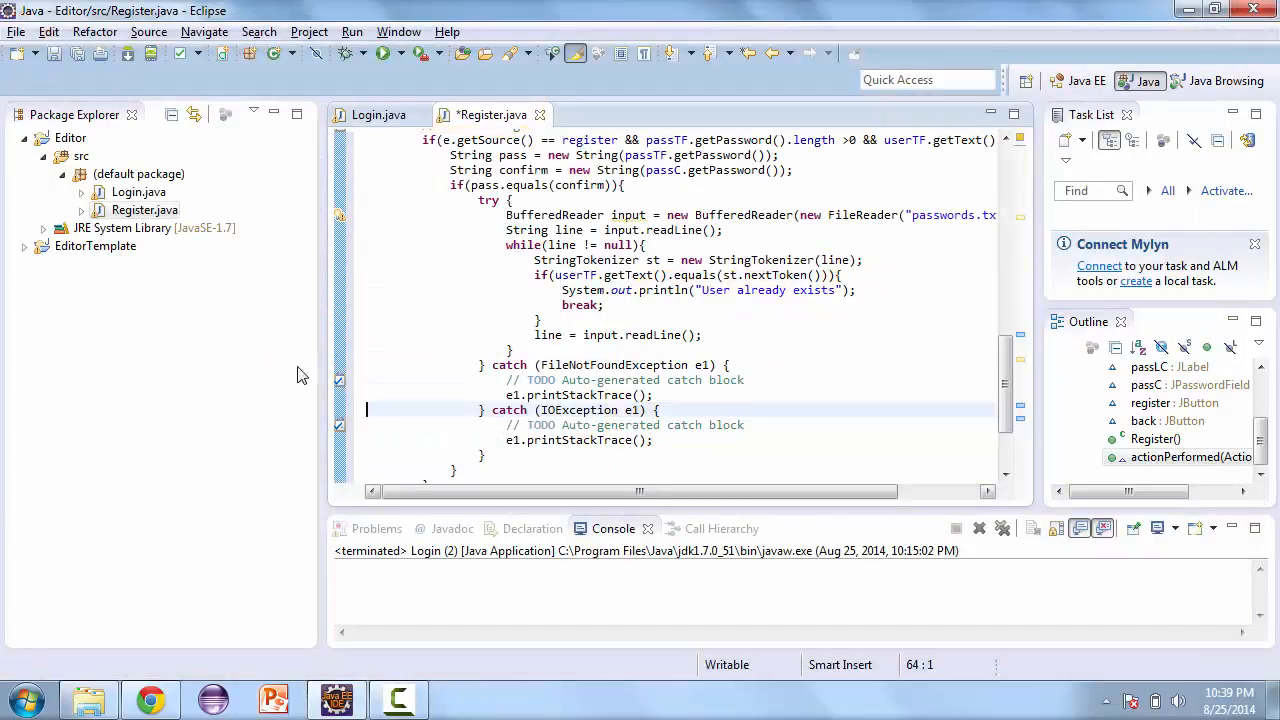
Step: Replace break with return in the existing-user check and add input.close() after the read loop
double_click(580, 304)
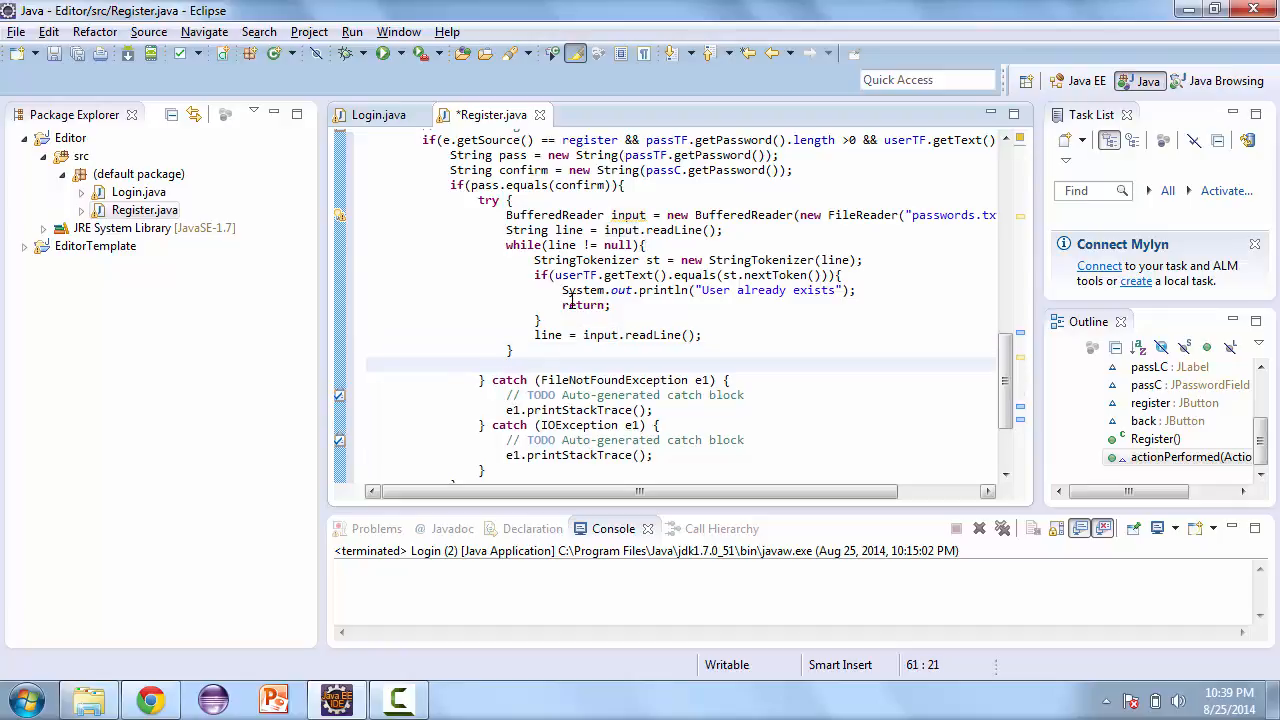
type("input.close();")
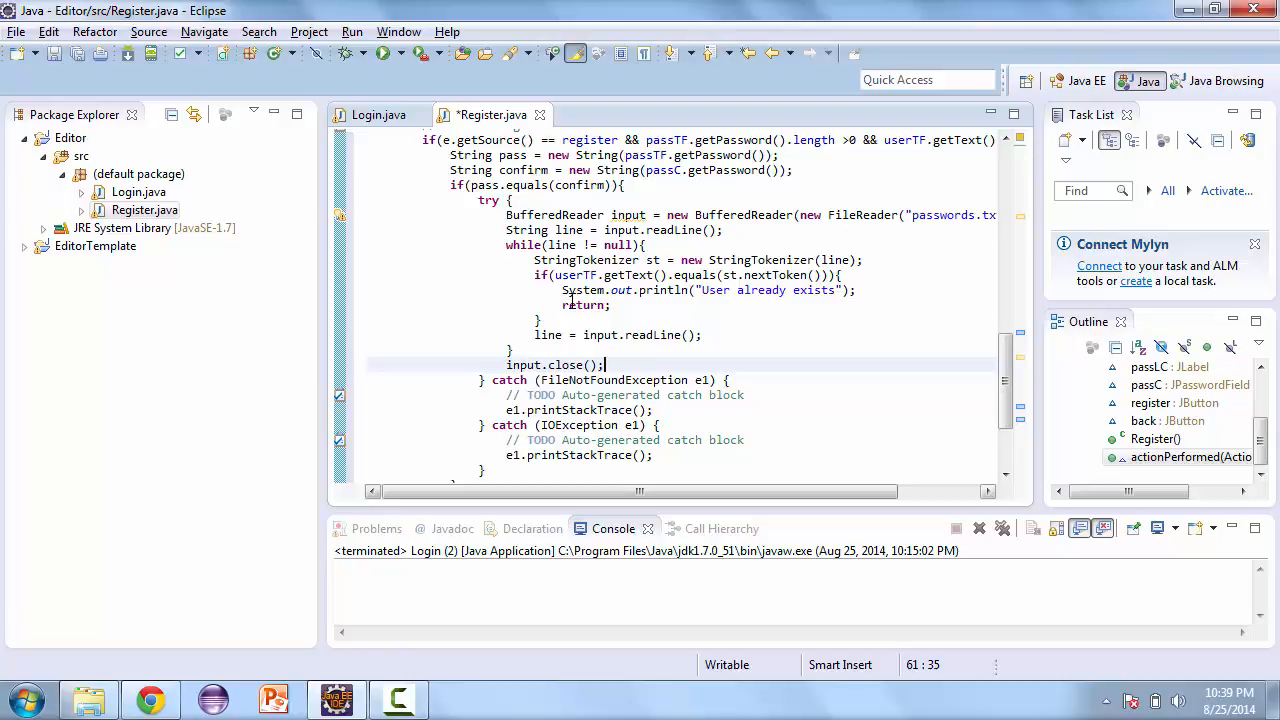
Step: Declare MessageDigest md = MessageDigest.getInstance("SHA-256"); after input.close() in Register.java
type("Mess")
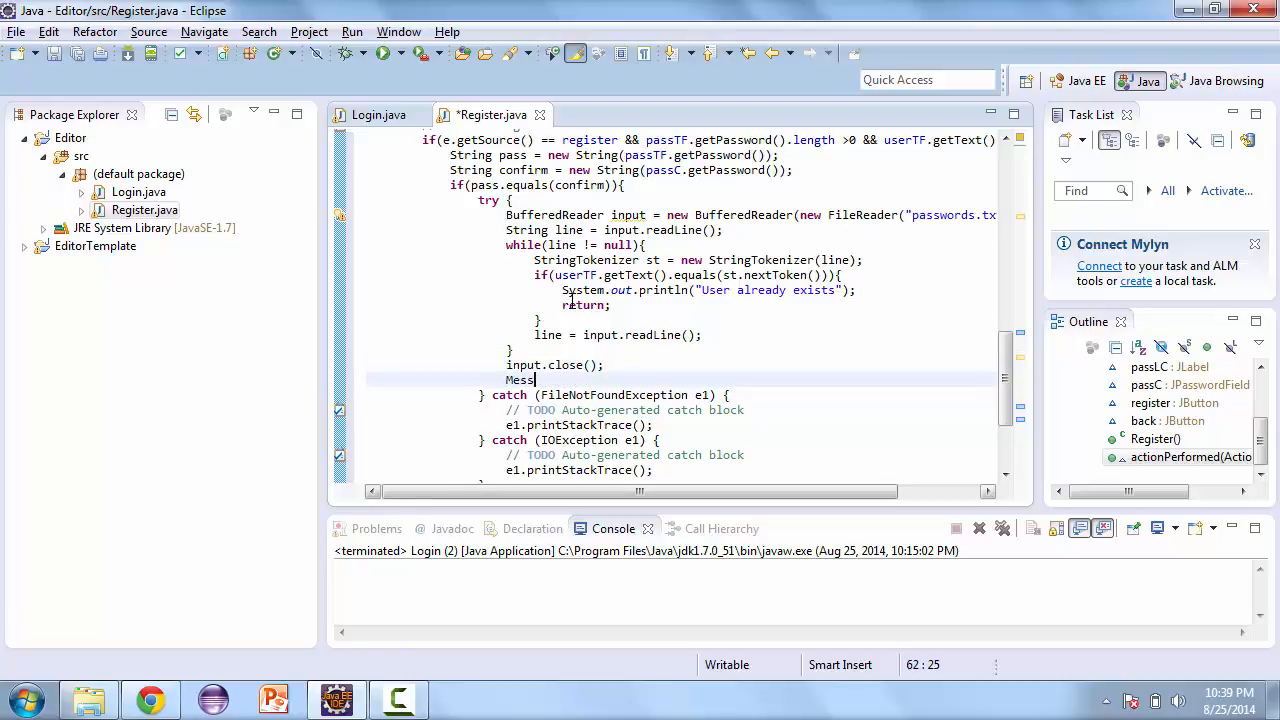
type("ageDigest md =")
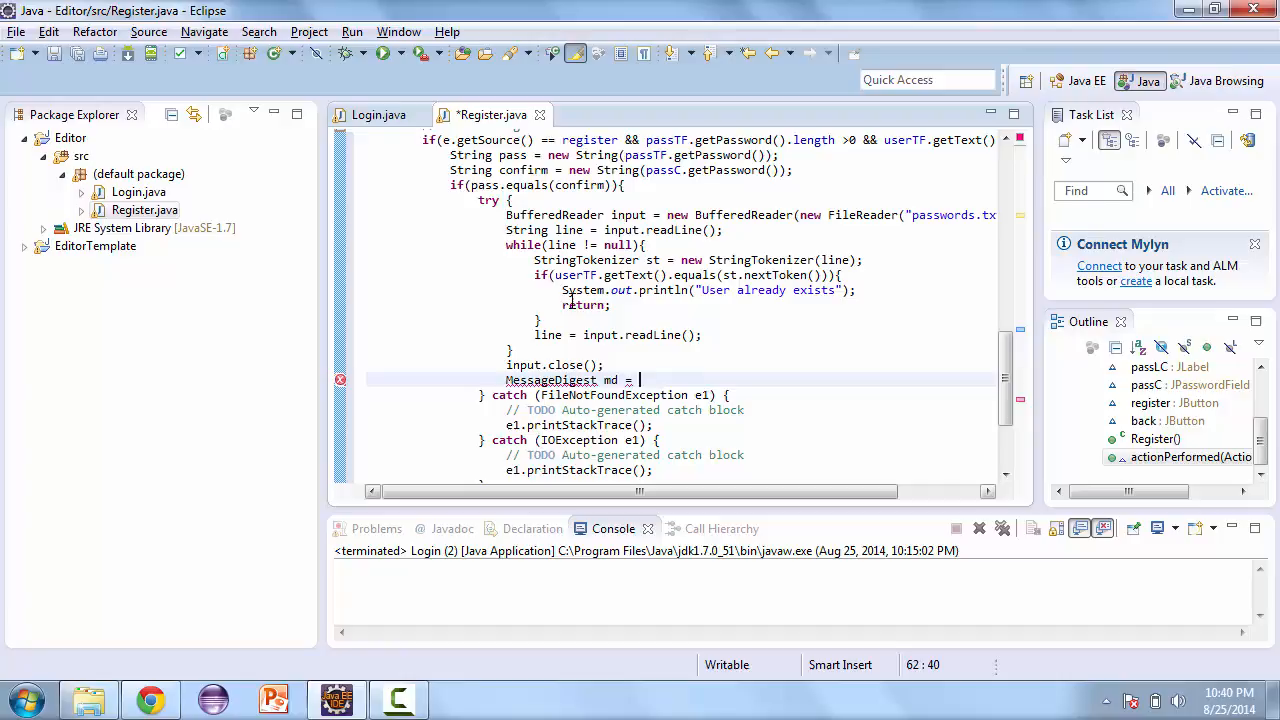
type("Me")
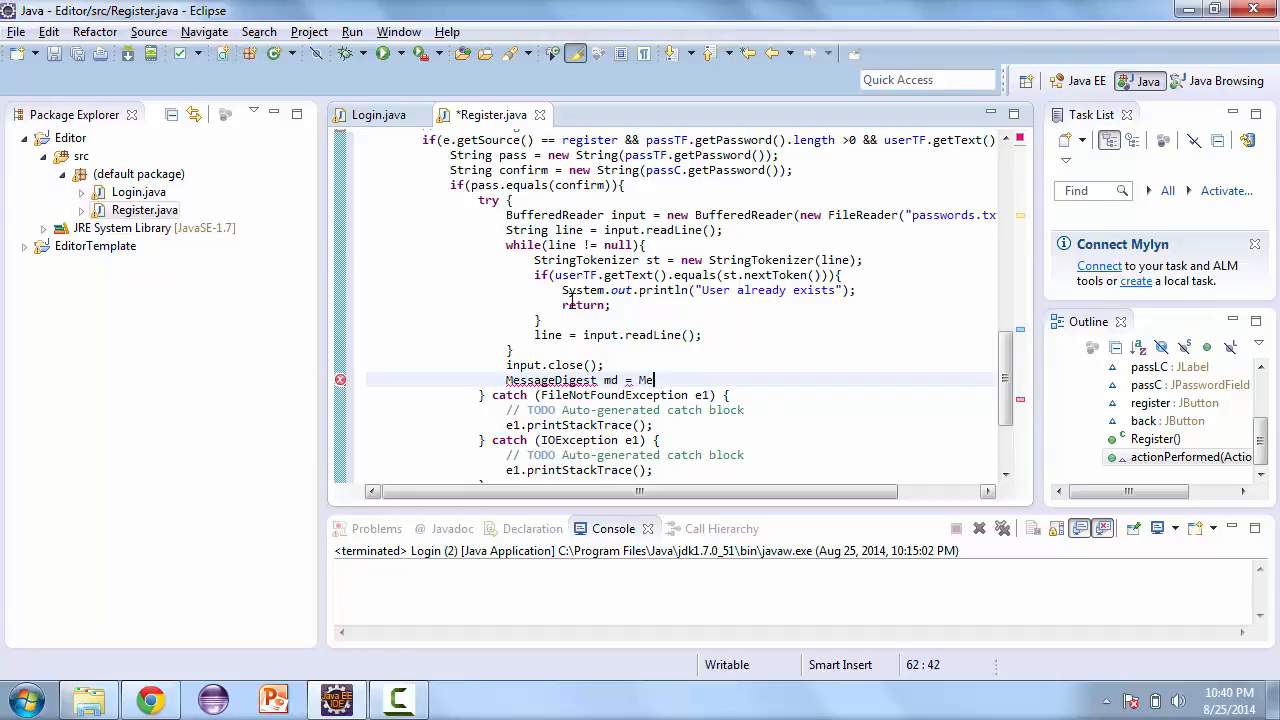
type("ssageDist")
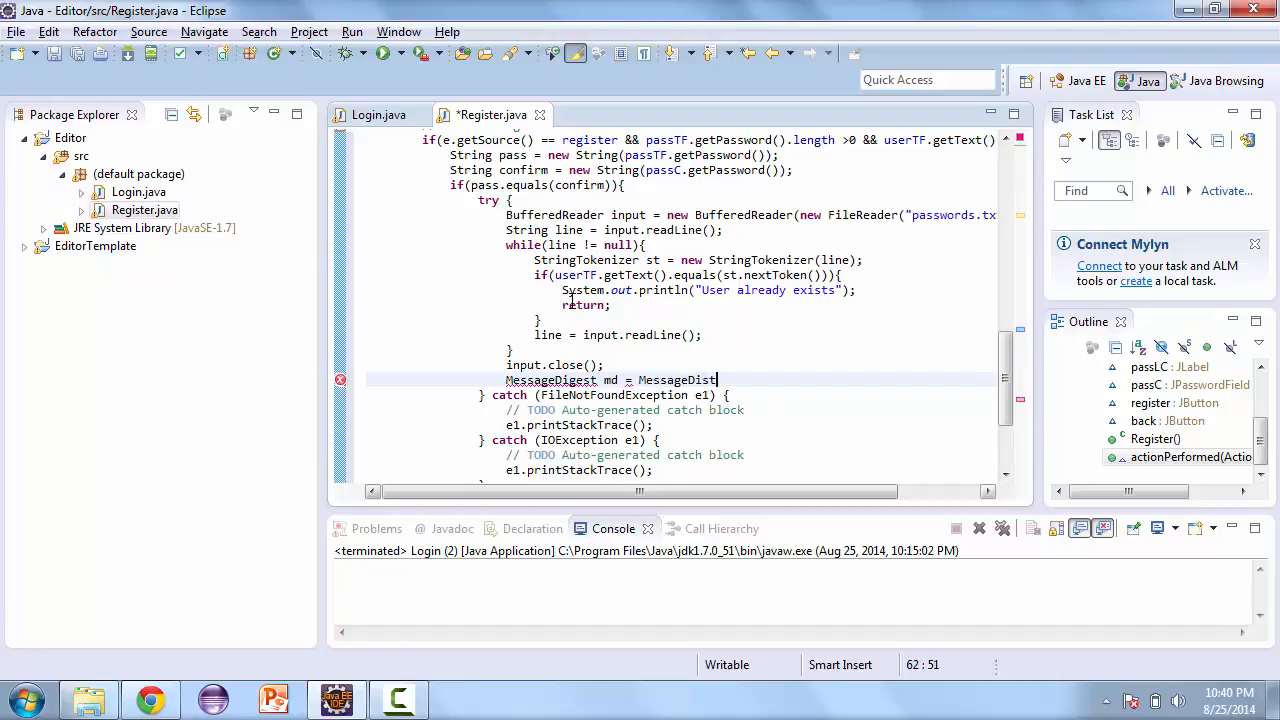
type("ge")
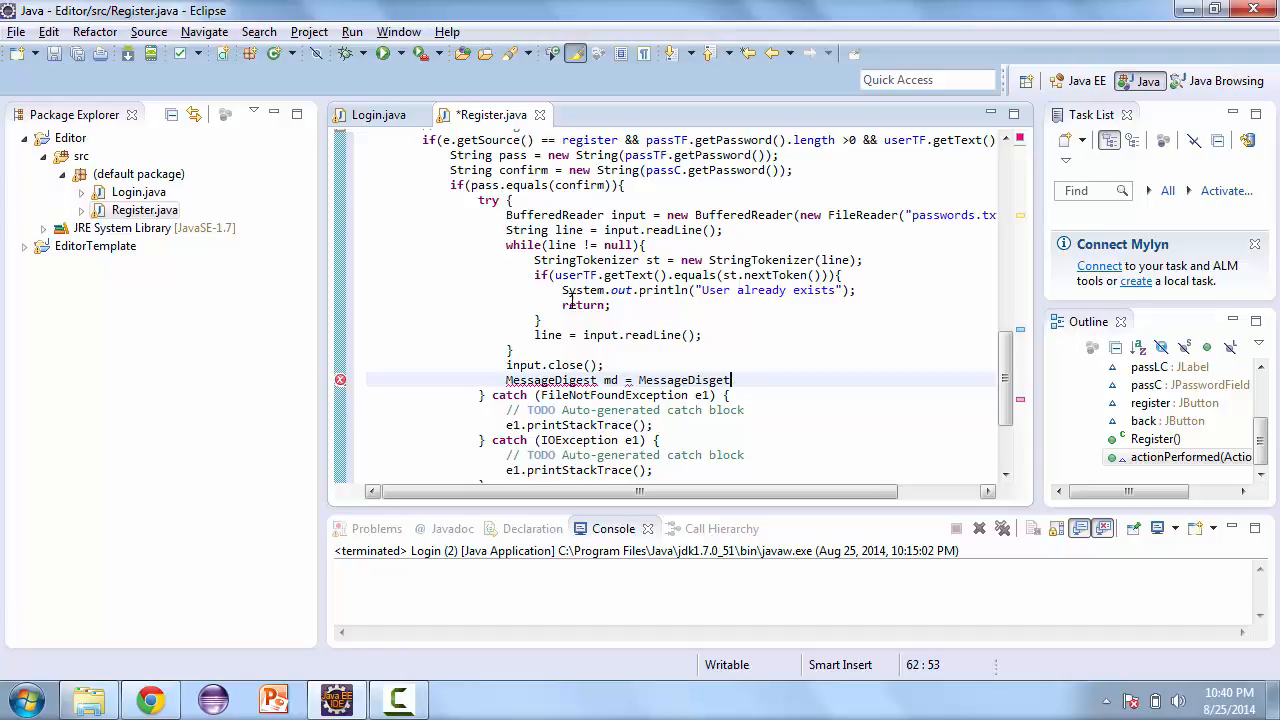
type(".g")
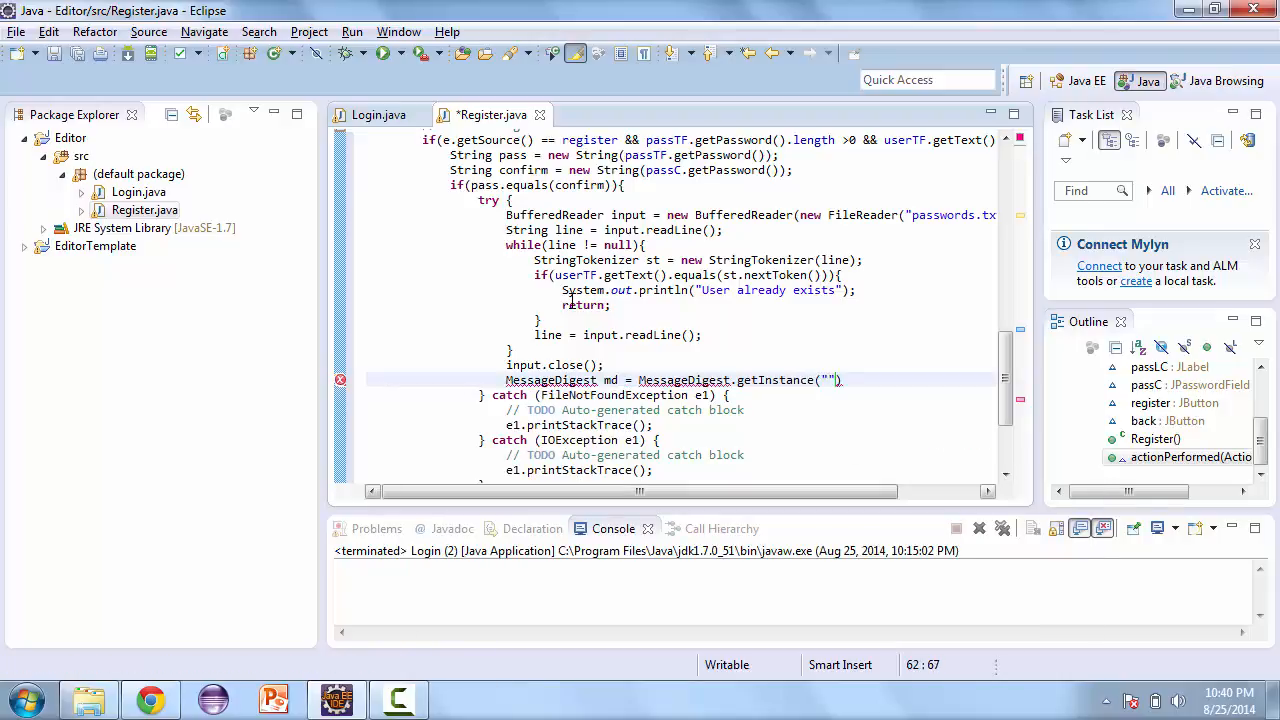
type("SHA")
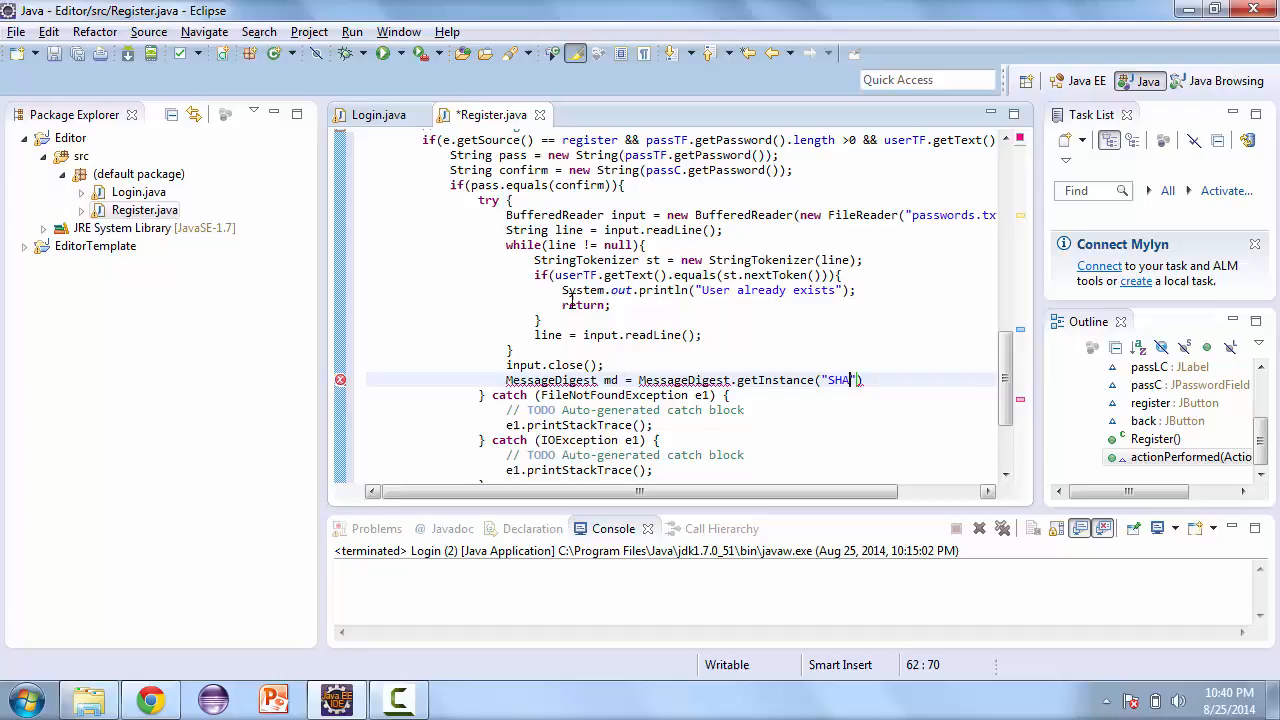
type("-256")
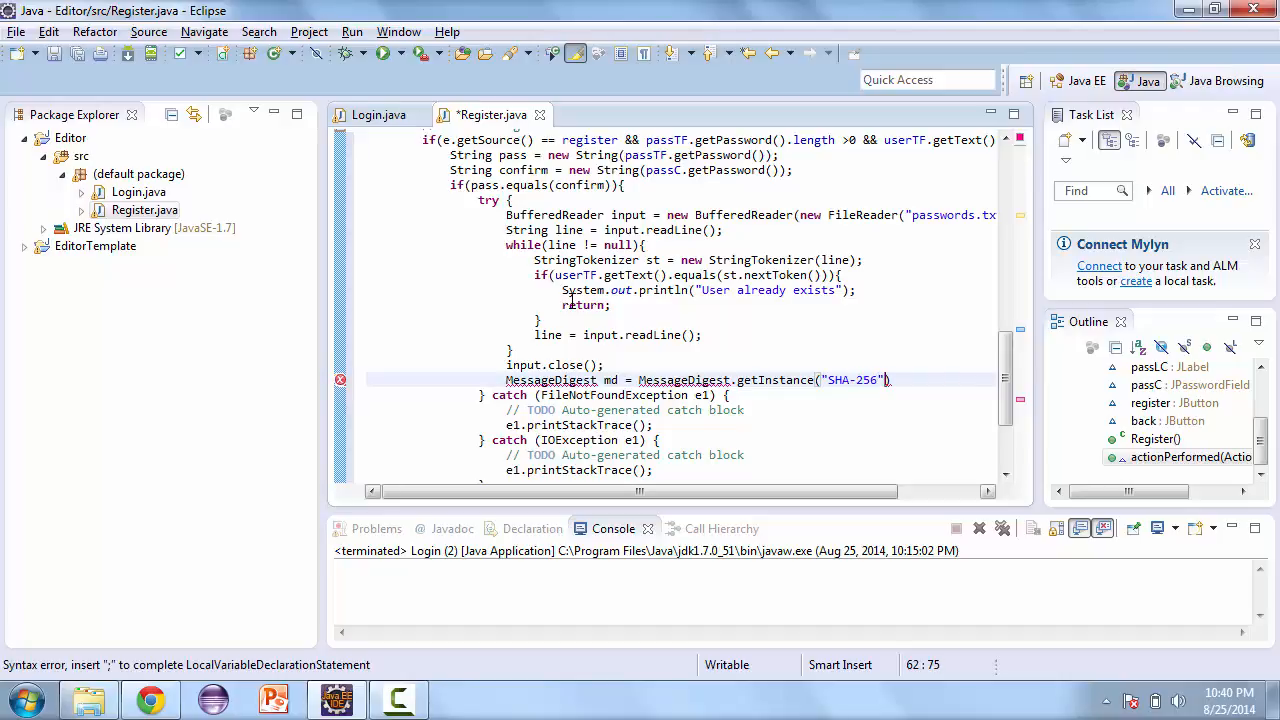
type(";")
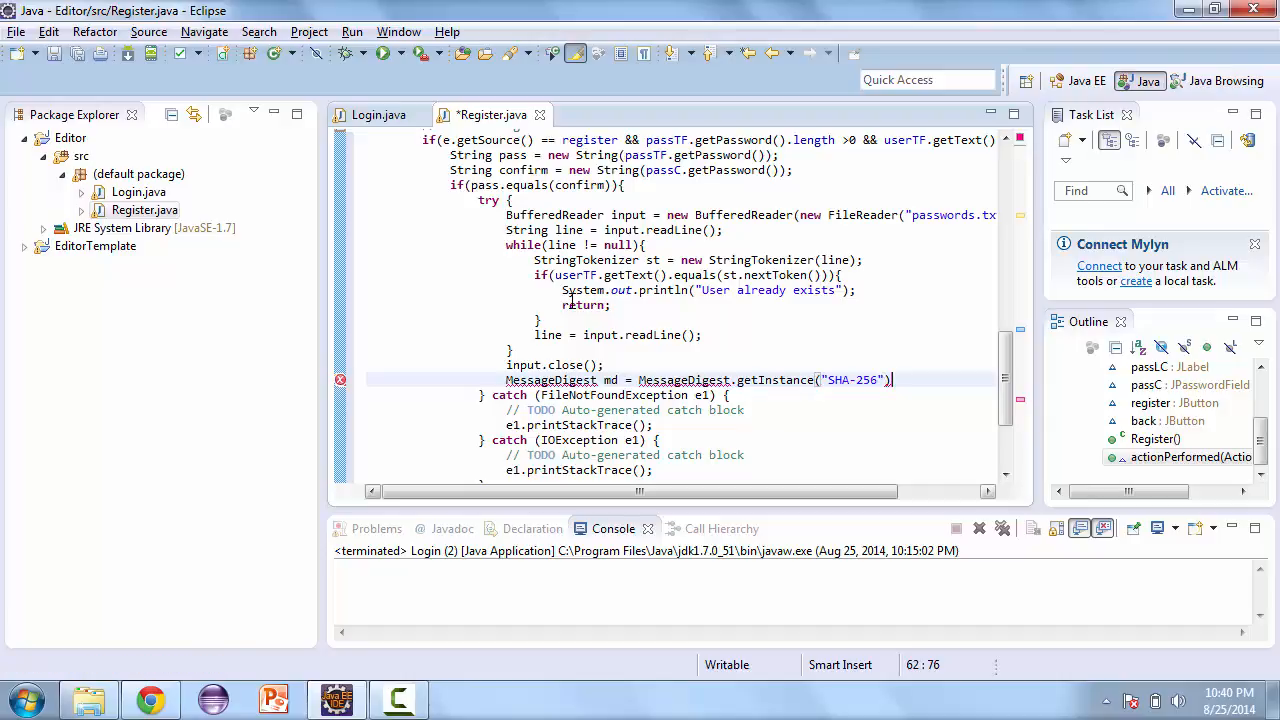
type(";")
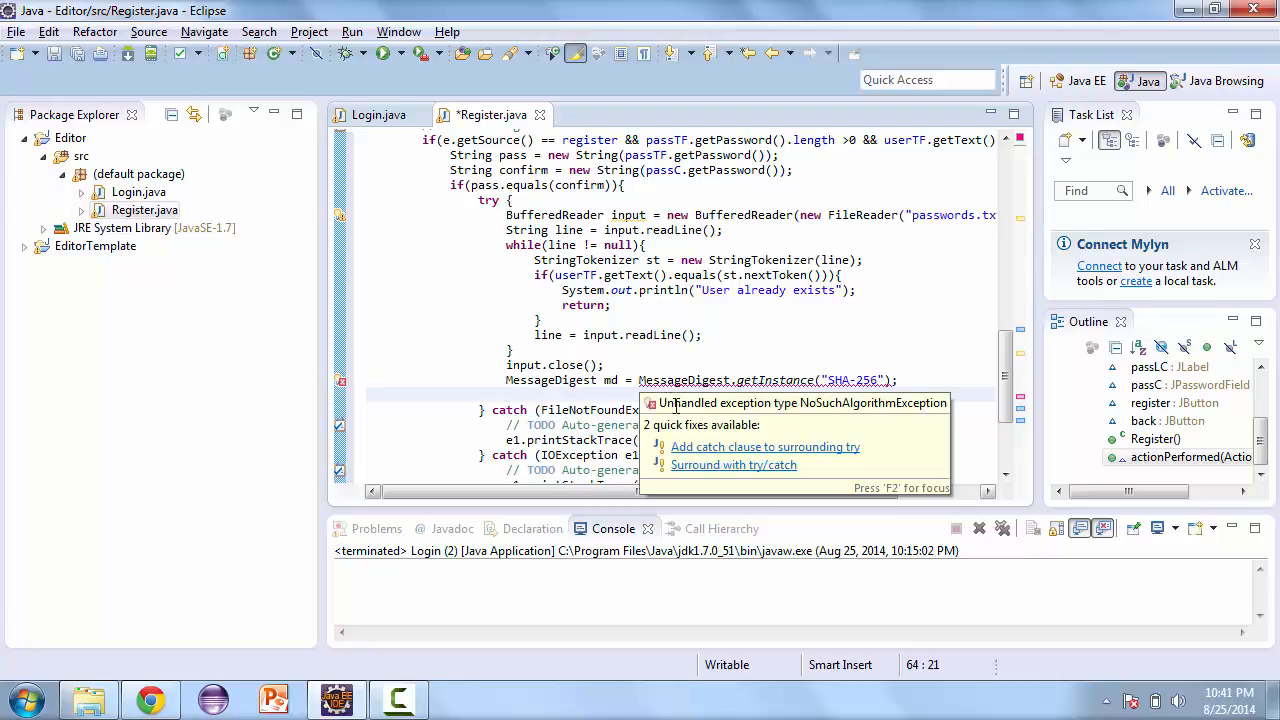
Step: Catch NoSuchAlgorithmException via quick fix and add md.update(pass.getBytes()); after the digest declaration
left_click(764, 446)
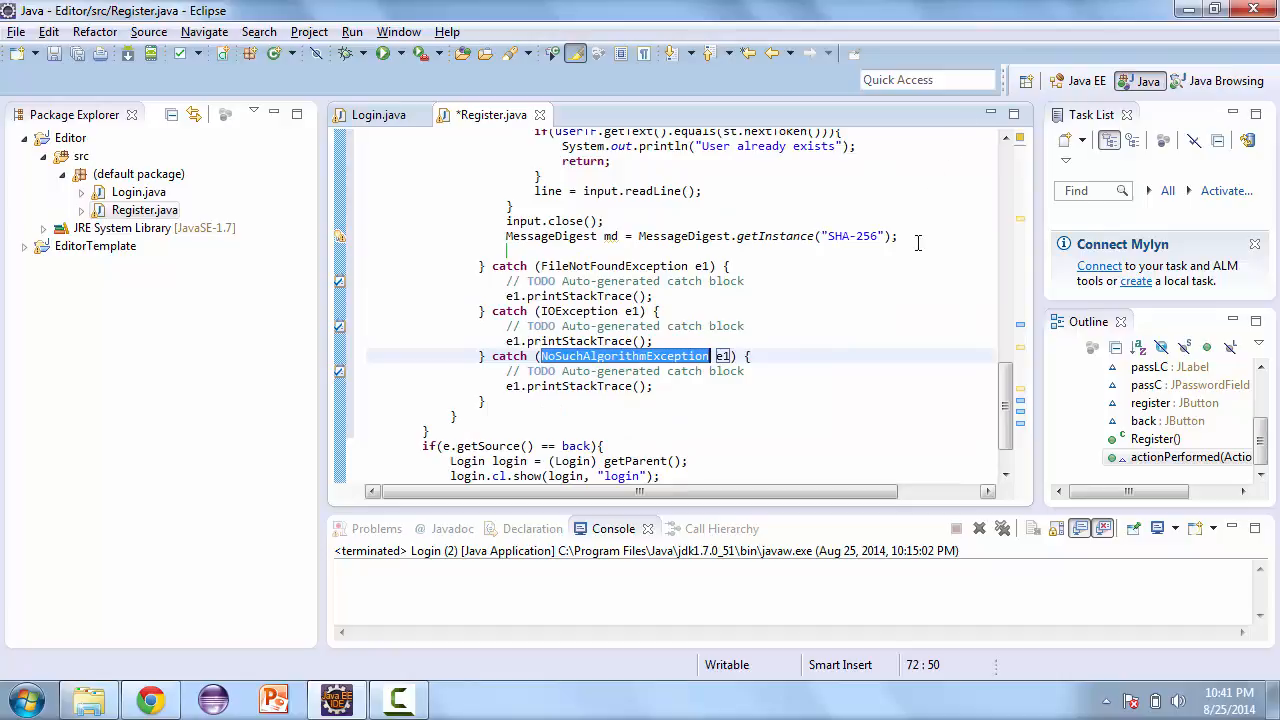
left_click(904, 236)
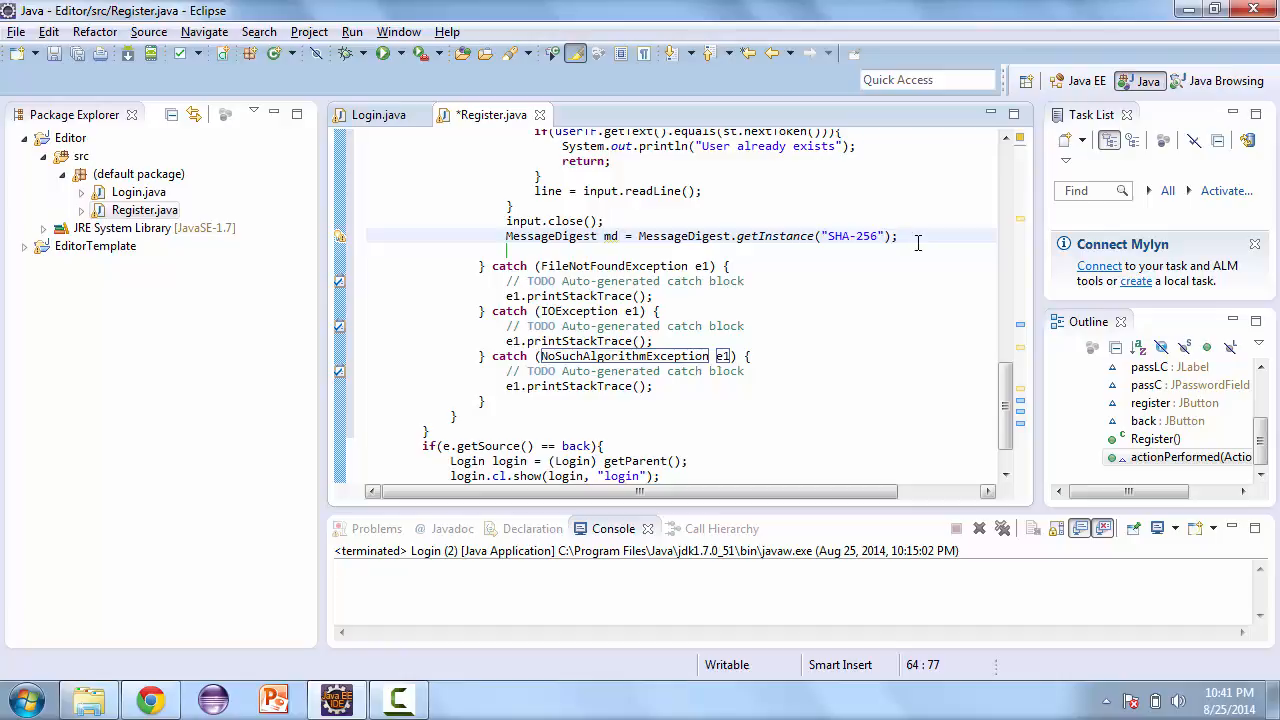
type("md.")
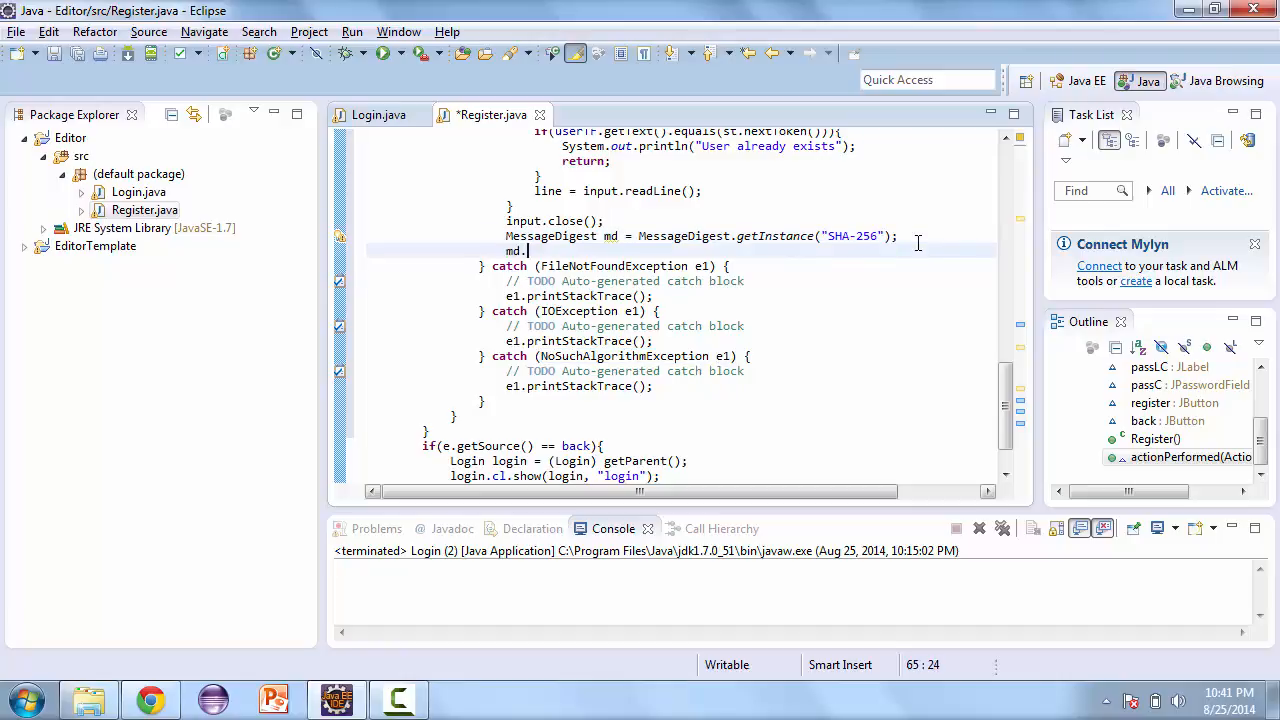
type("sup")
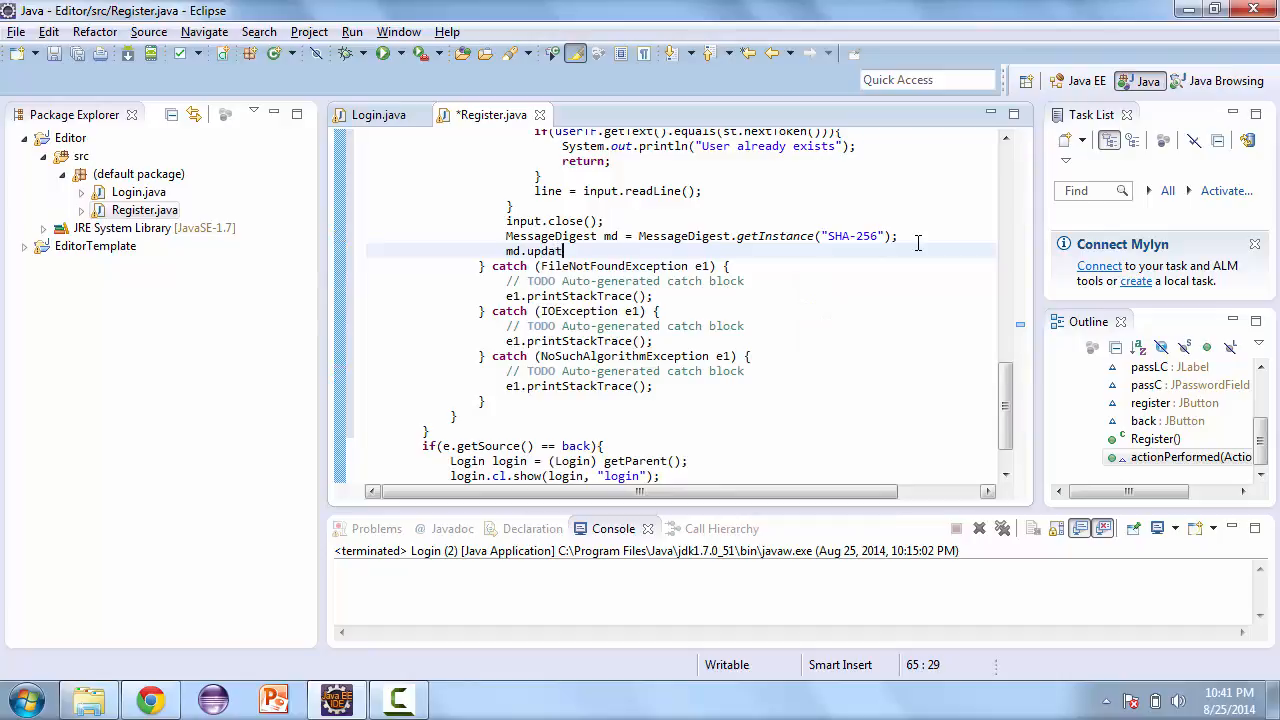
type("e(pass);")
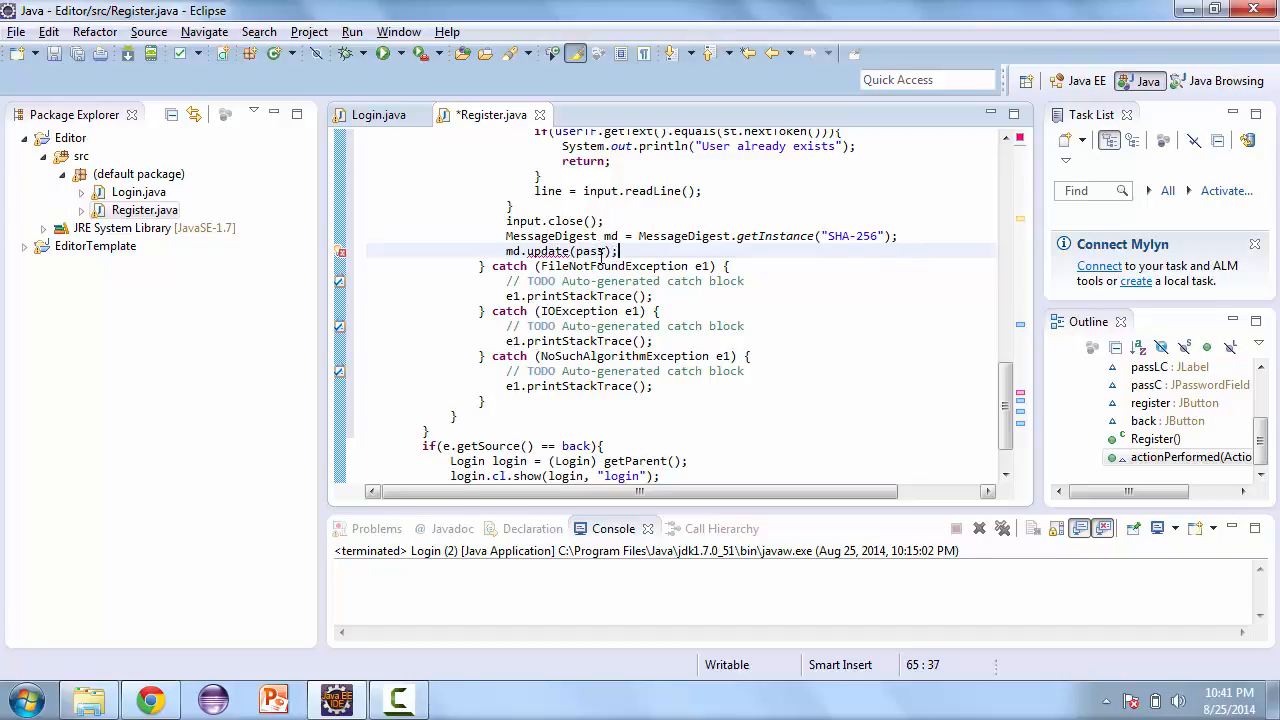
type(".")
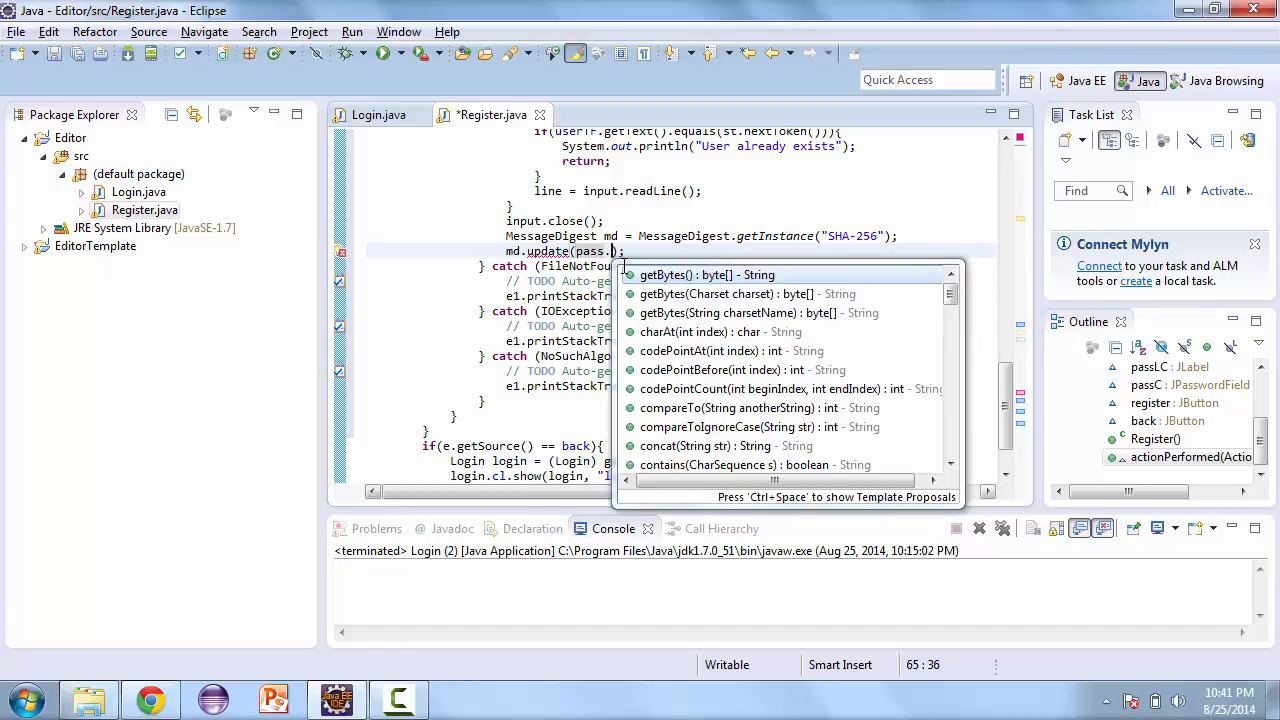
type("getBytes(")
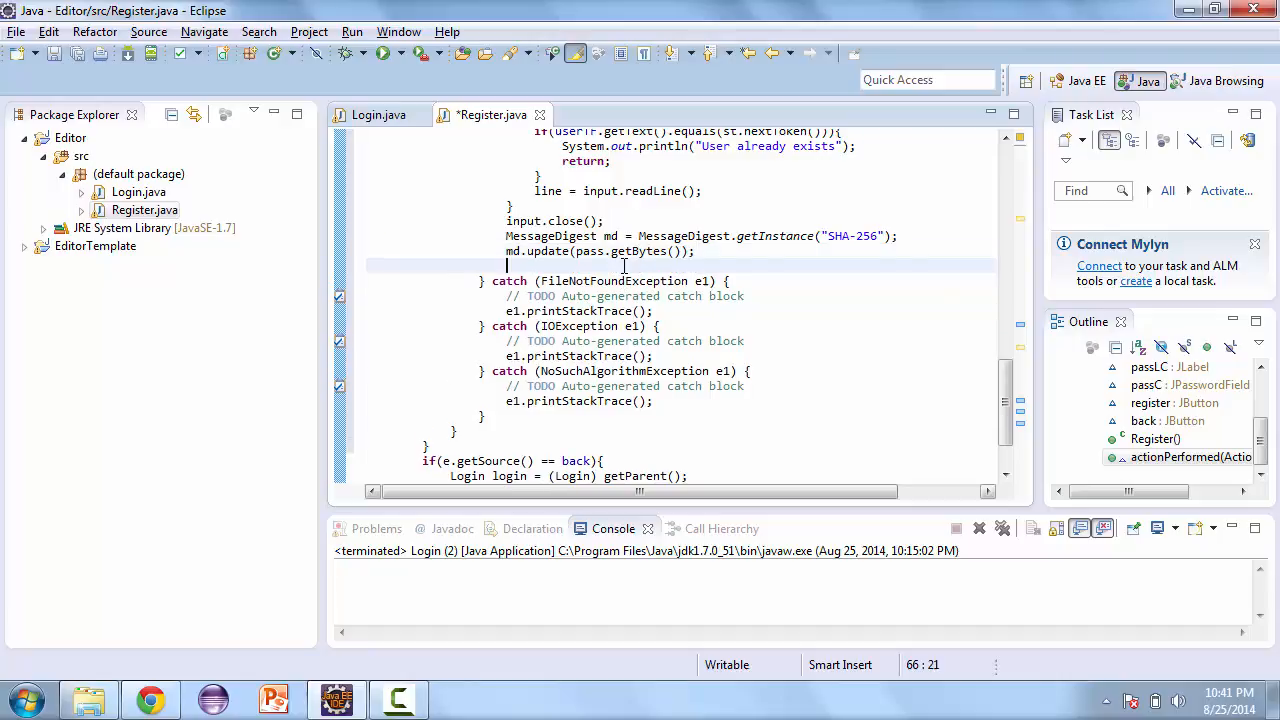
Step: Add byte byteData[] = md.digest(); and StringBuffer sb = new StringBuffer(); after the update call
type("byte")
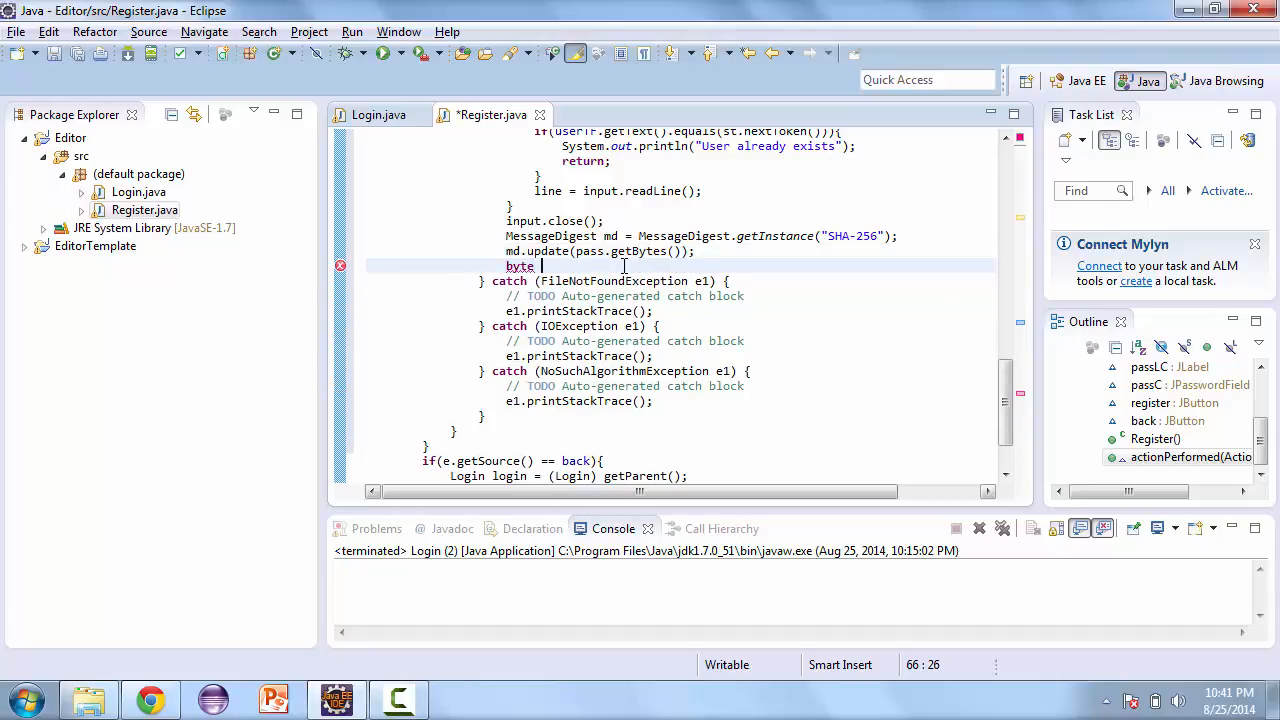
type("byte")
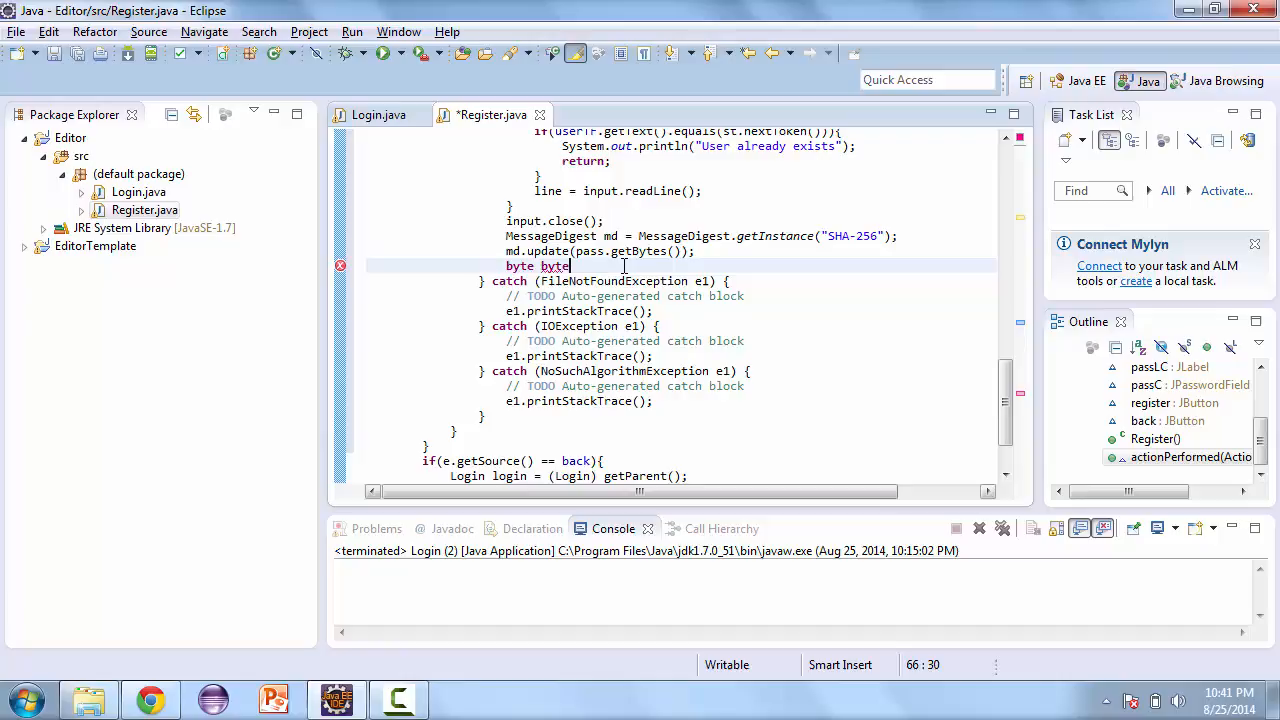
type("Data[] =")
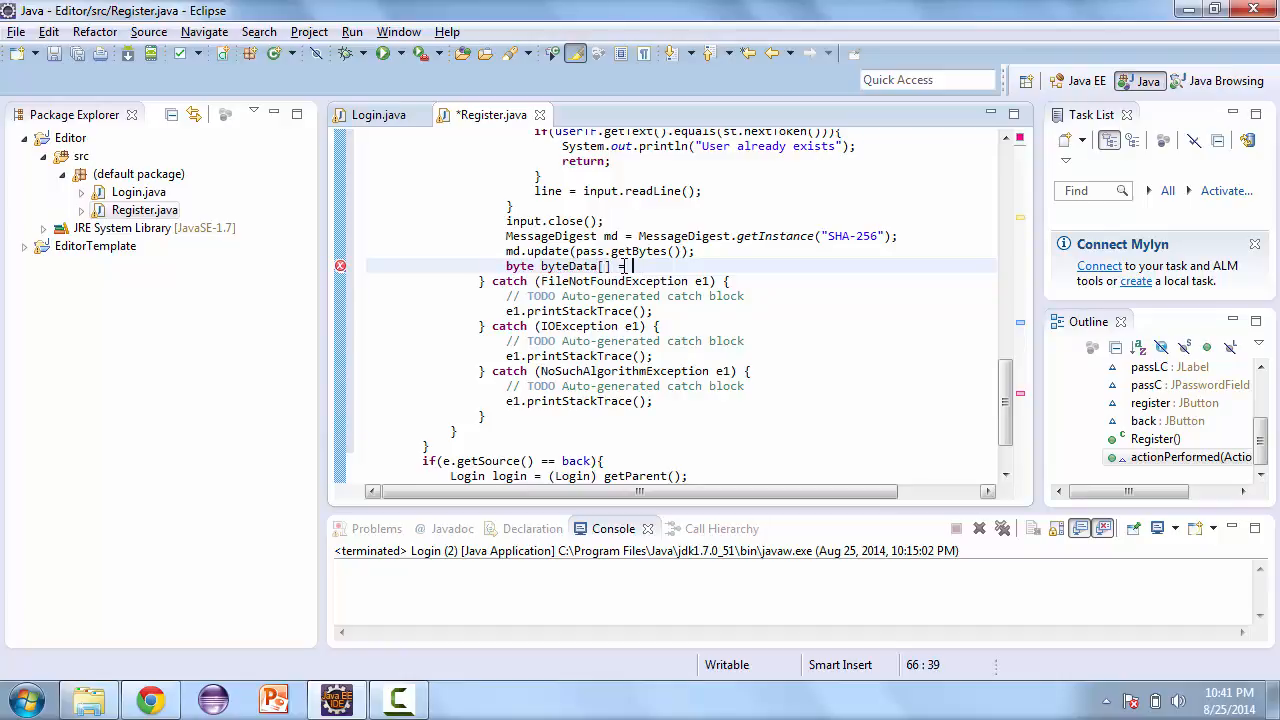
type("md.digest();")
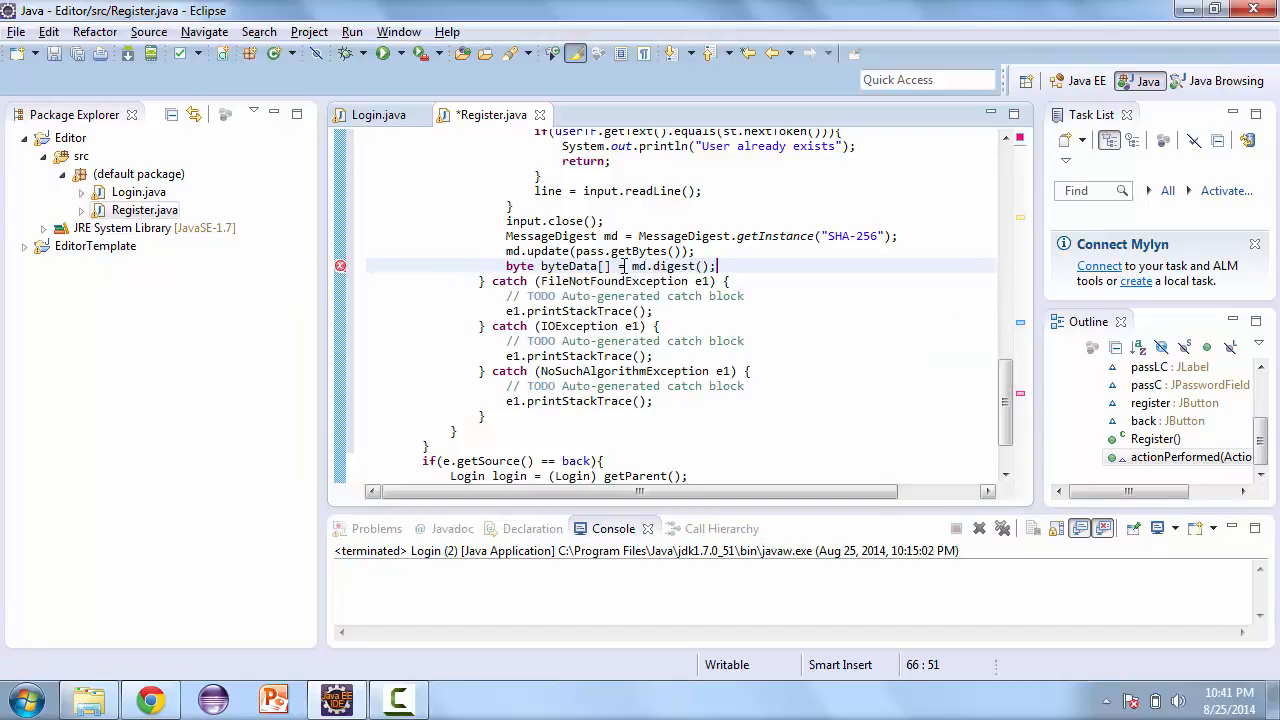
type("StringBu")
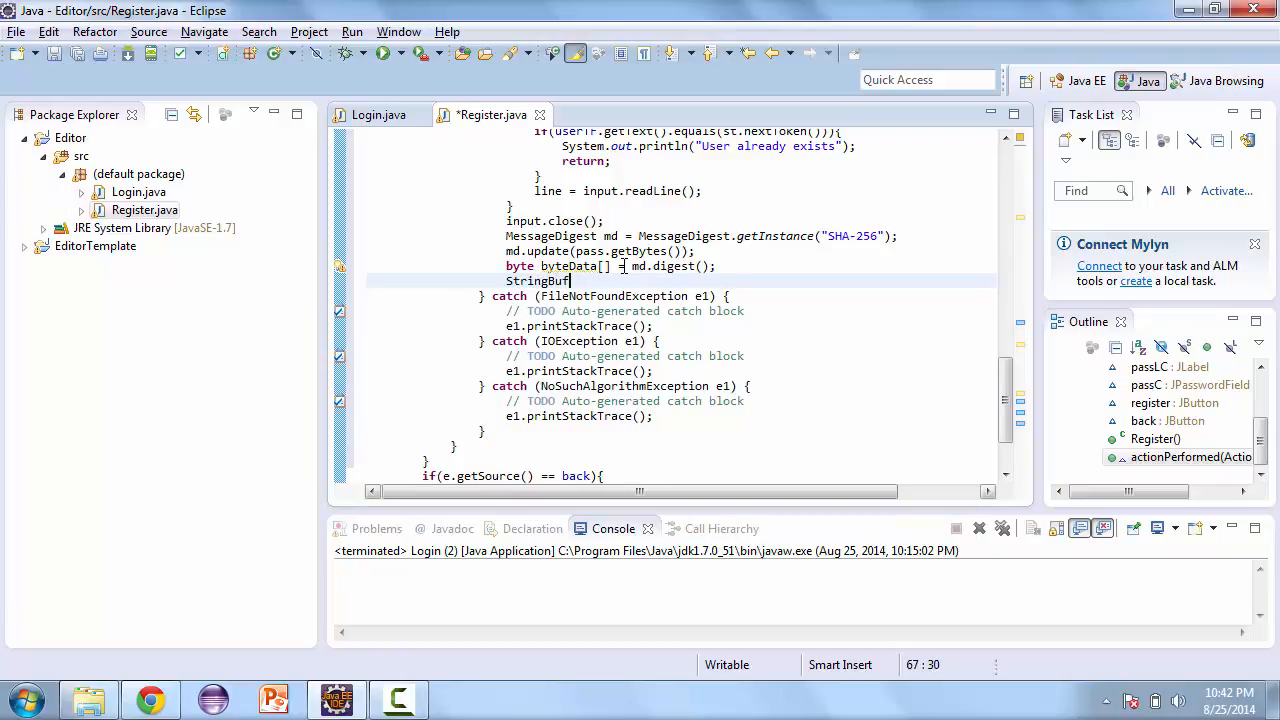
type("fer sb")
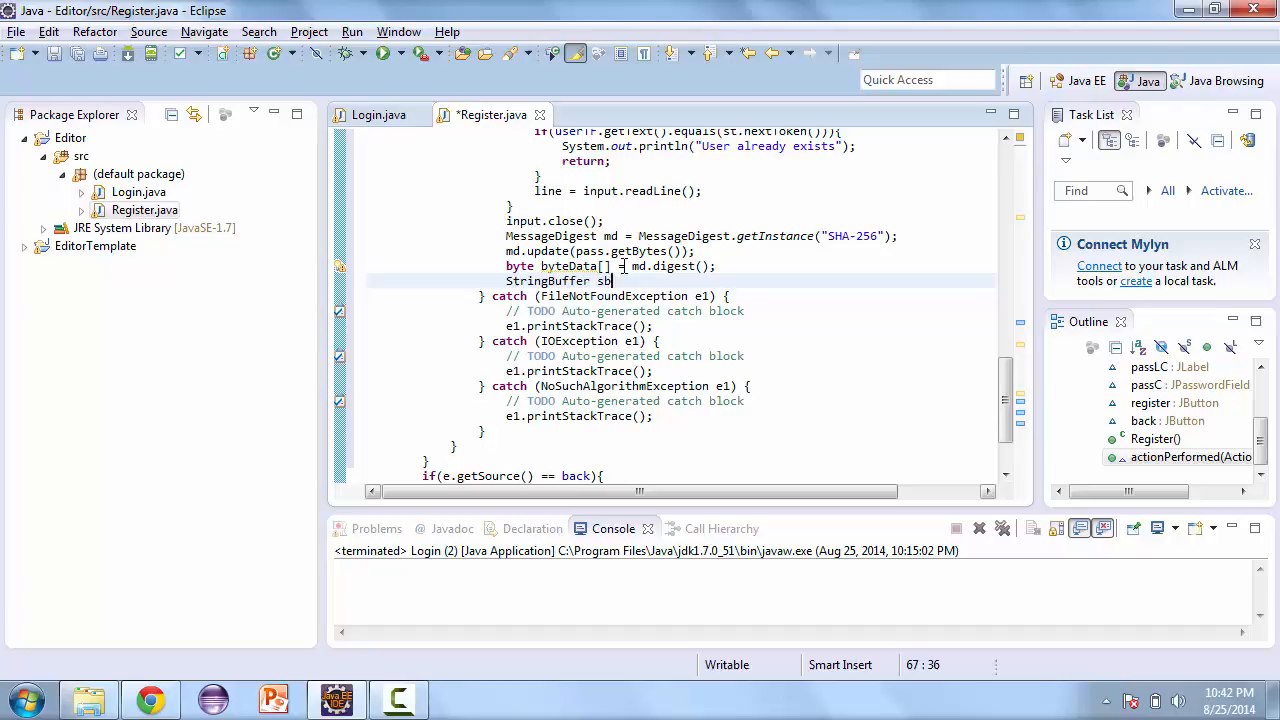
type("= new Str")
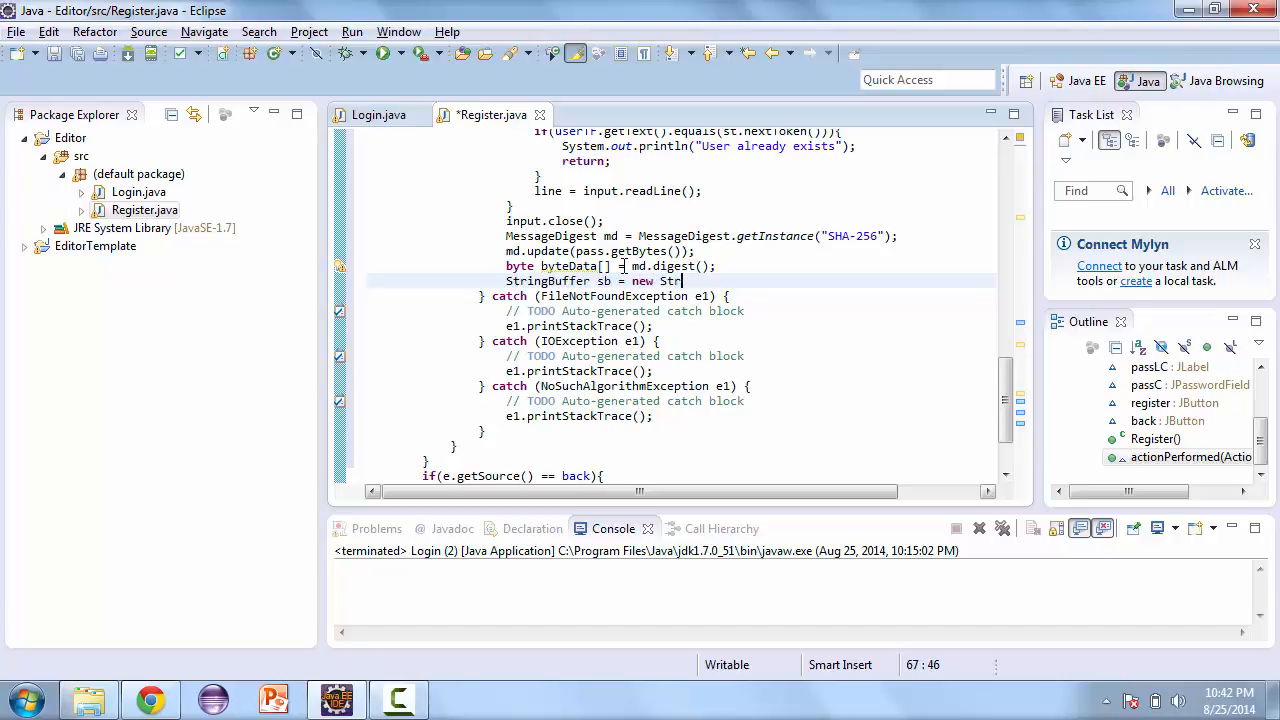
type("ing();")
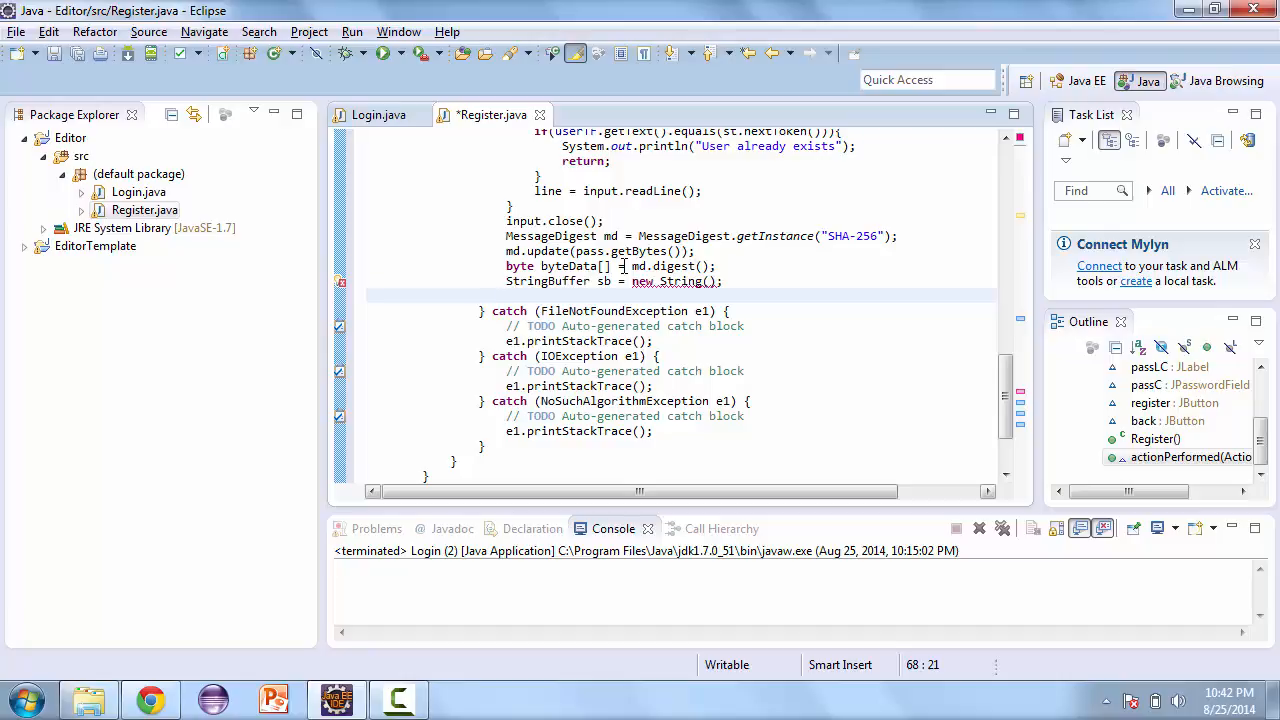
left_click(704, 280)
type("Buffer")
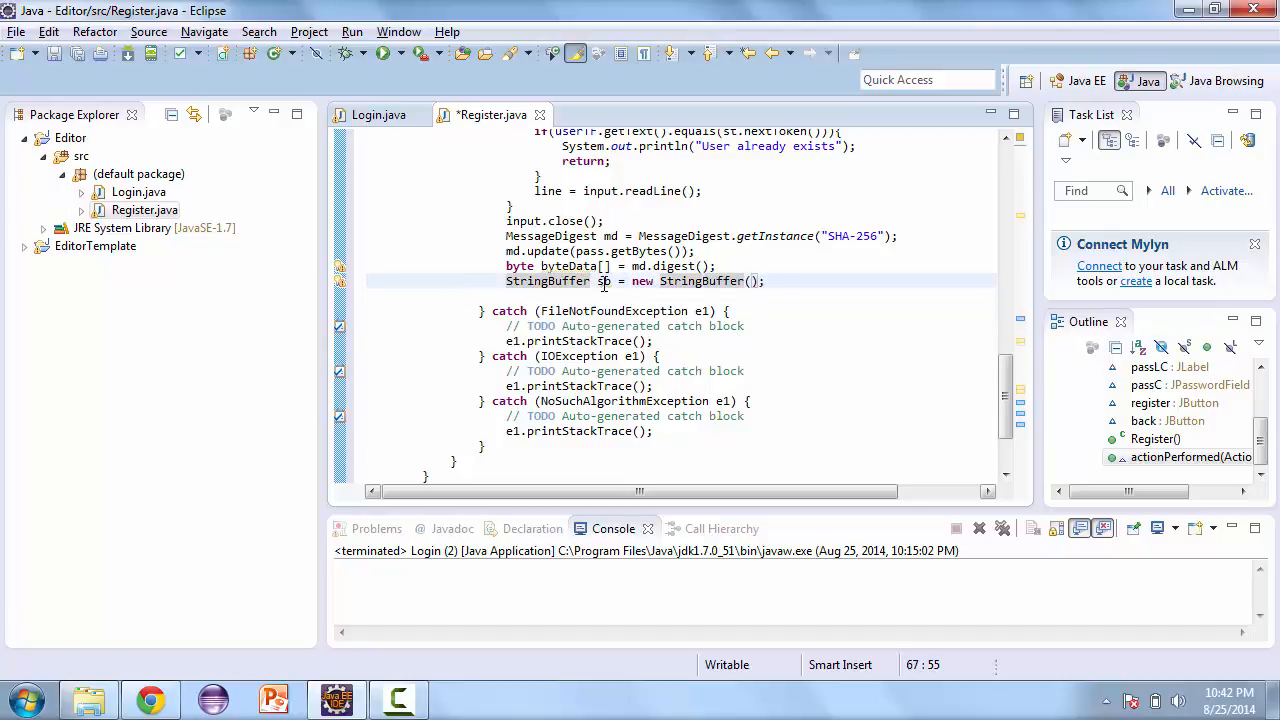
Step: Write the loop header for(int i = 0; i < byteData.length; i++) and begin its body with sb
type("fo")
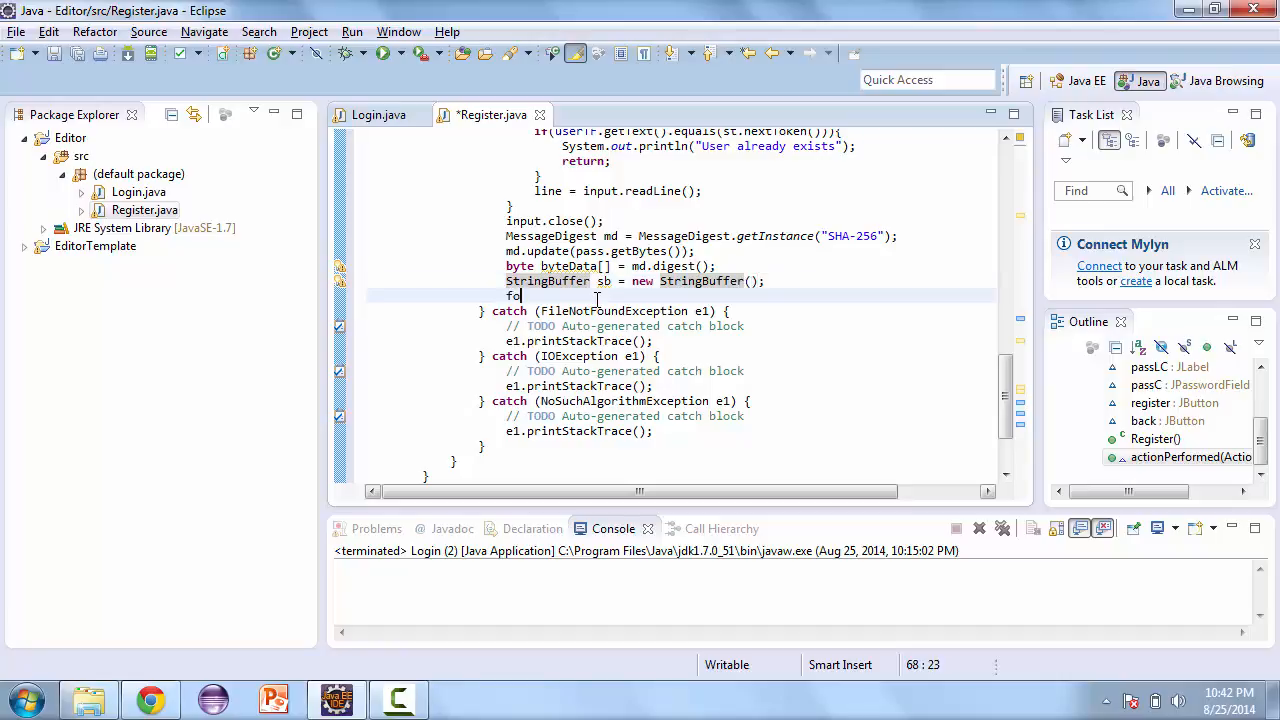
type("r")
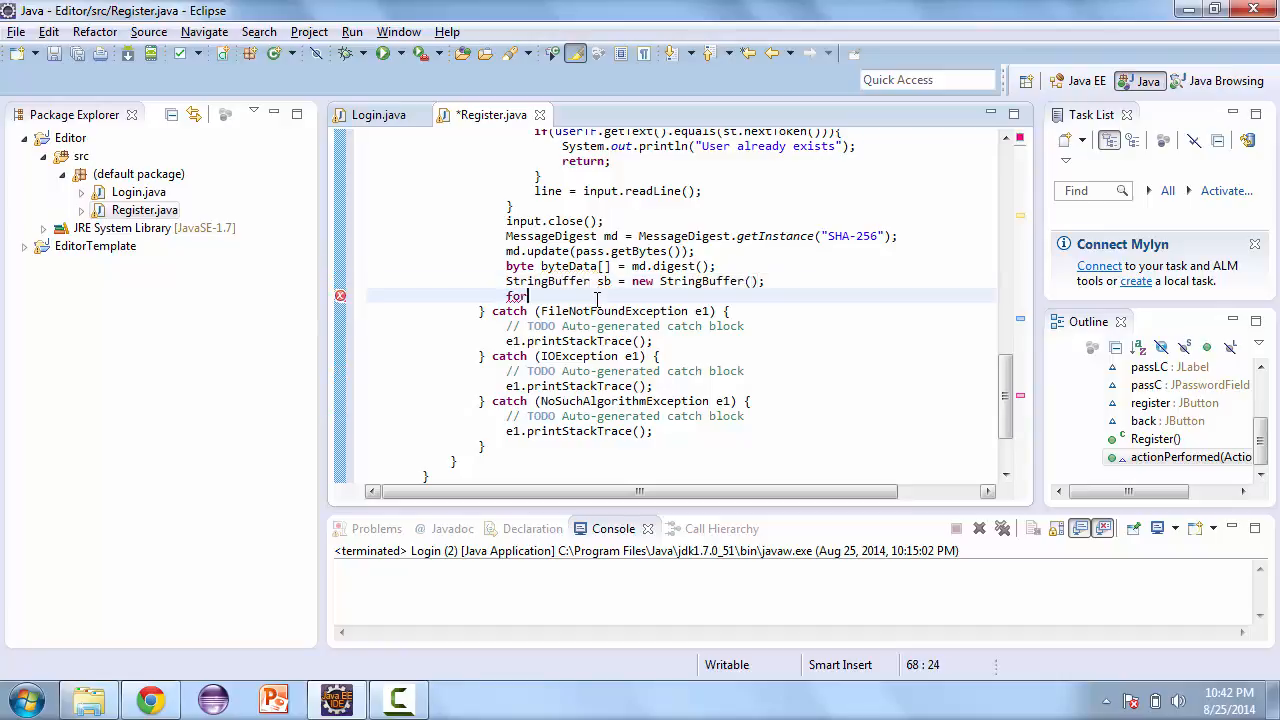
type("(int)")
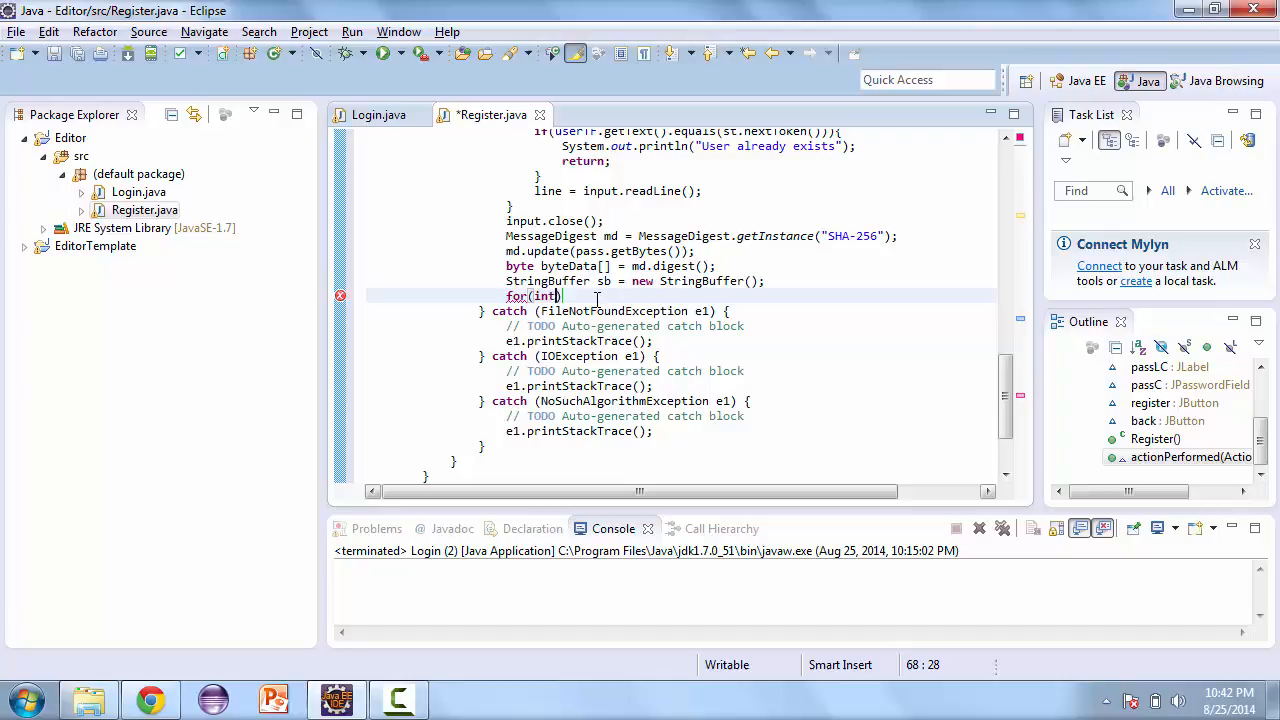
type("i = 0")
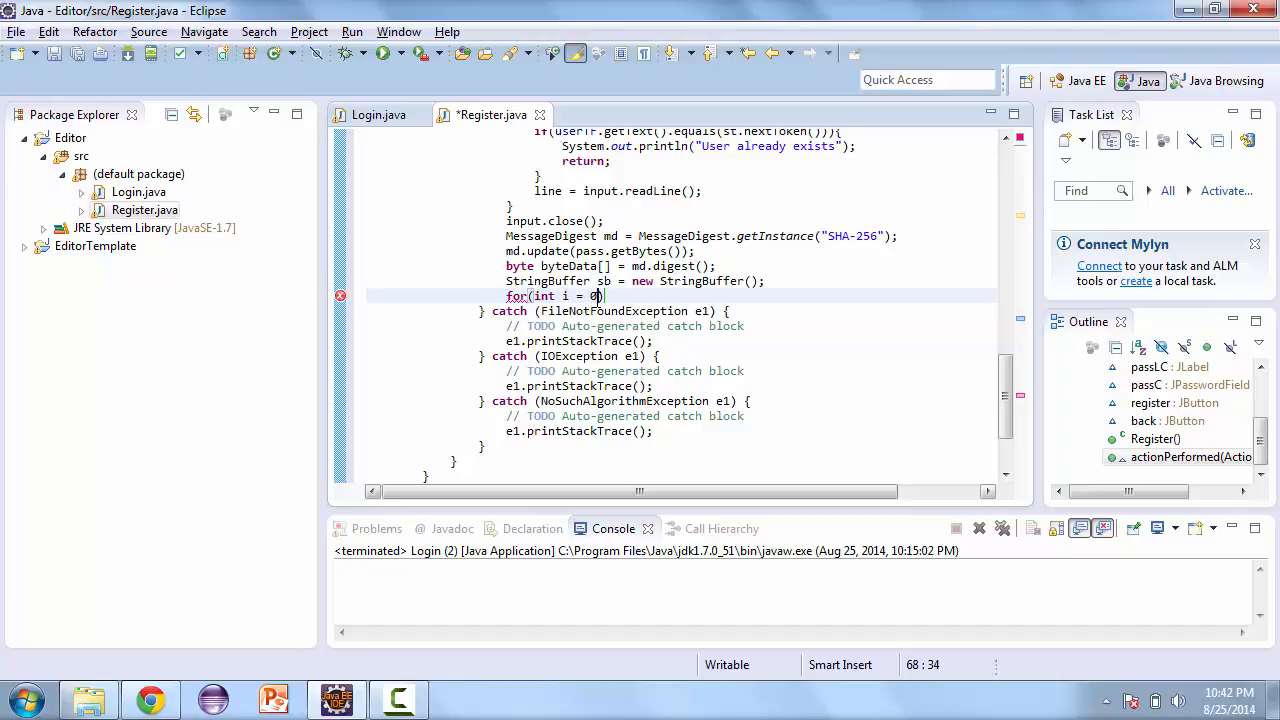
type("; i <")
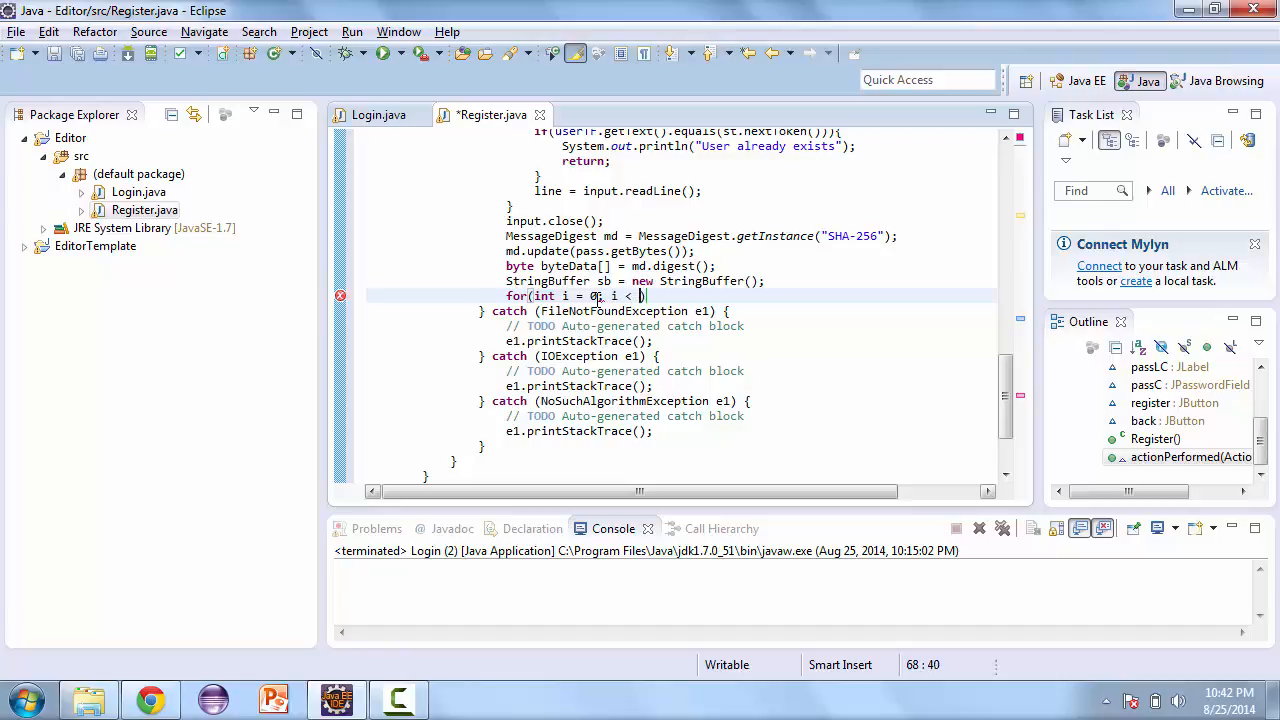
type("byteData.length;")
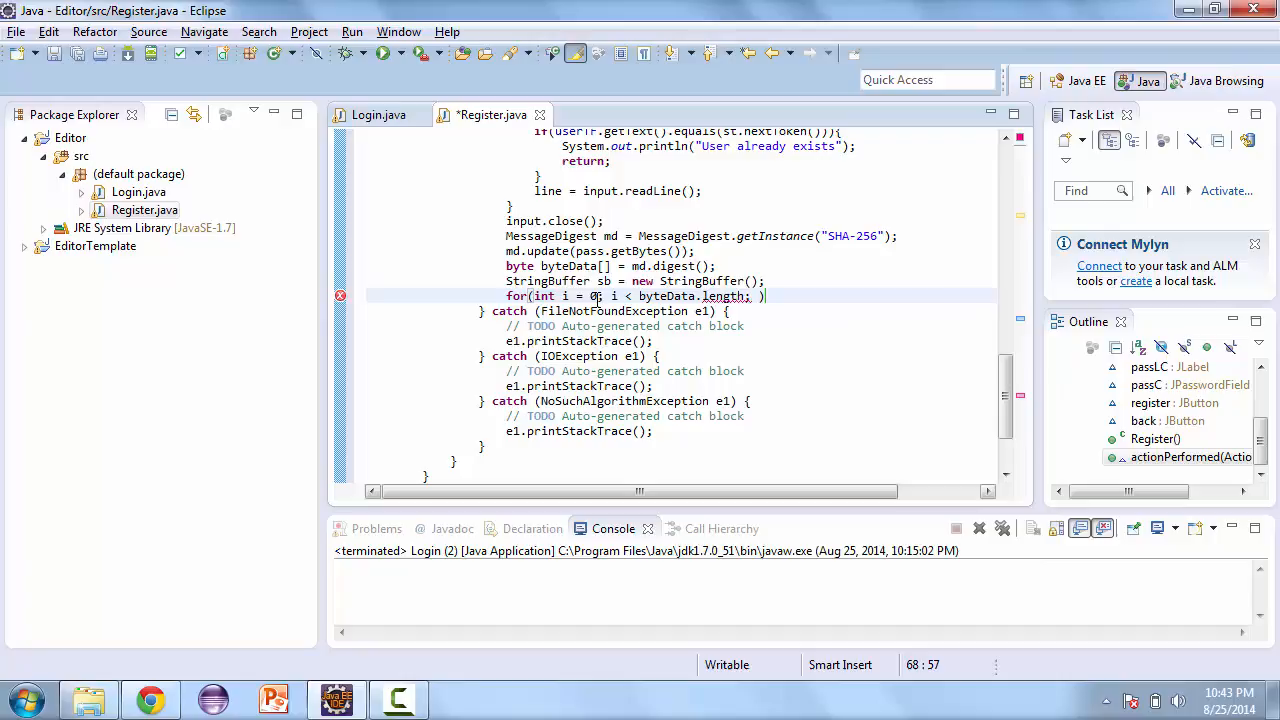
type("i")
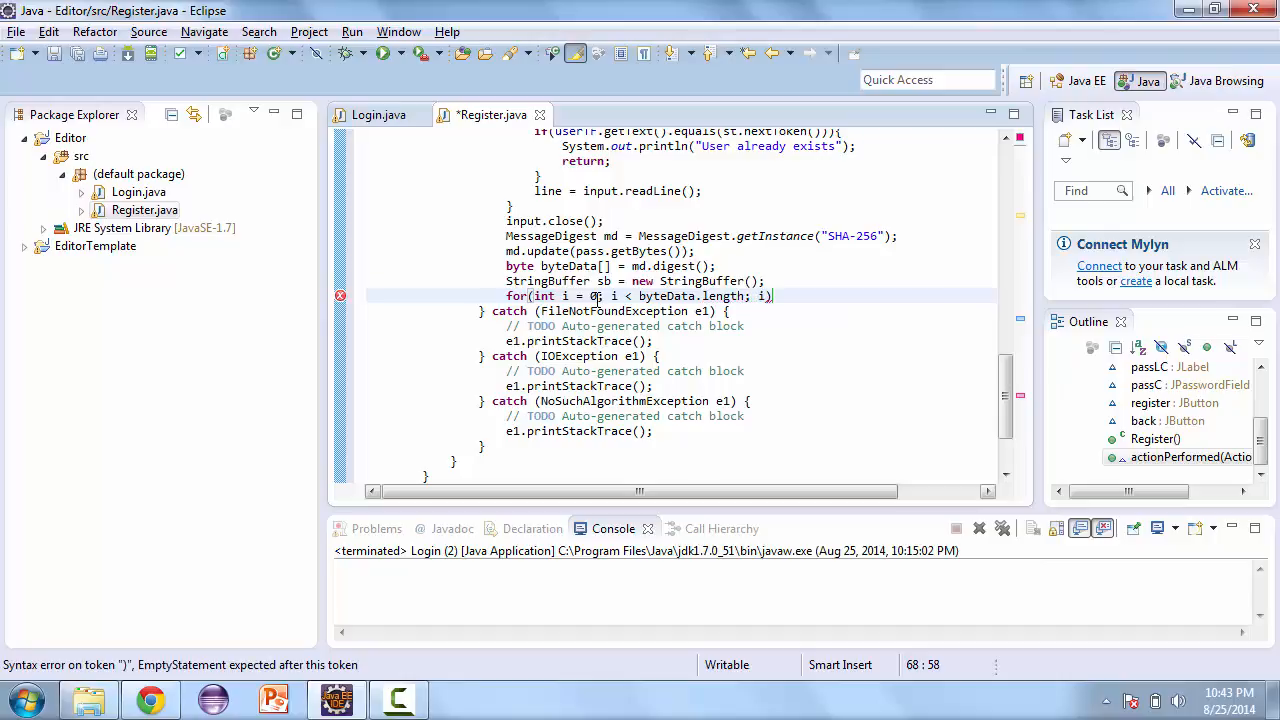
type("++")
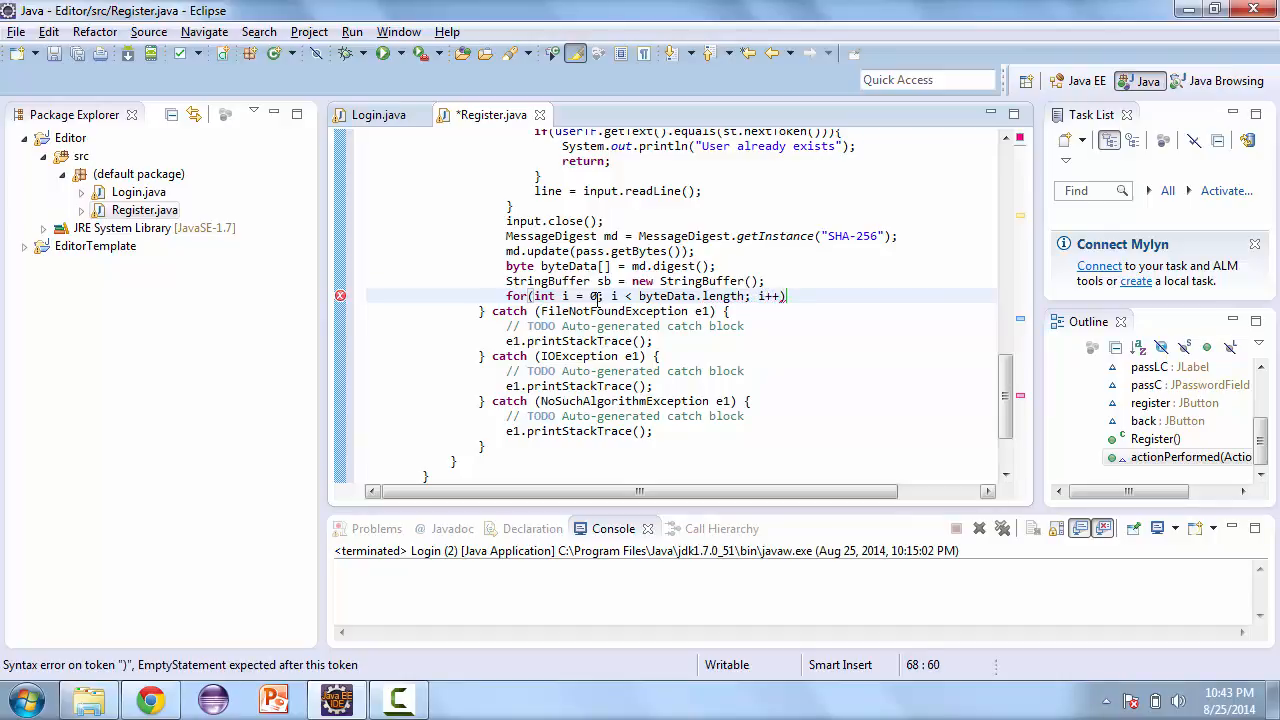
type("sb")
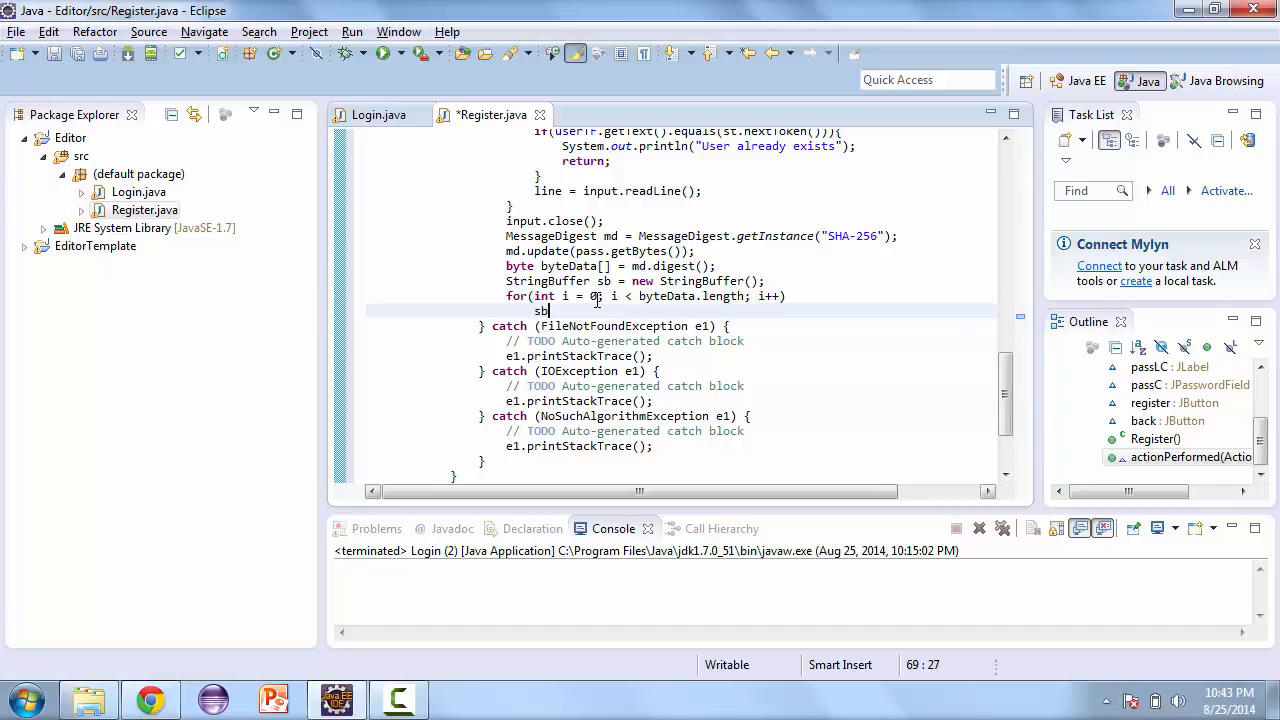
Step: Append each byte as hex: sb.append(Integer.toString((byteData[i] & 0xFF) + 0x100, 16).substring(1));
type(".append(Integer.")
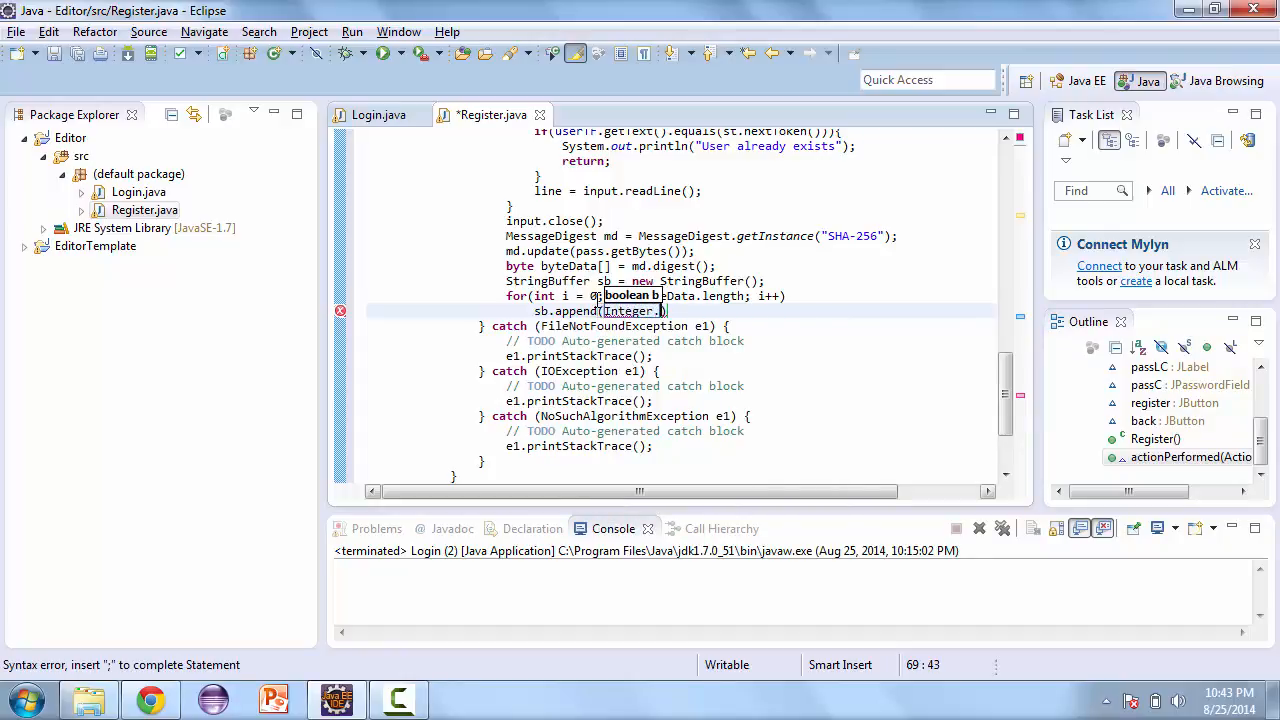
type("toString(i")
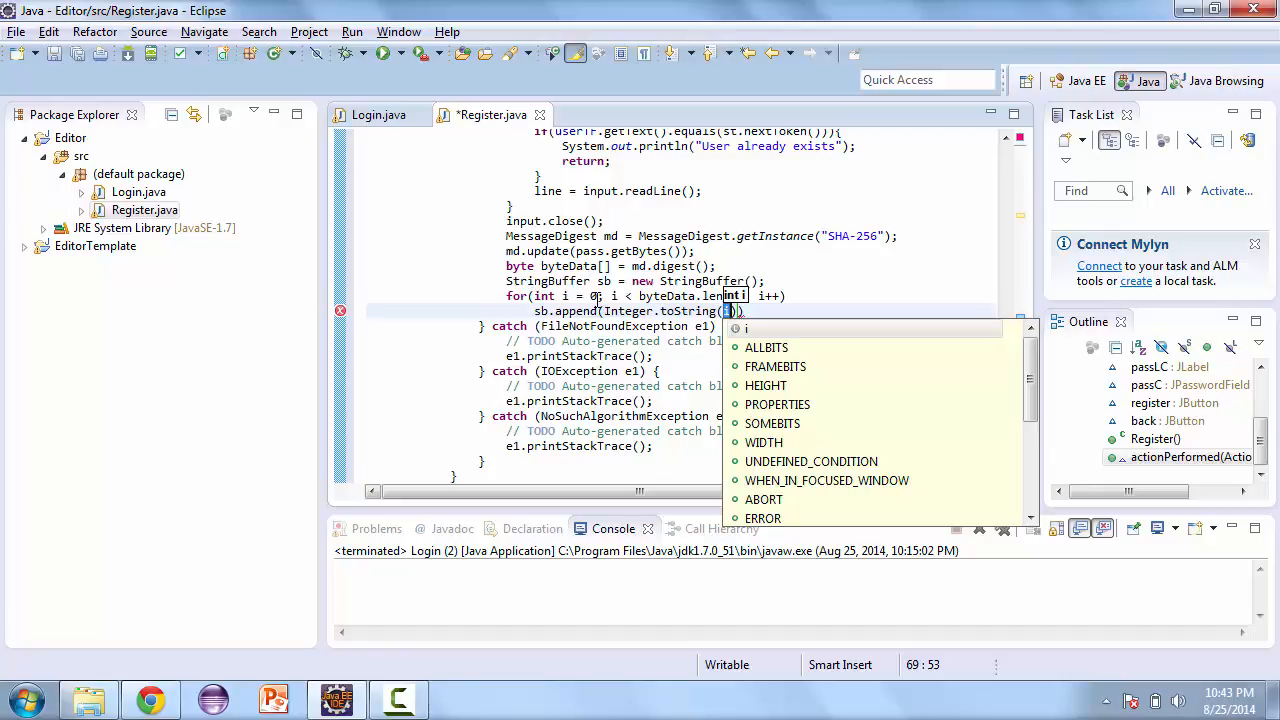
type("b")
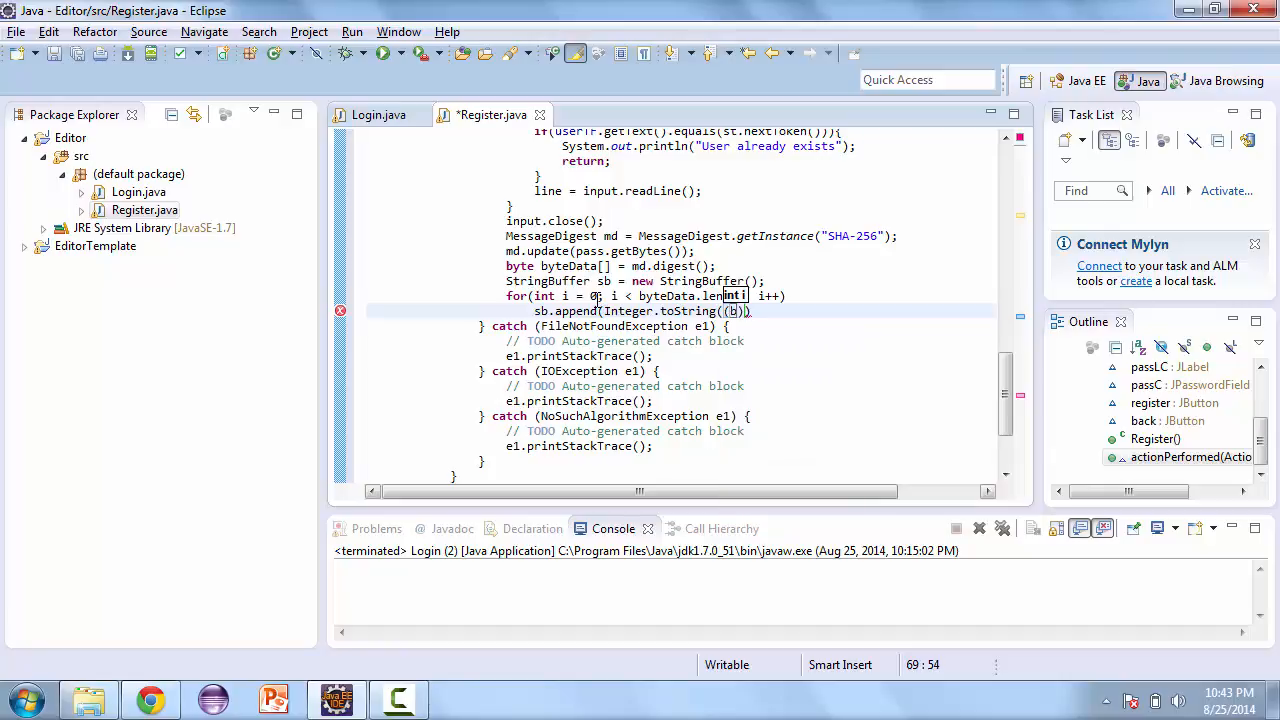
type("b")
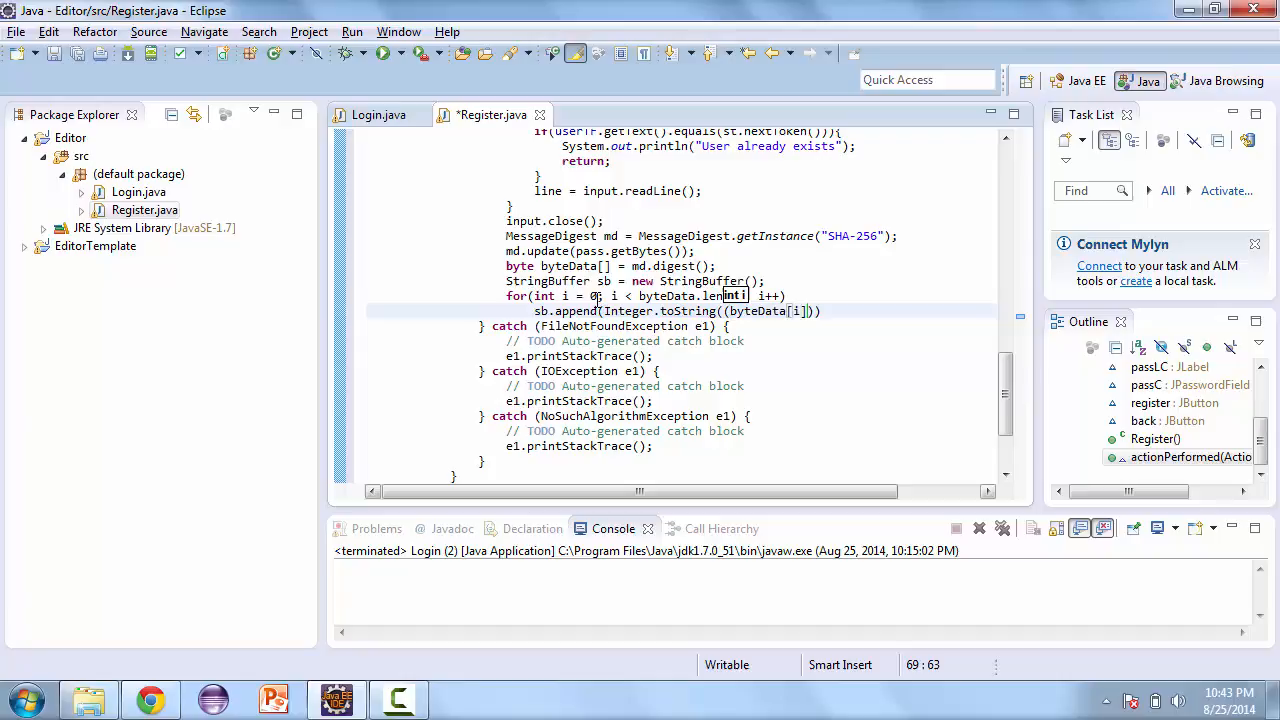
type("\" \"")
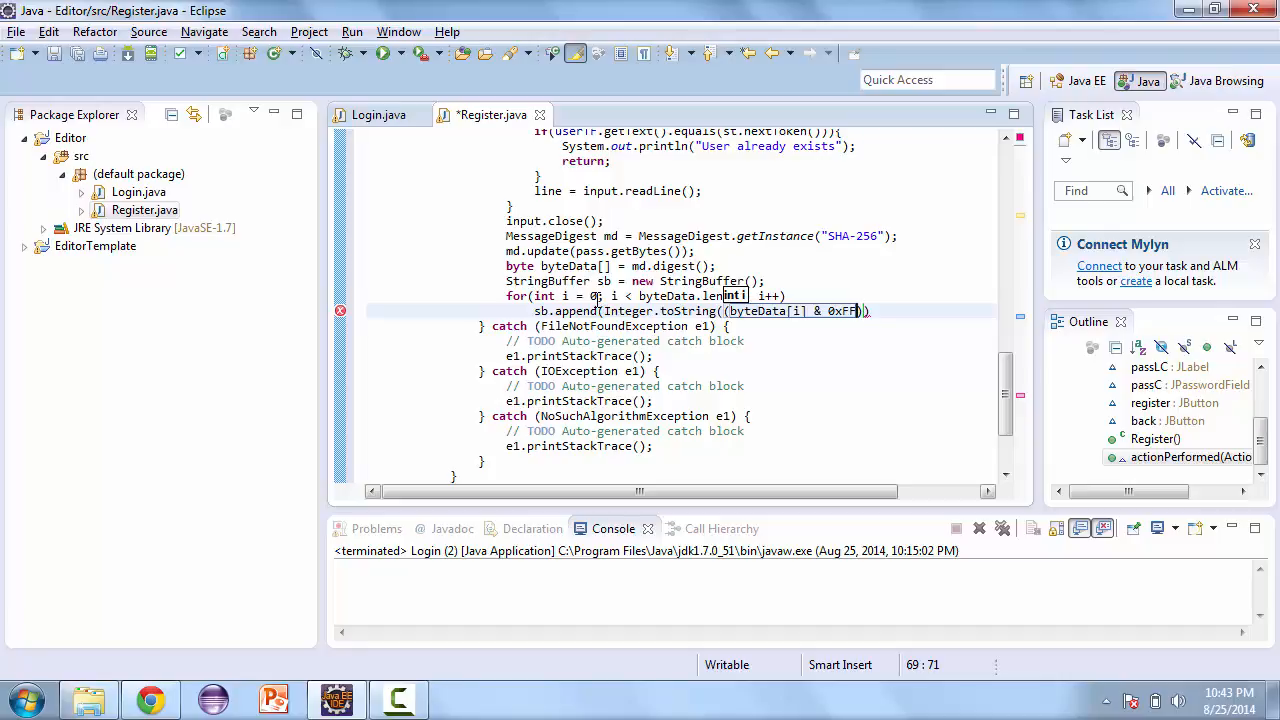
type("+)")
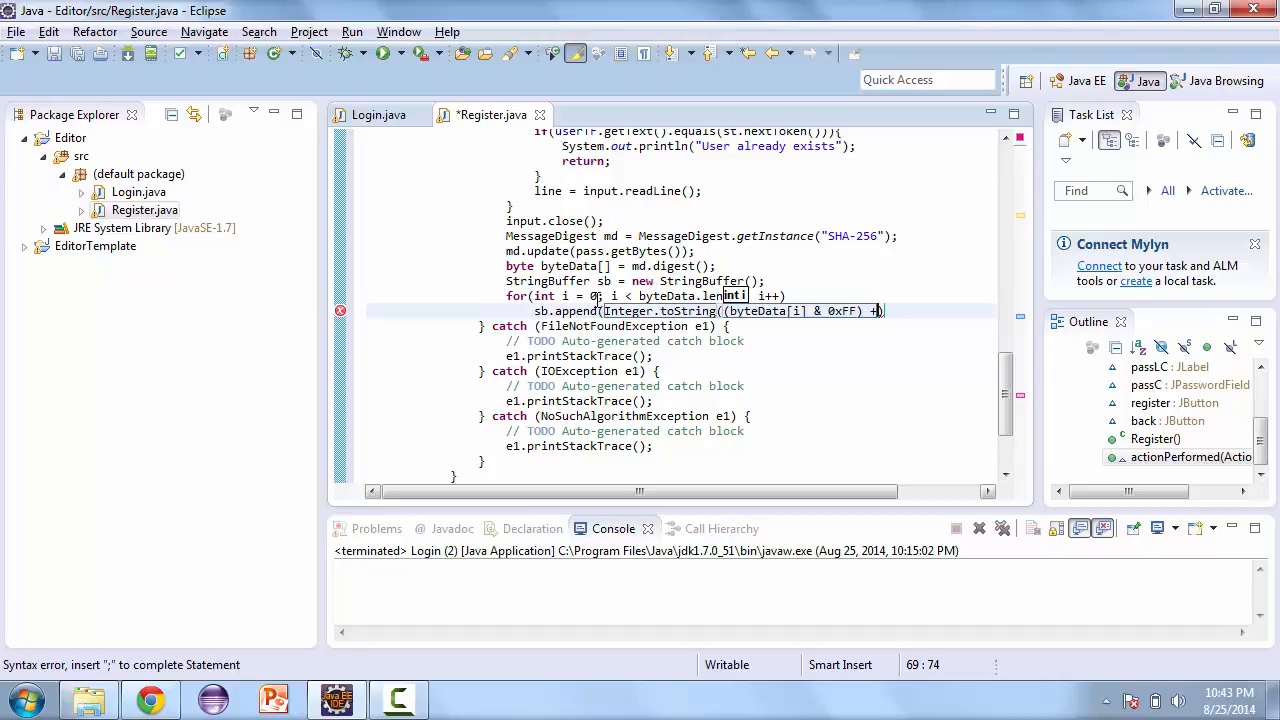
type("0x")
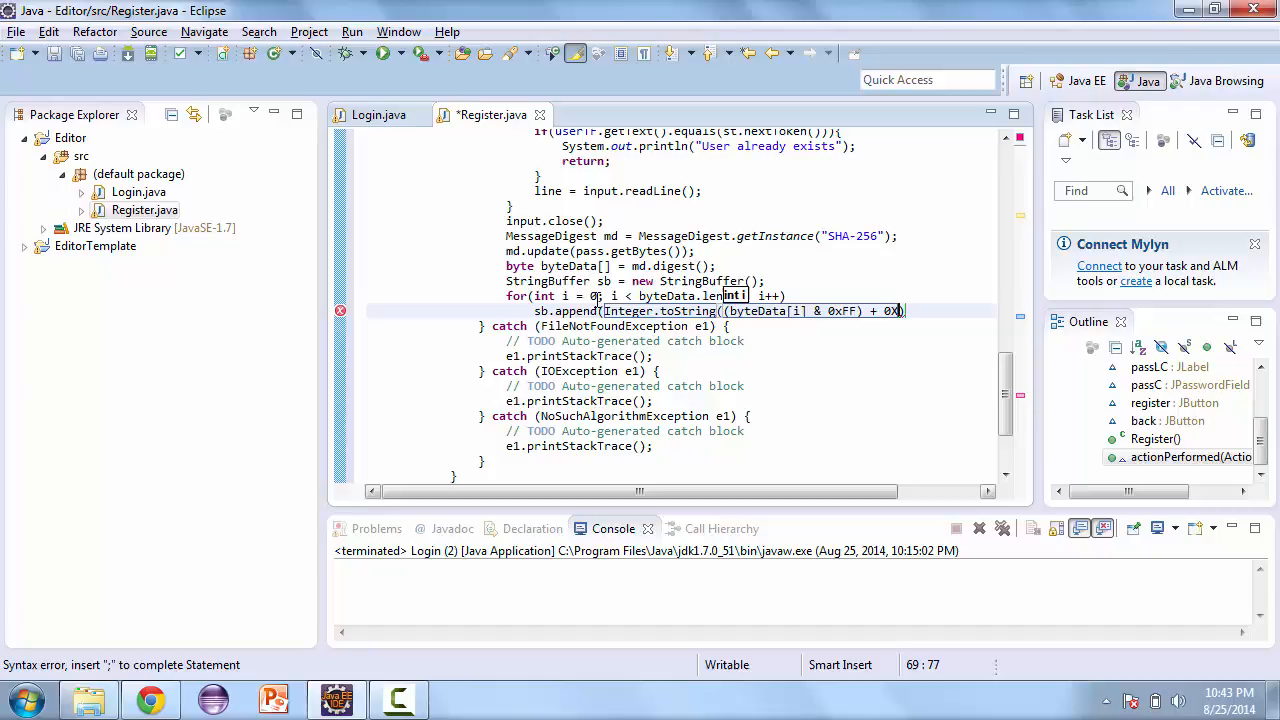
type("1")
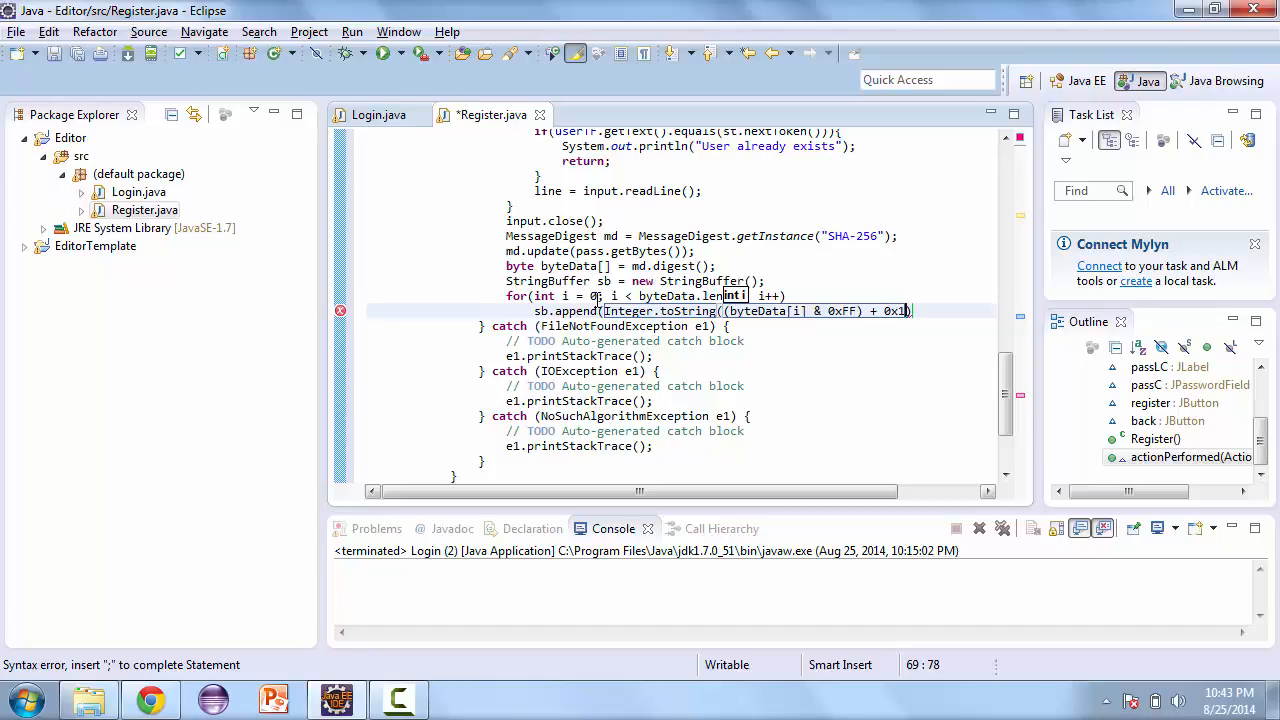
type("00,")
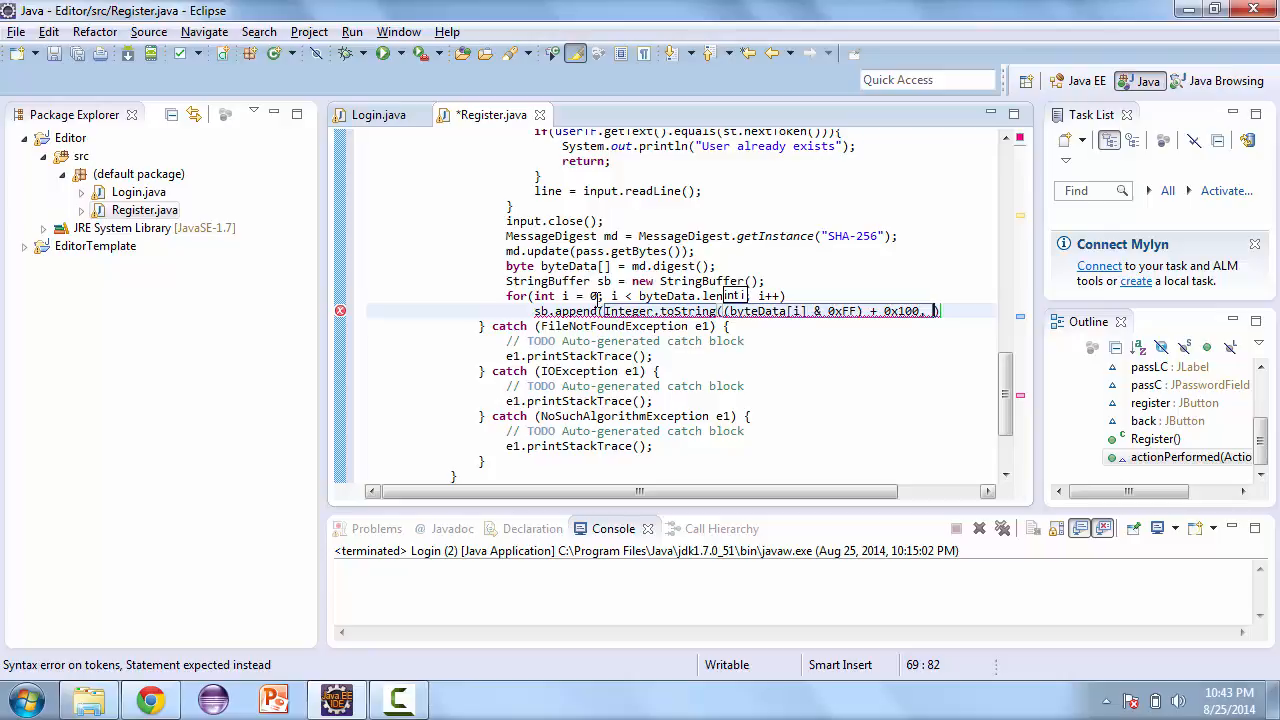
type("16")
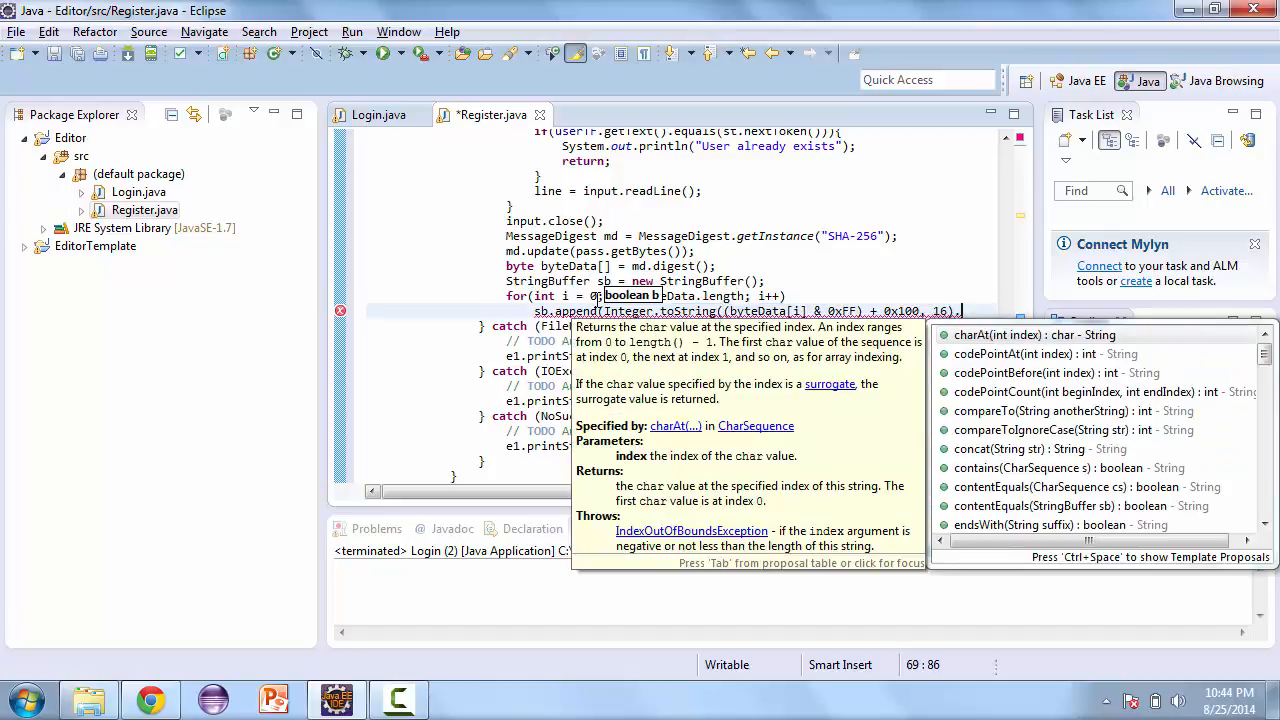
type("substring(1));")
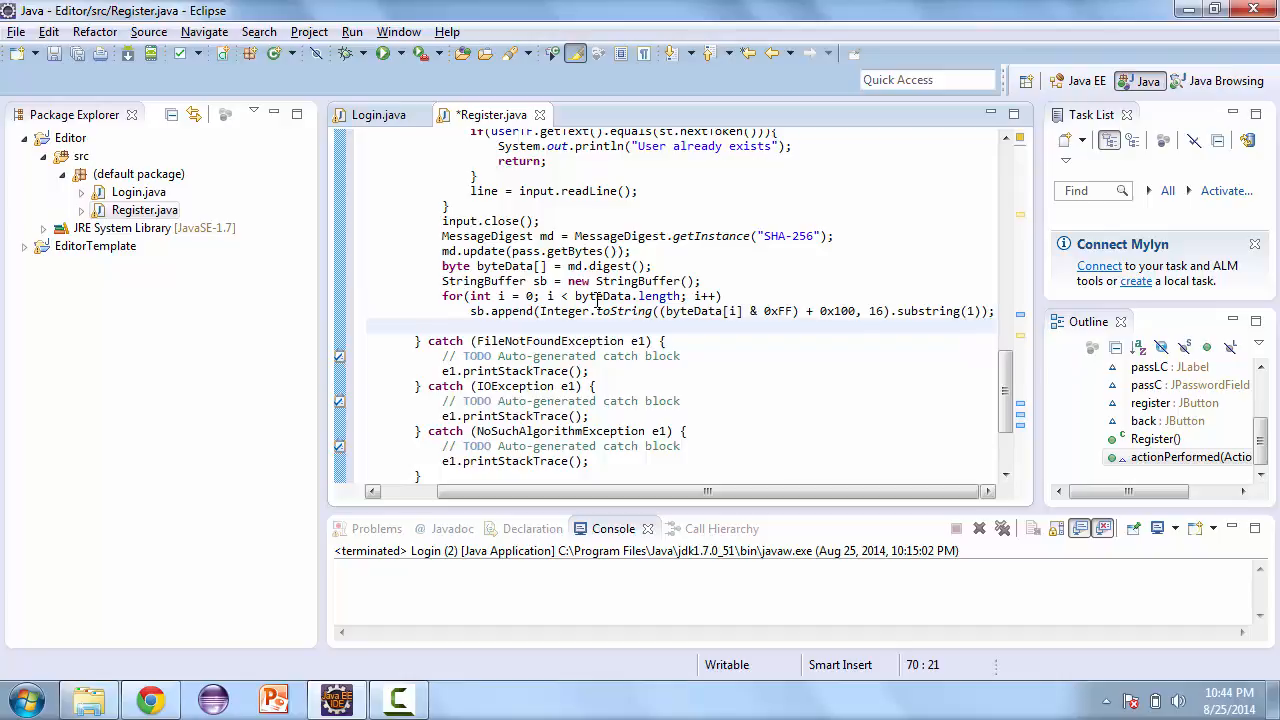
Step: Declare BufferedWriter output appending to passwords.txt via new FileWriter("passwords.txt", true)
type("Buffer")
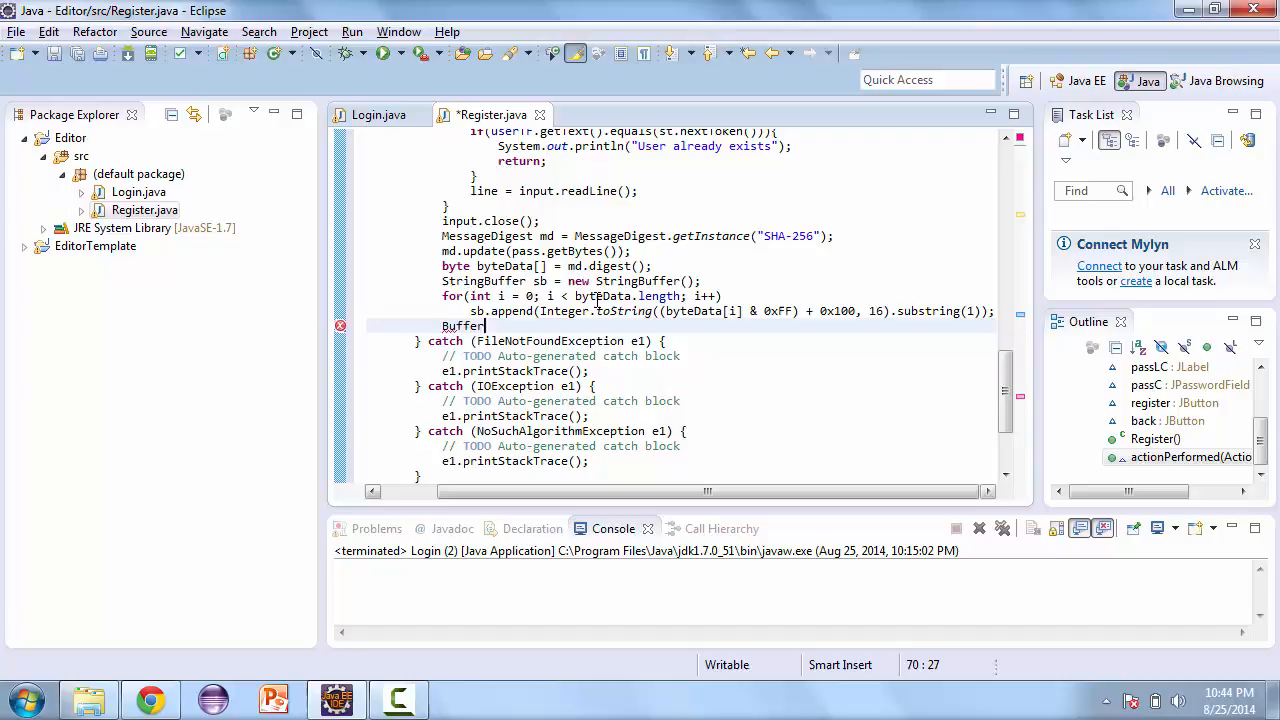
type("e")
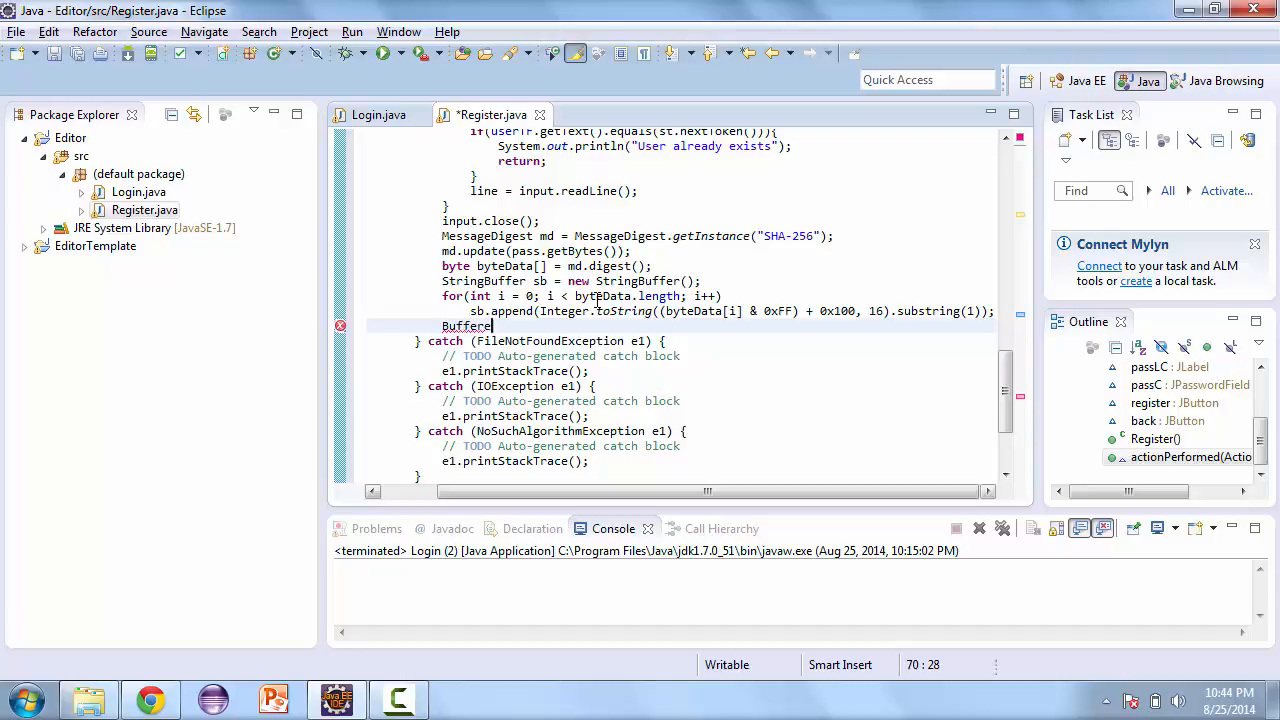
type("dWriter")
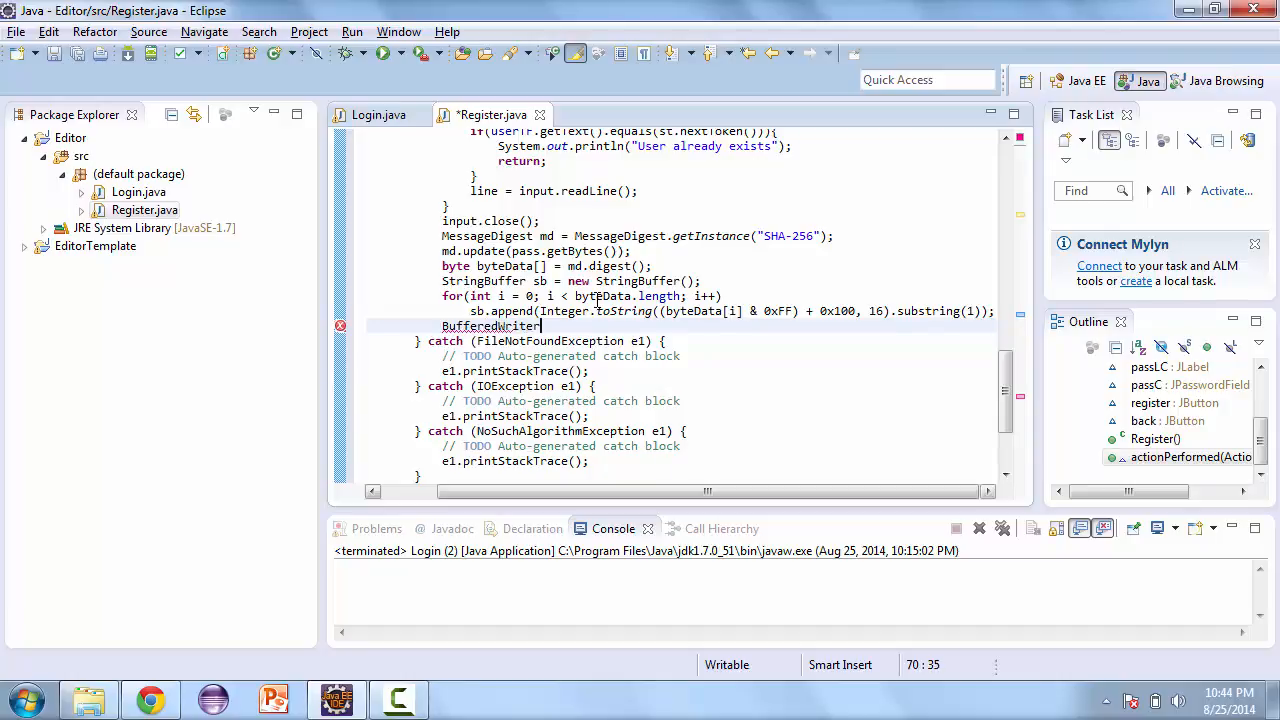
type("output = new B")
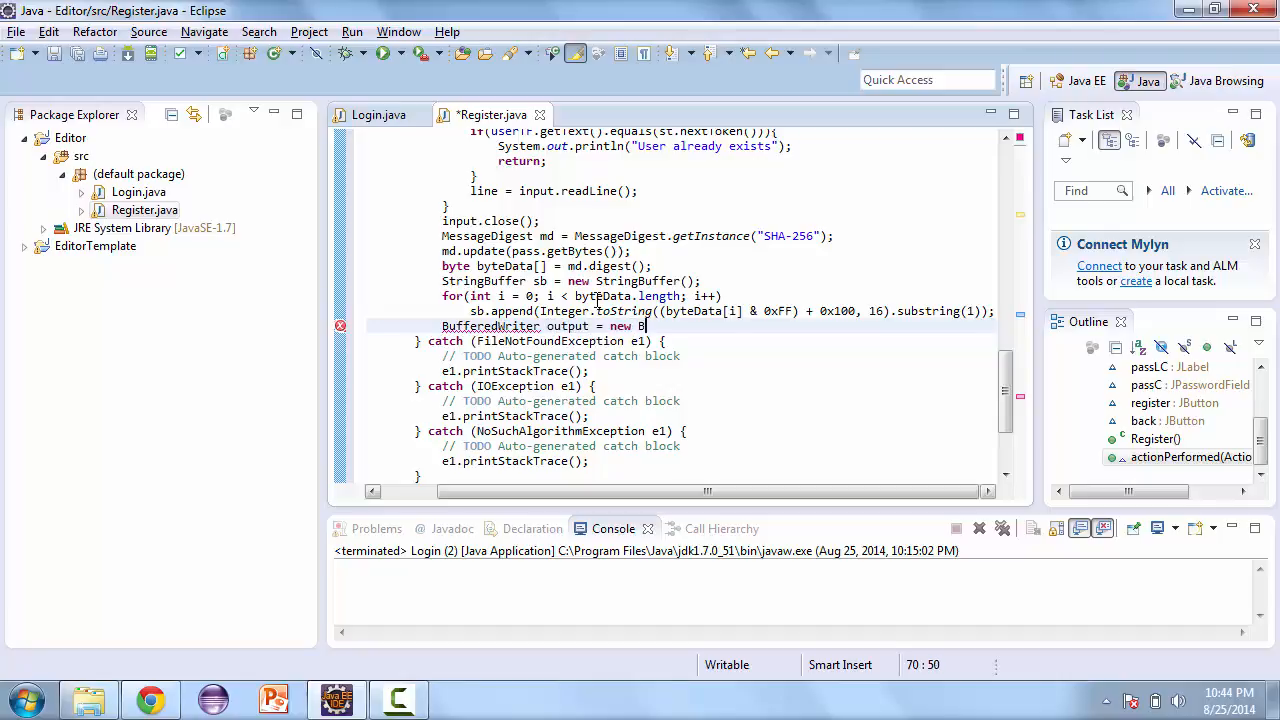
type("ufferedWriter(new FileWriter")
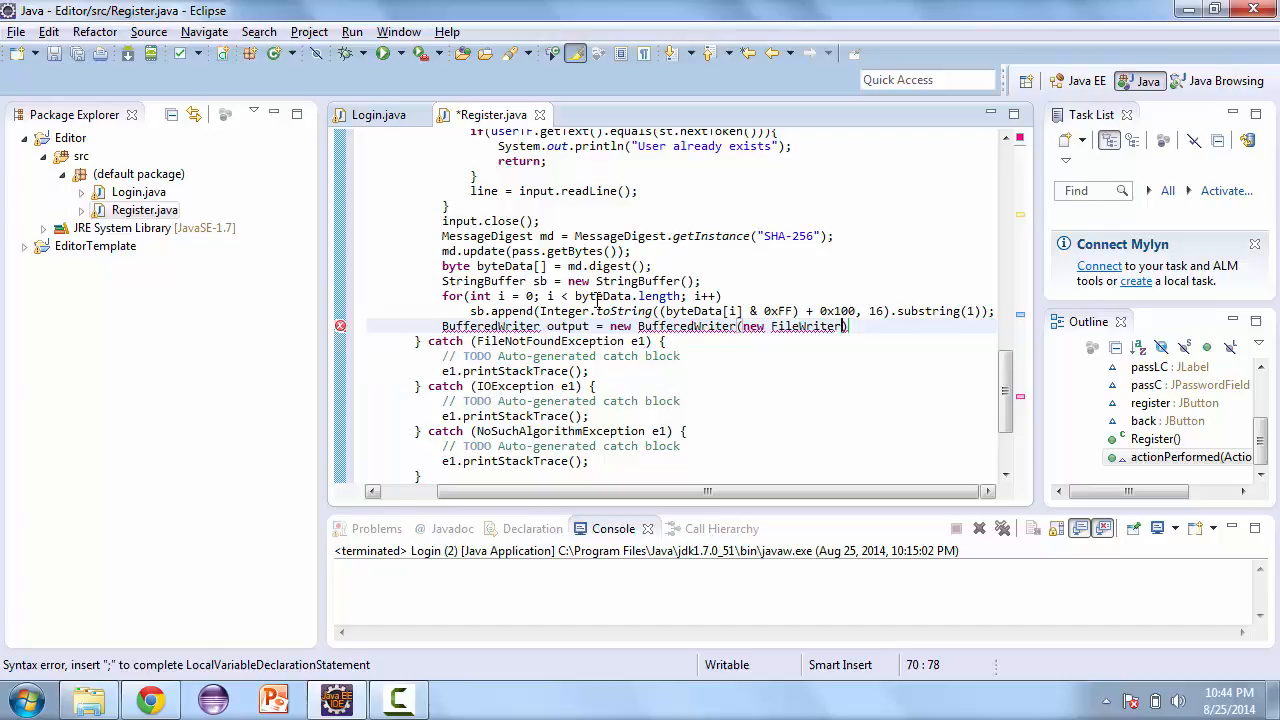
type("\"pa\"")
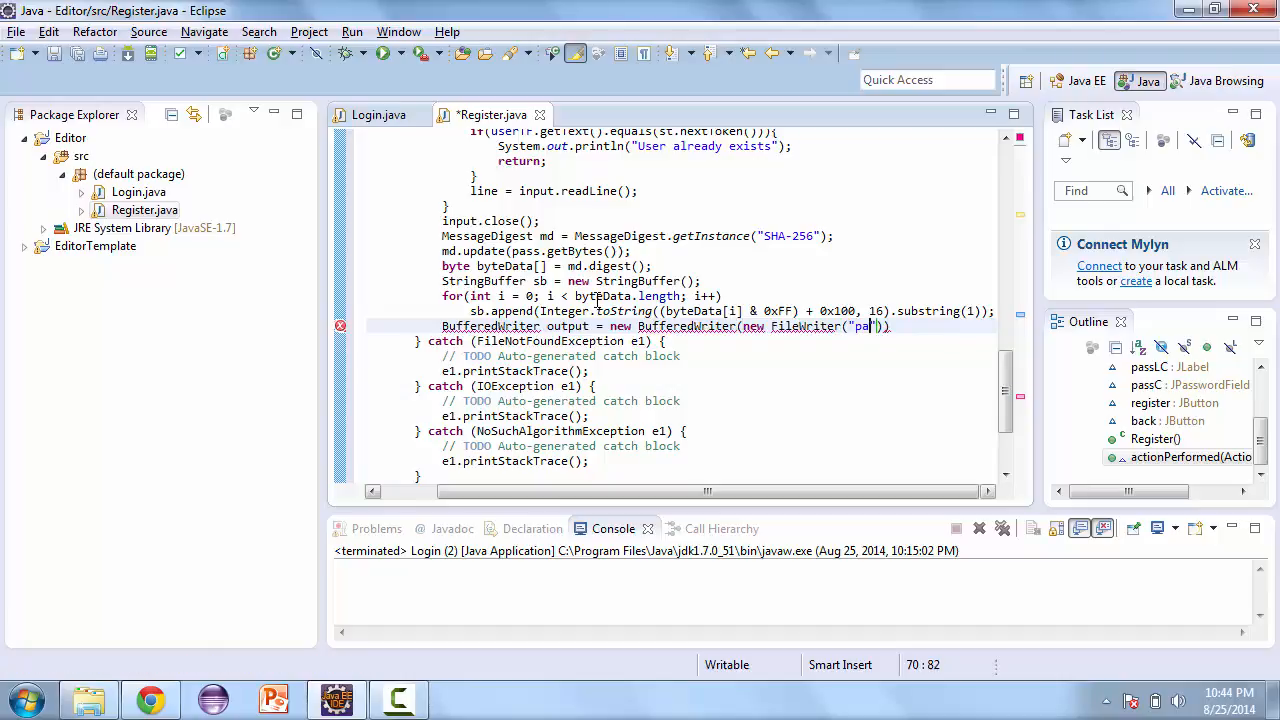
type("s")
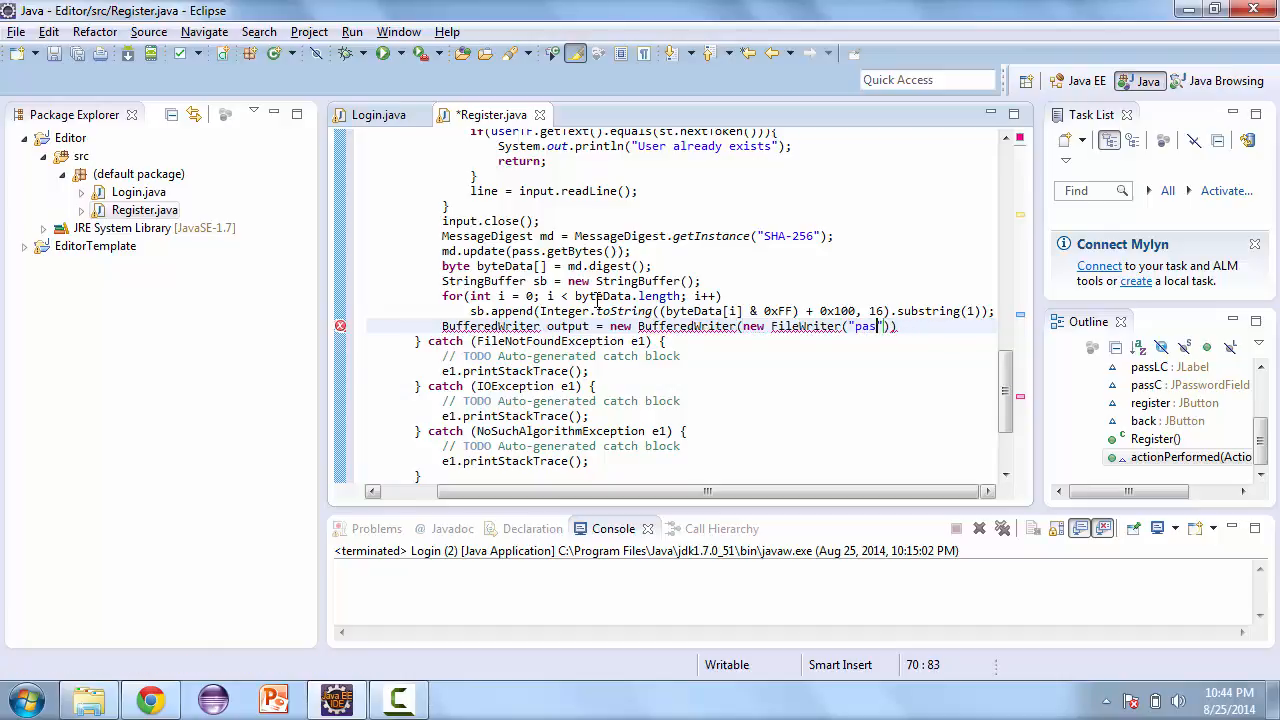
type("sword")
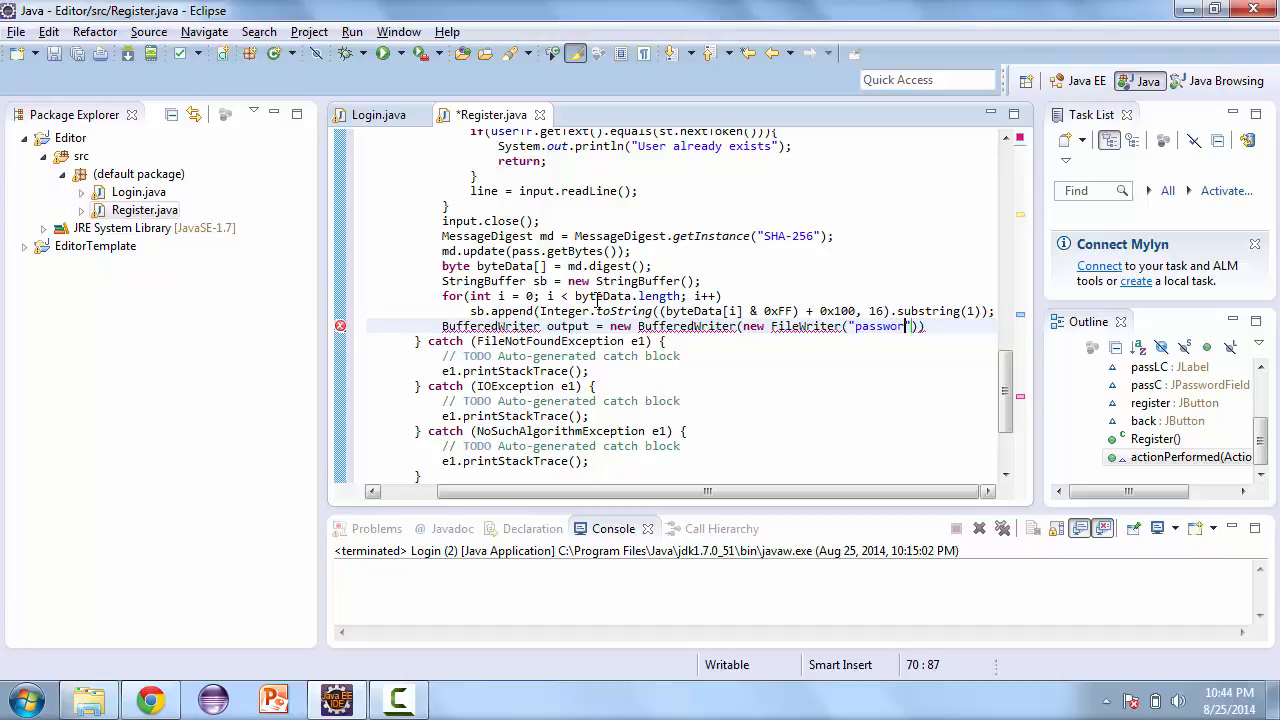
type("s.txt")
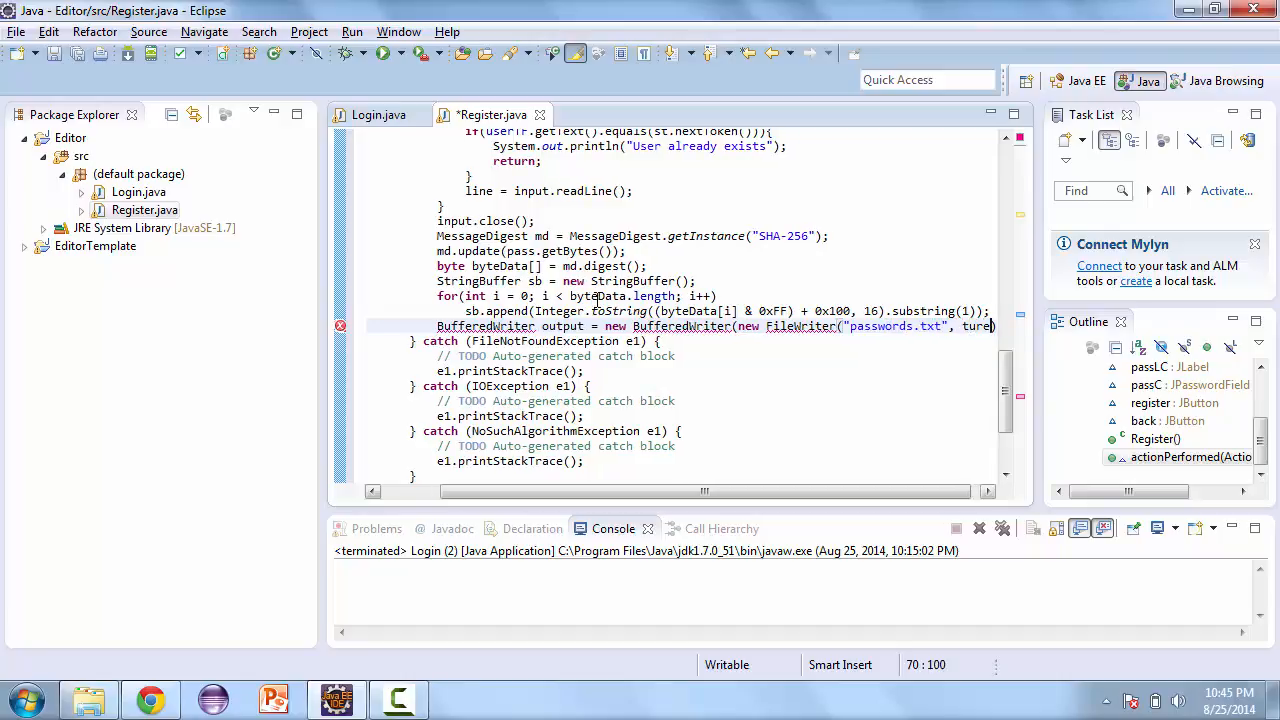
type("true")
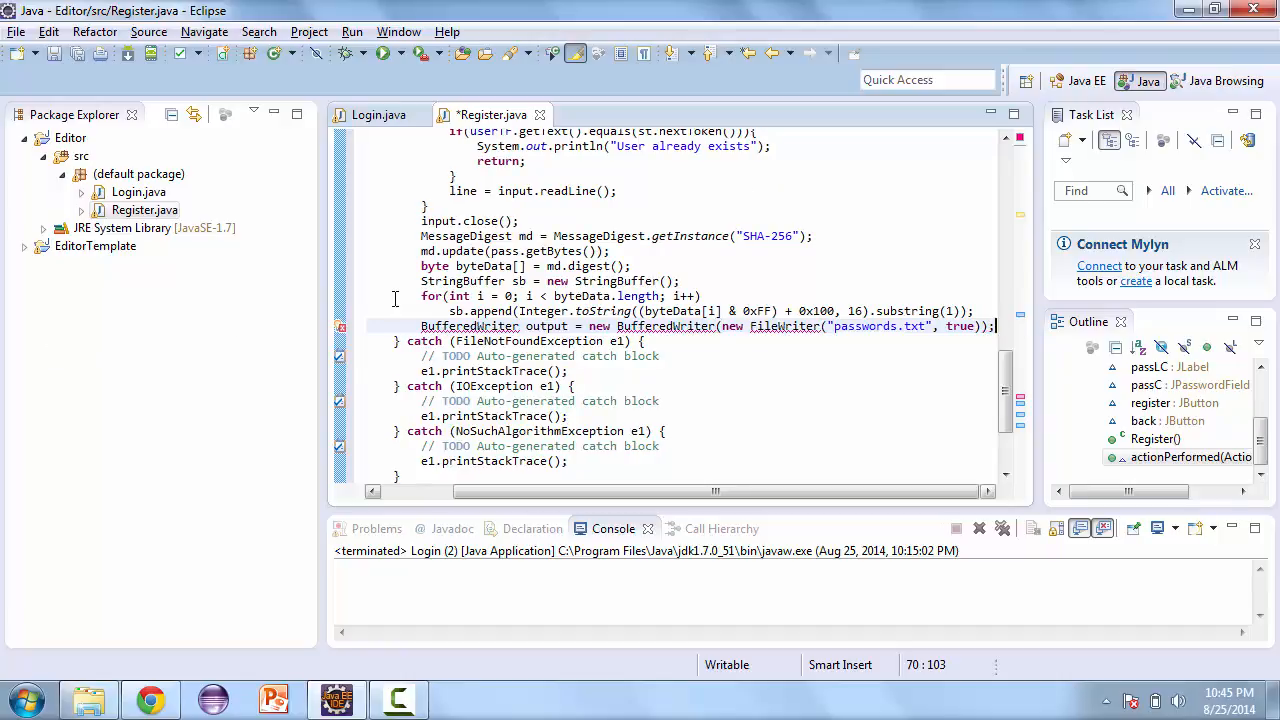
left_click(470, 326)
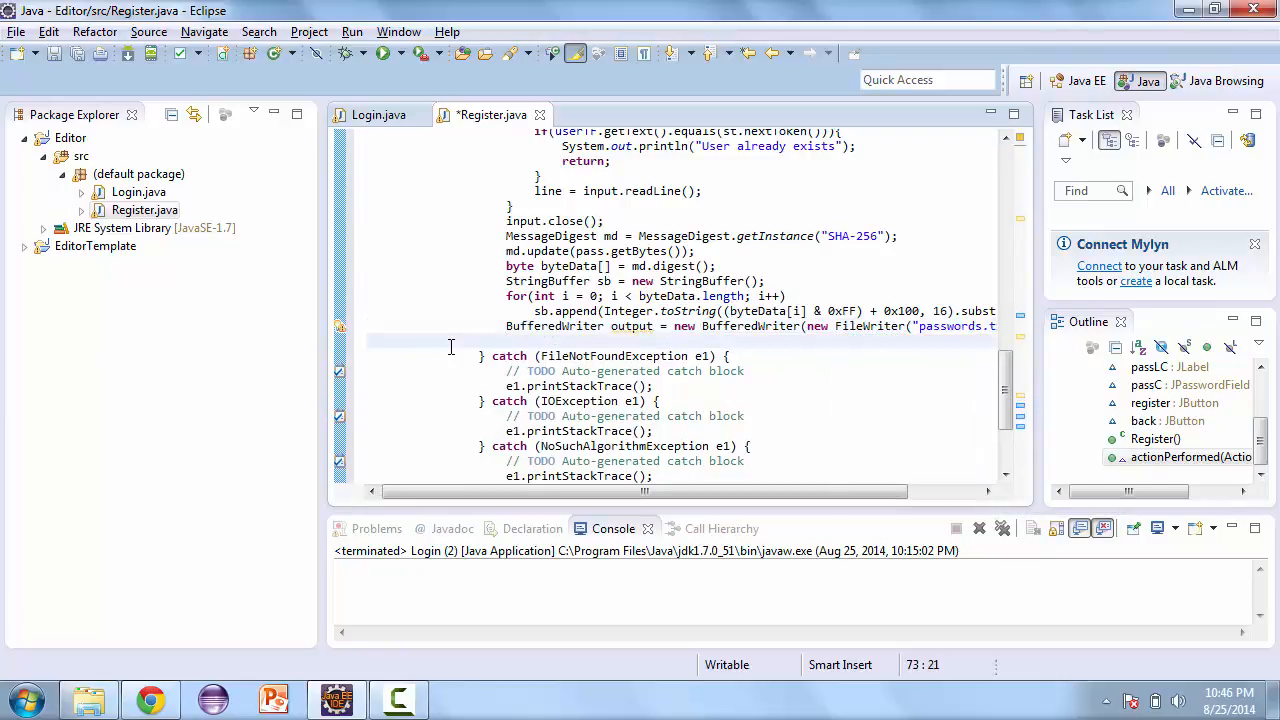
Step: Write the line output.write(userTF.getText()+" "+sb.toString()+"\n"); after the writer
type("oup")
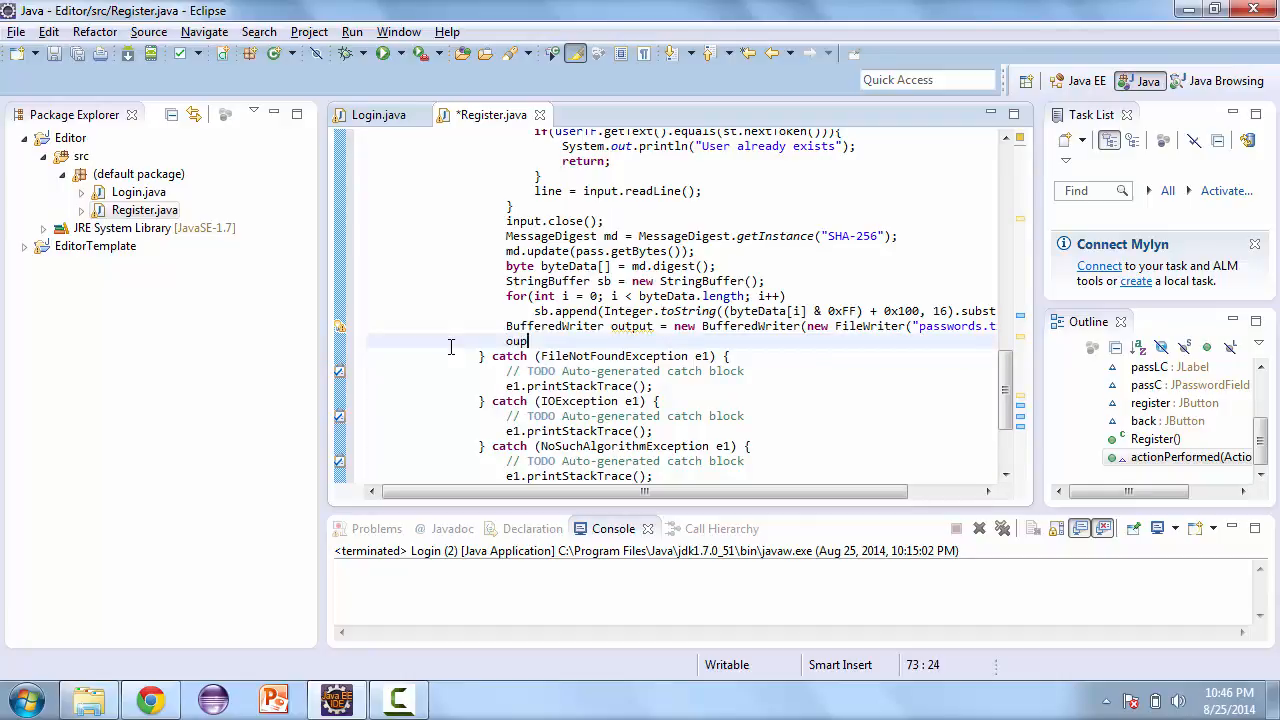
type("tput")
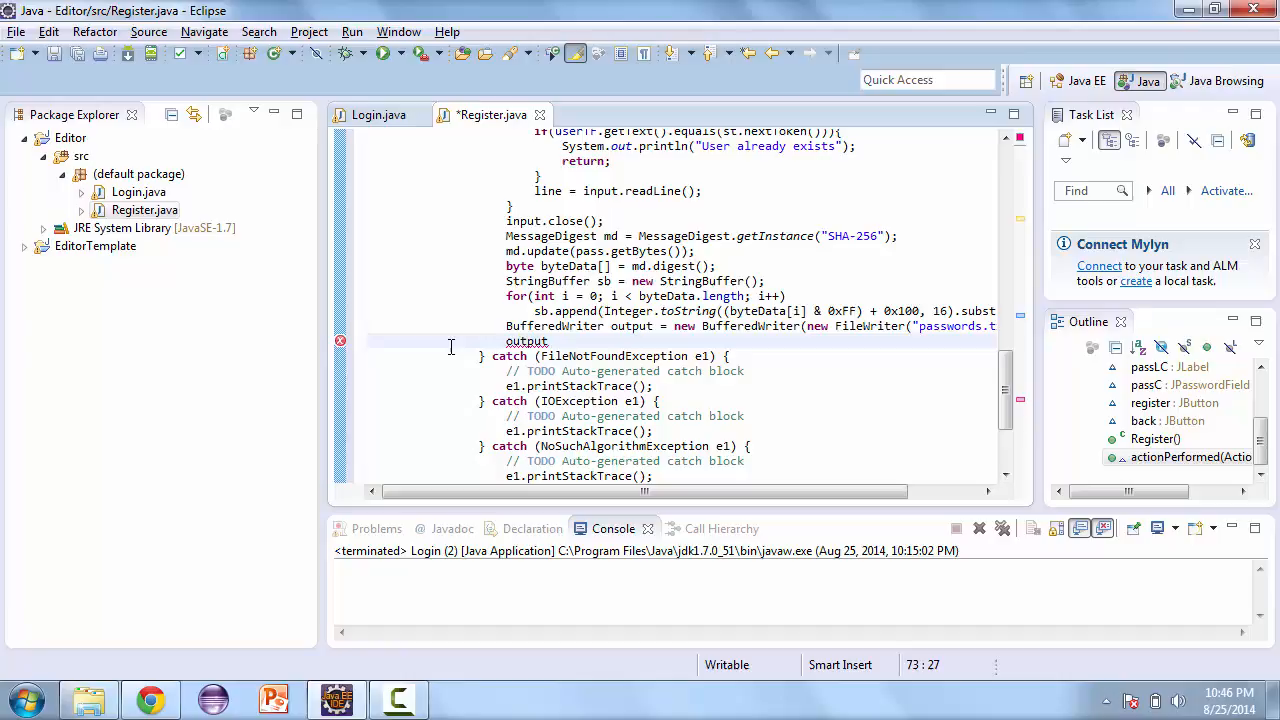
type(".write")
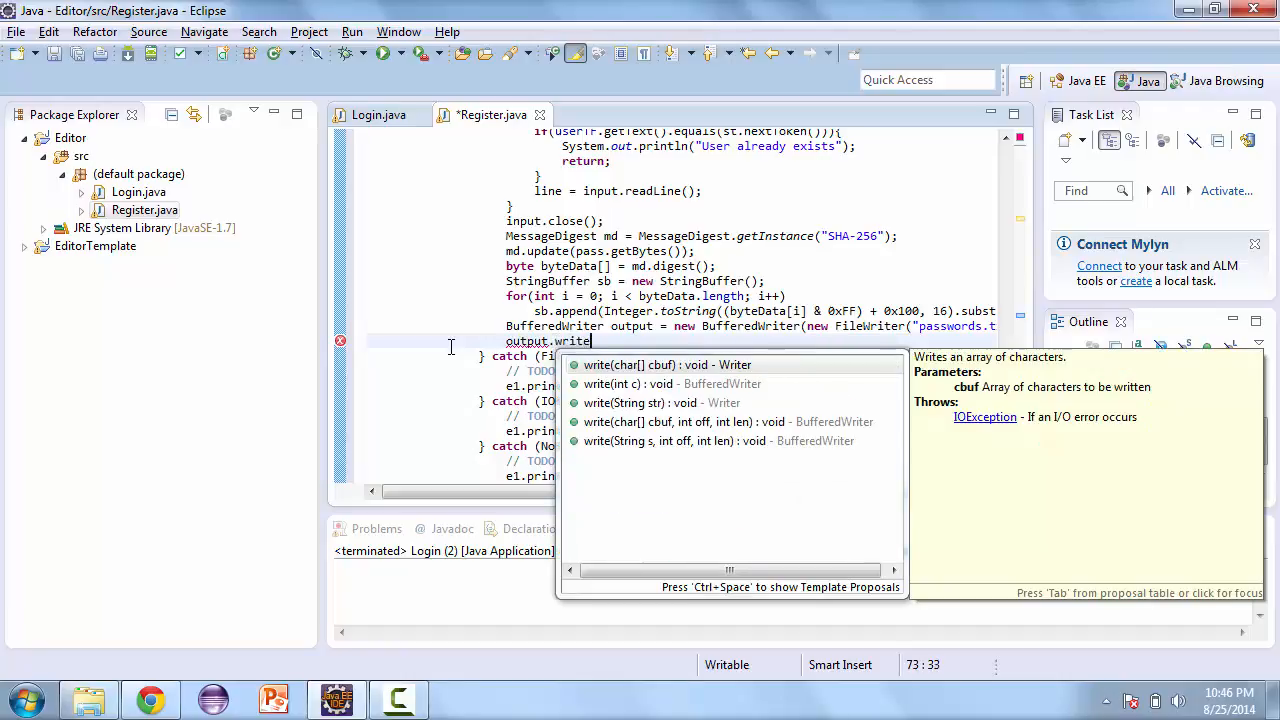
left_click(668, 364)
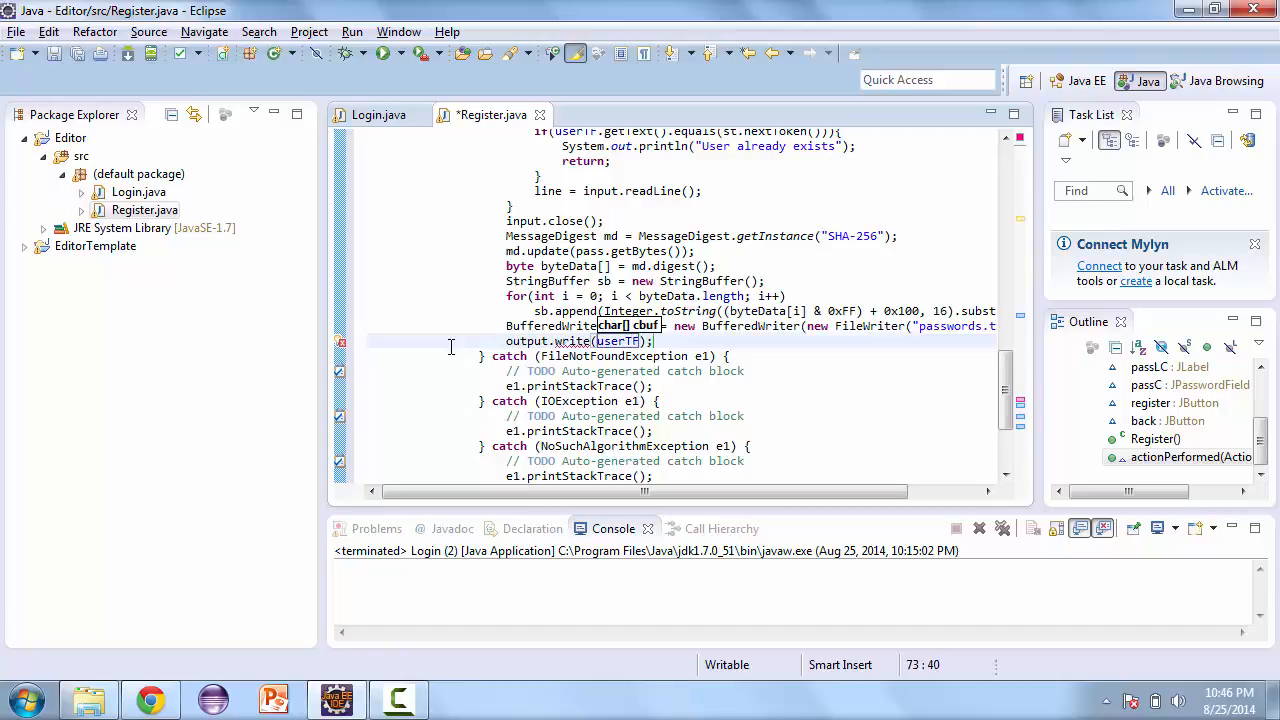
type("getText()+\" \"+")
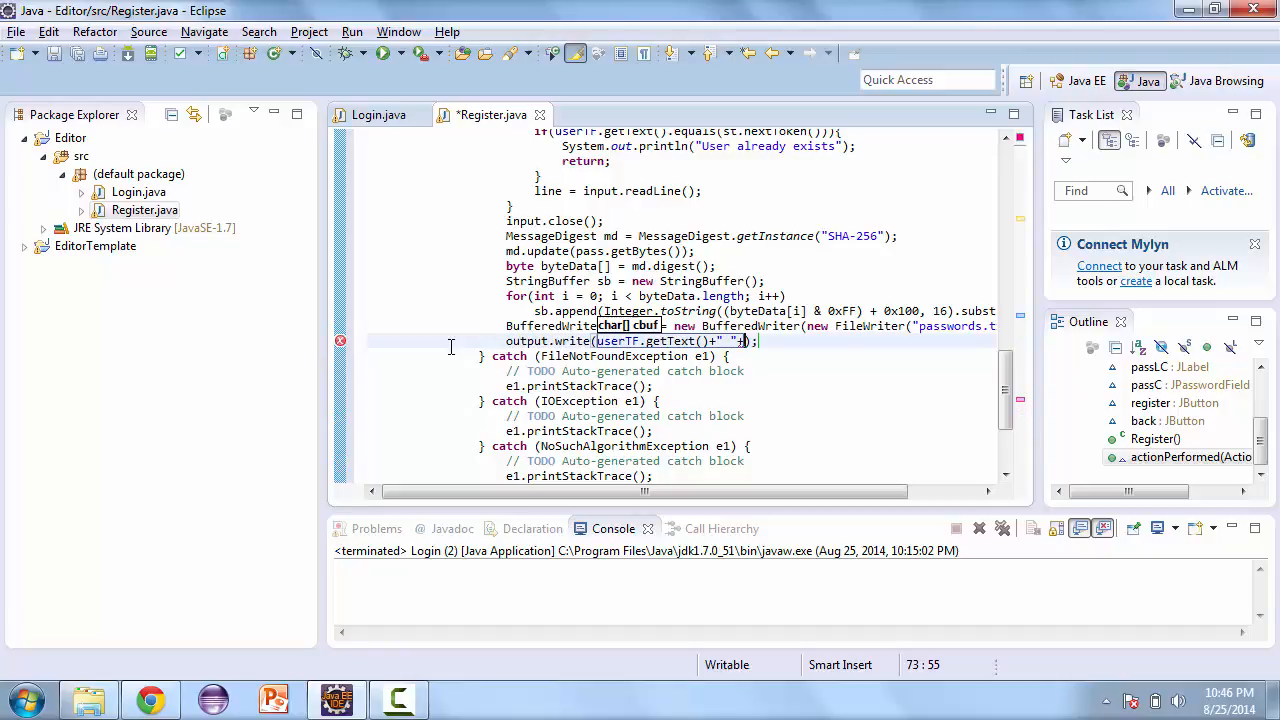
type("sb.")
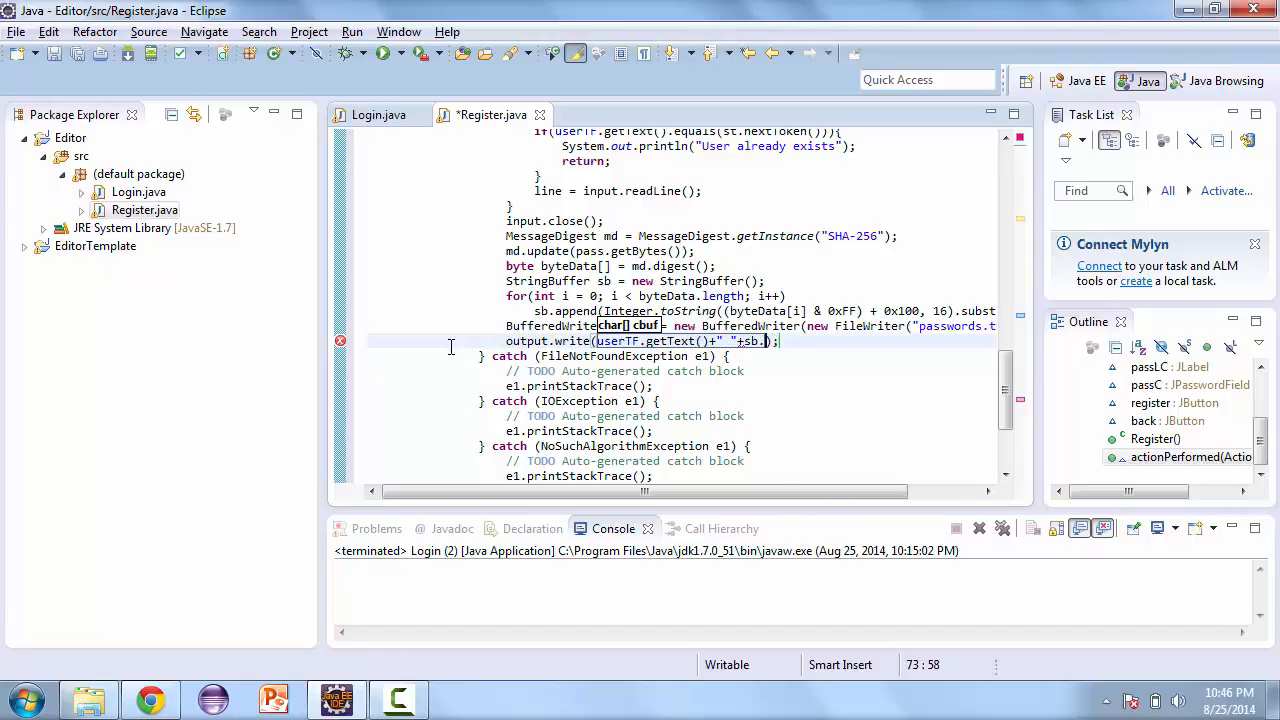
type("toString(")
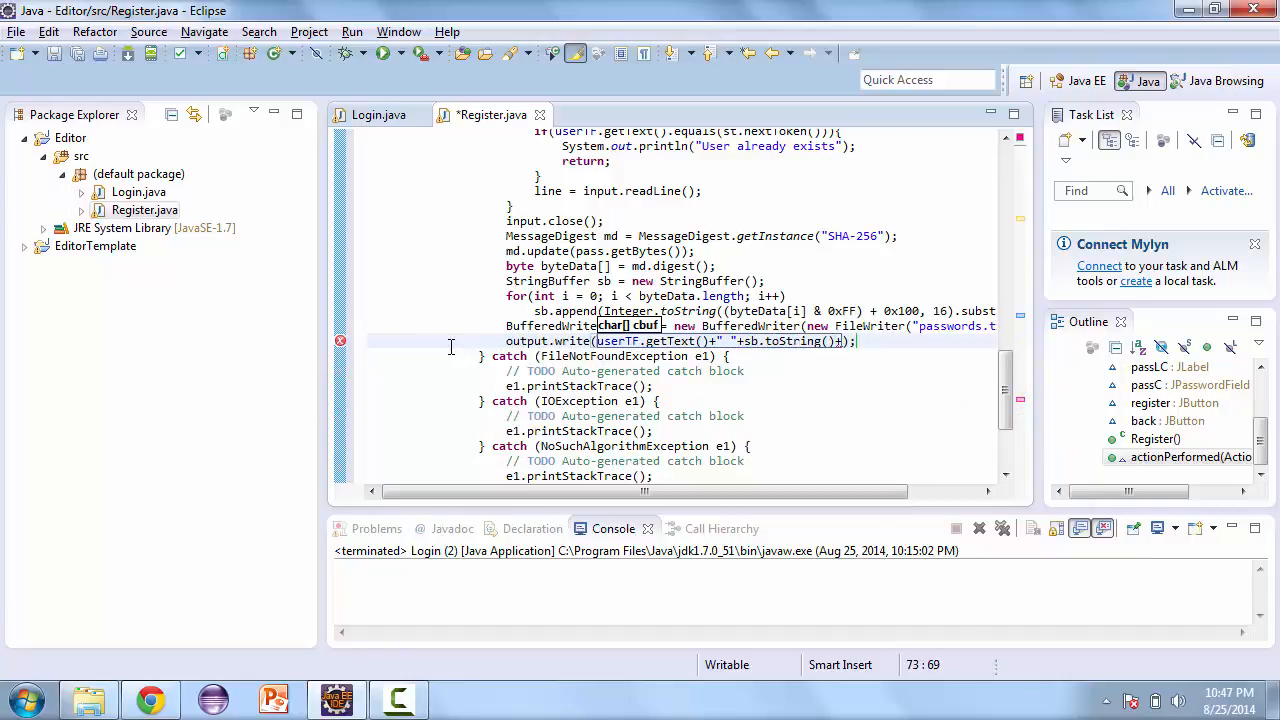
type("\"\\n")
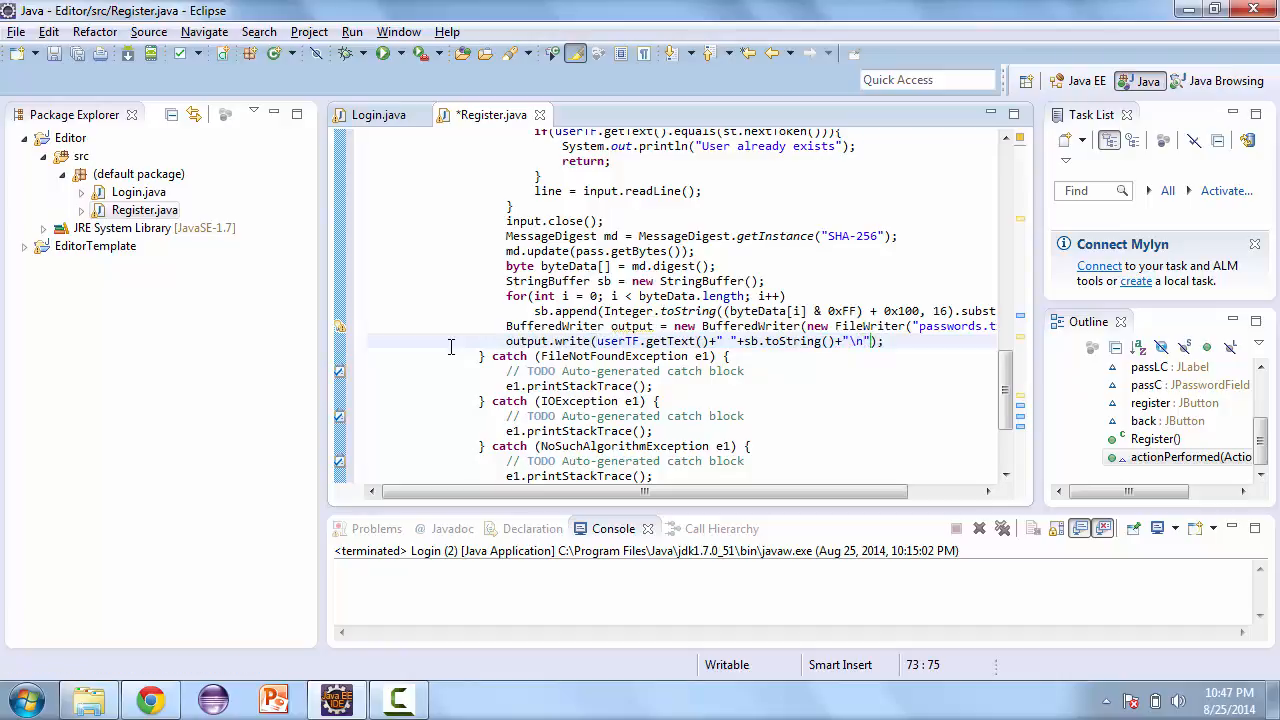
Step: Close the writer with output.close(); after the write call
type("outp")
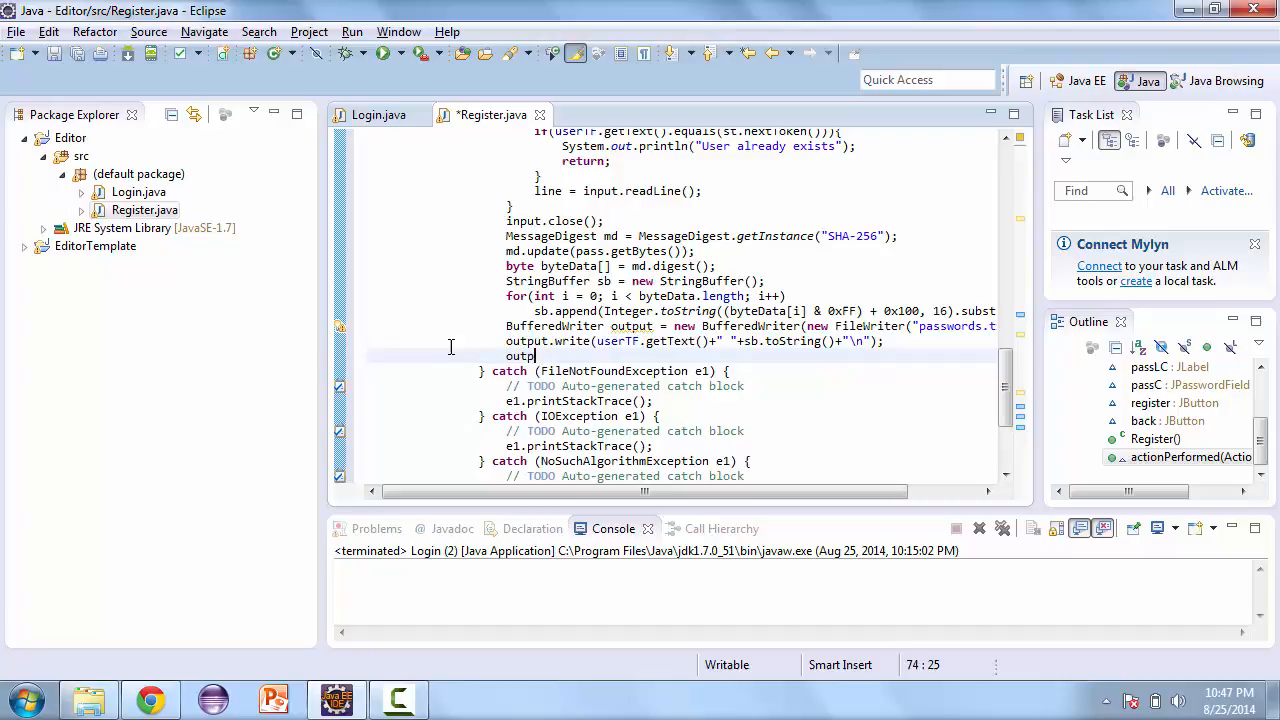
type(".close();")
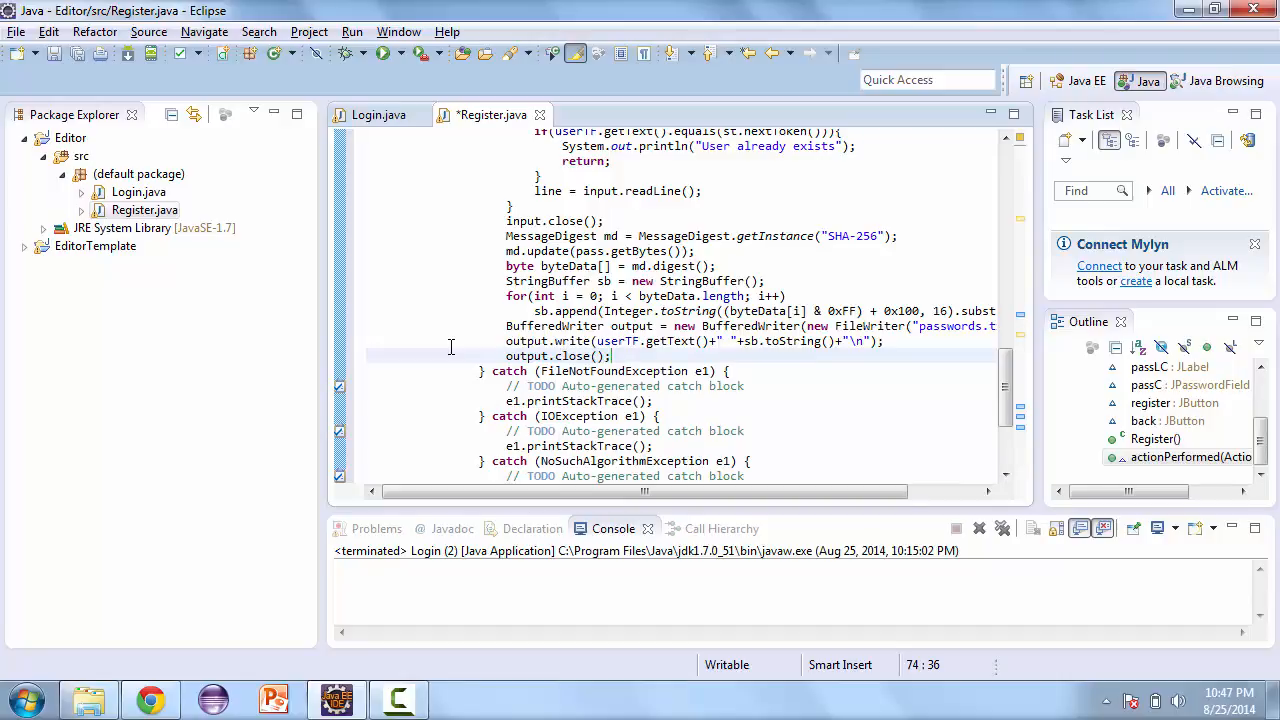
scroll("down", 3)
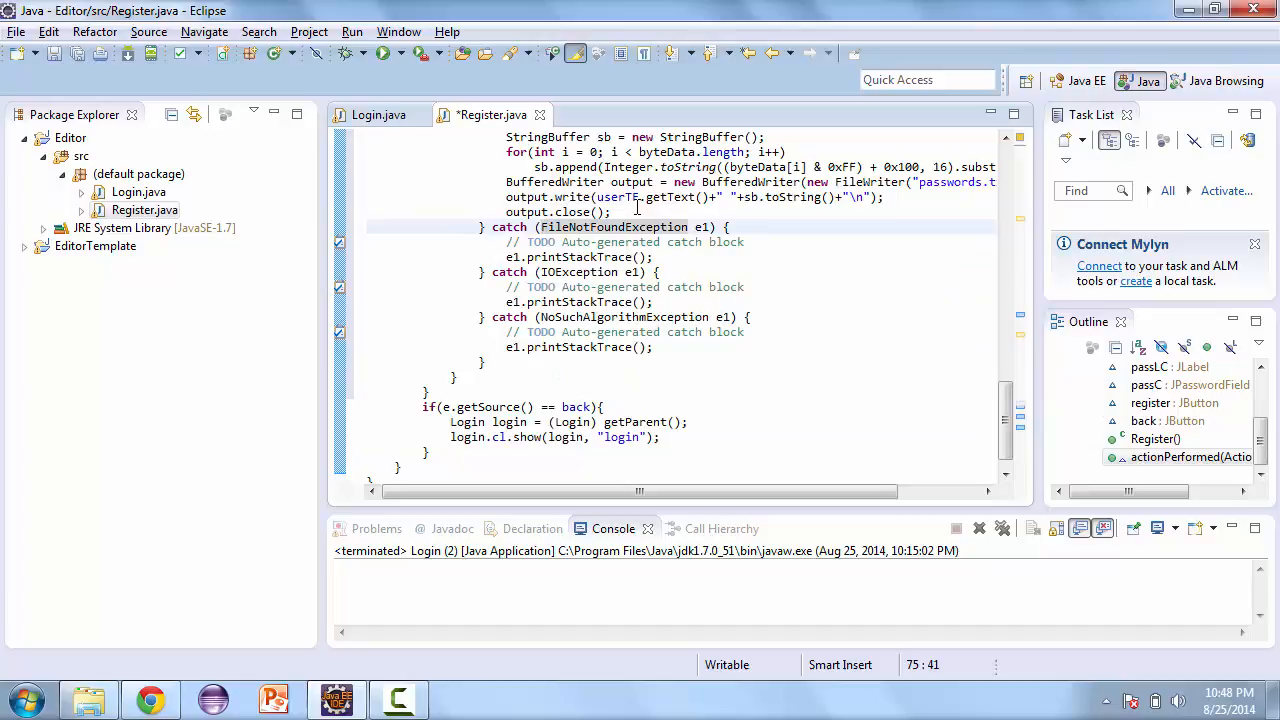
mouse_move(548, 212)
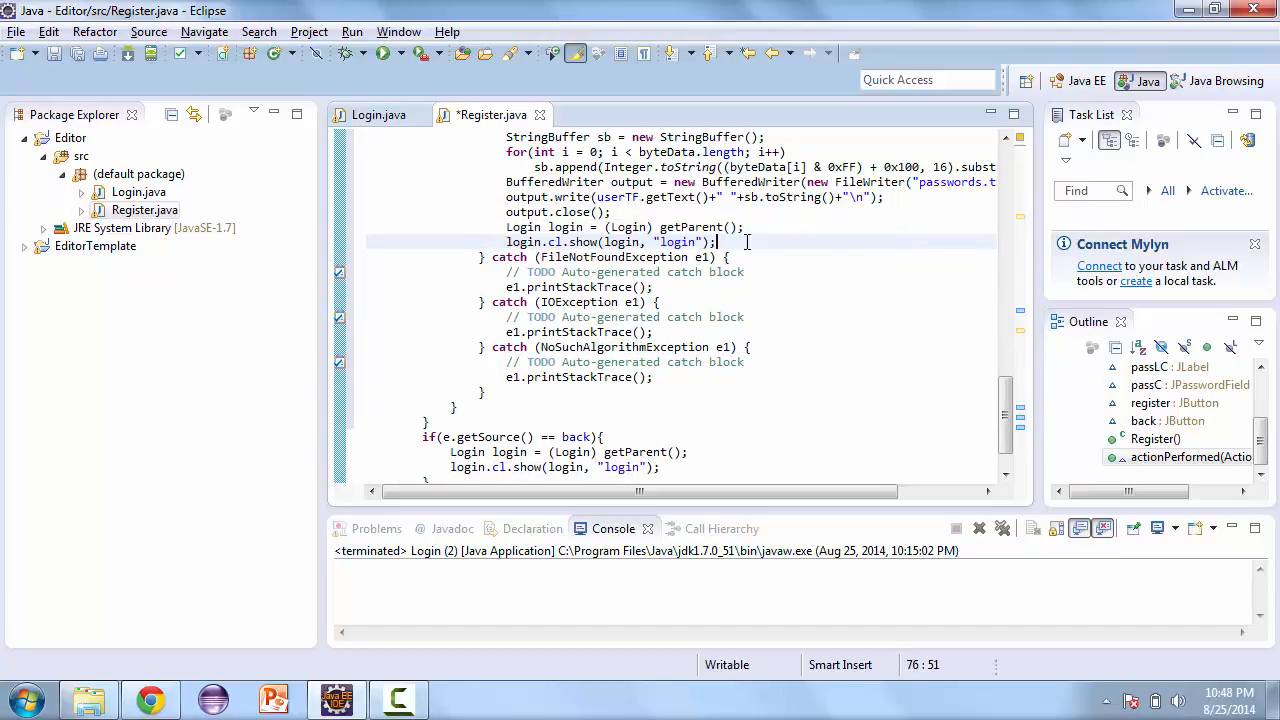
Step: Create a new text document named passwords in the Editor project folder
left_click(88, 698)
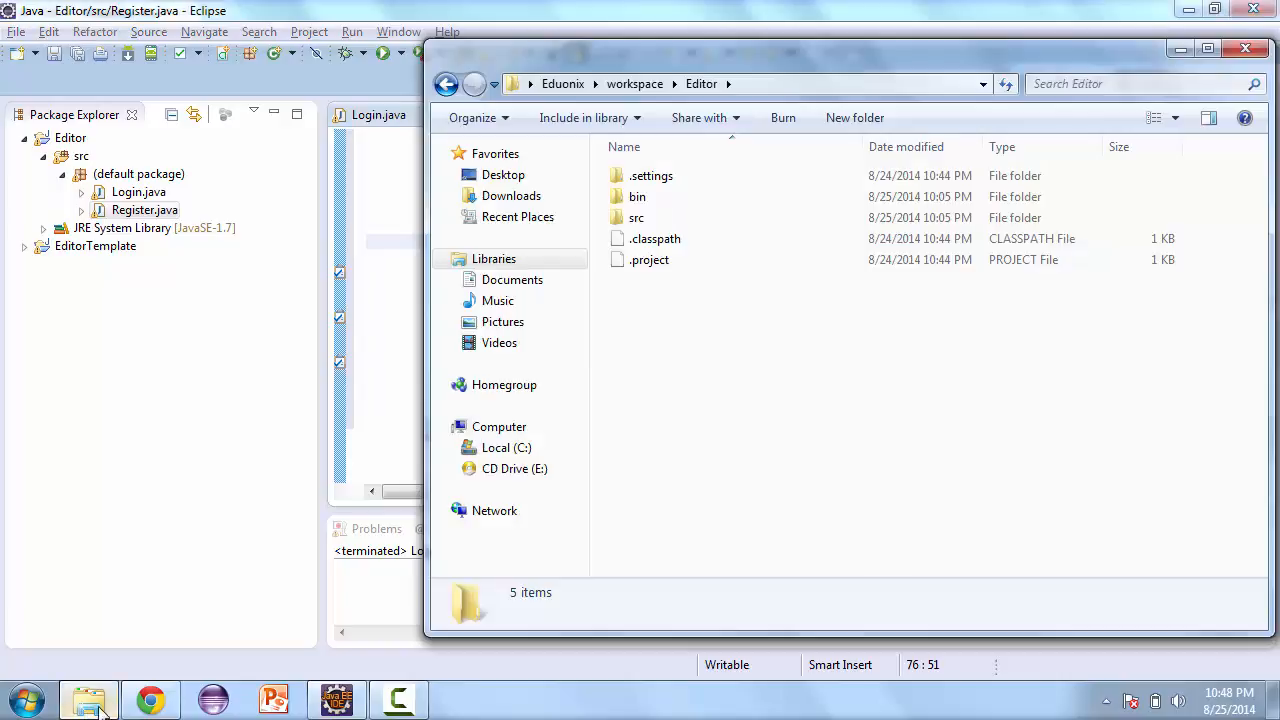
right_click(784, 450)
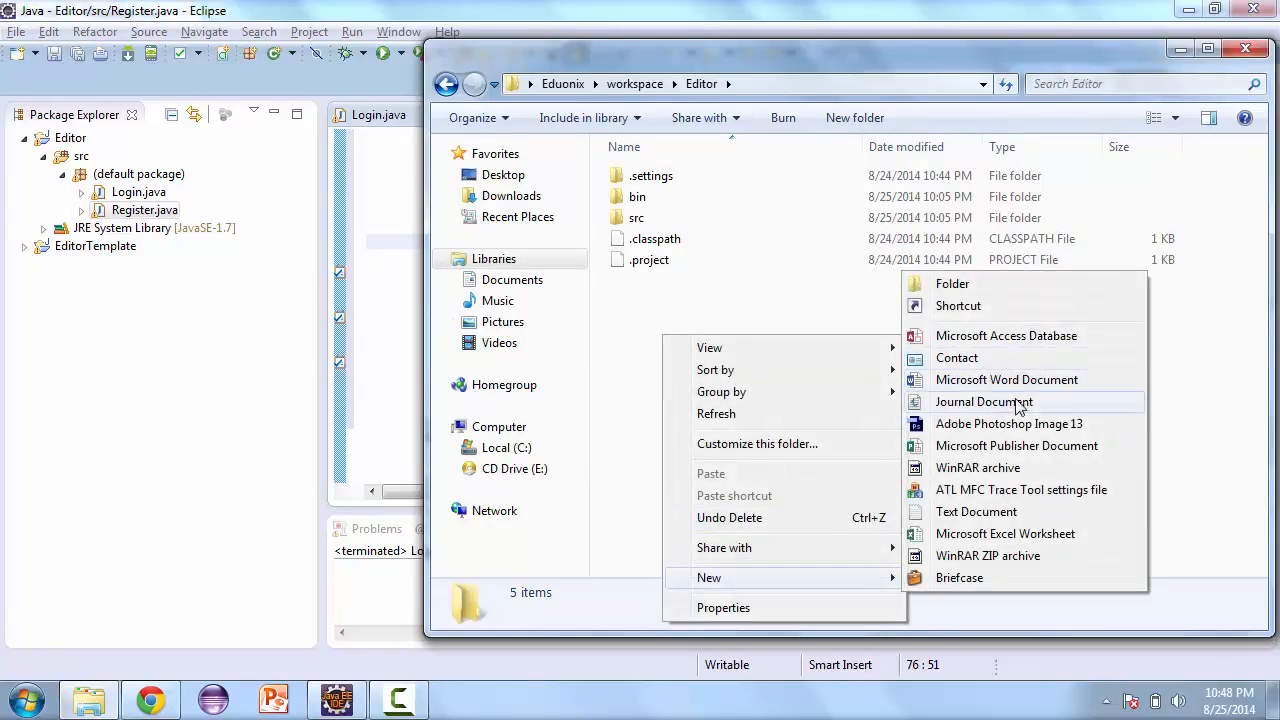
left_click(976, 512)
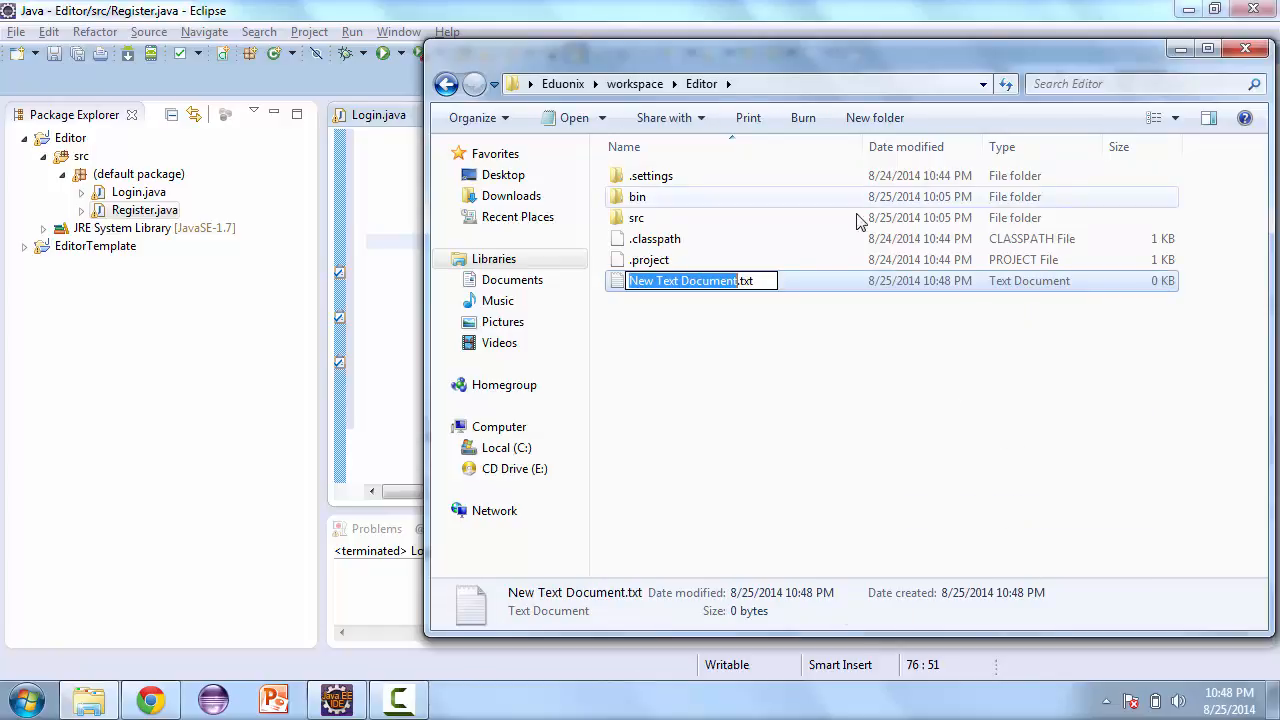
mouse_move(752, 320)
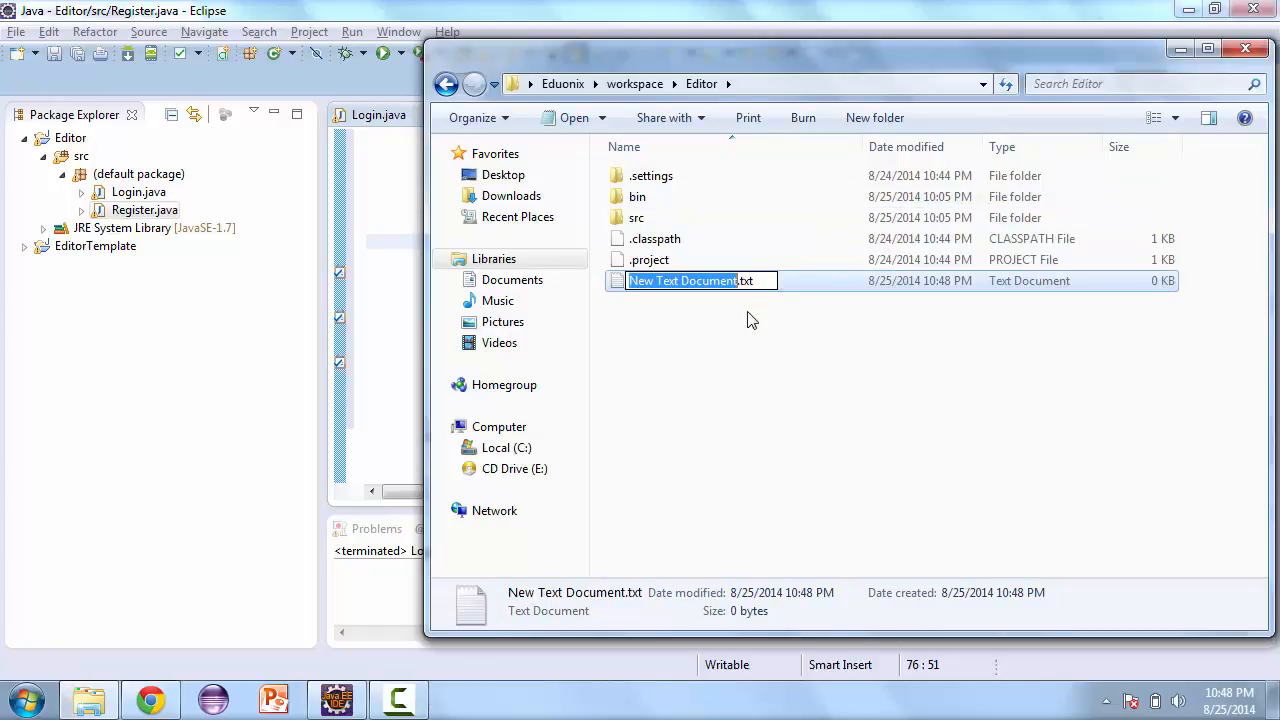
type("passwords")
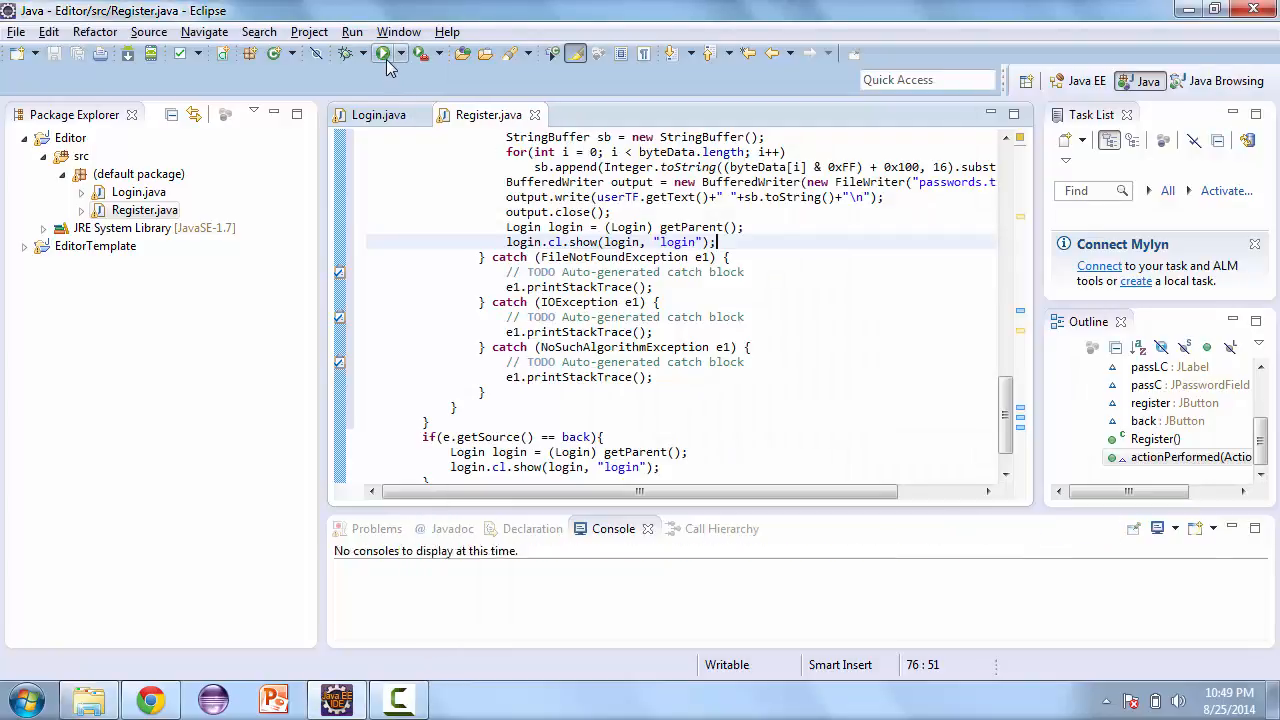
Step: Enter username user1 with its password in the registration form and submit Register
left_click(382, 52)
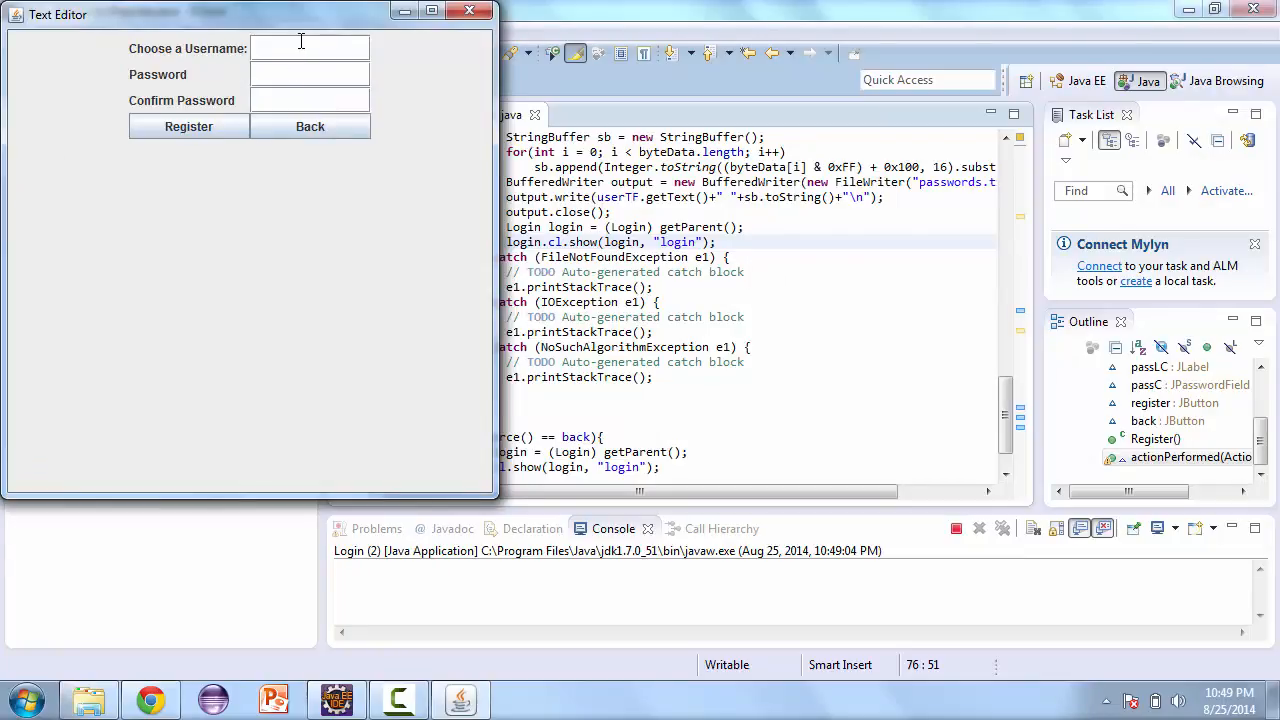
type("user1")
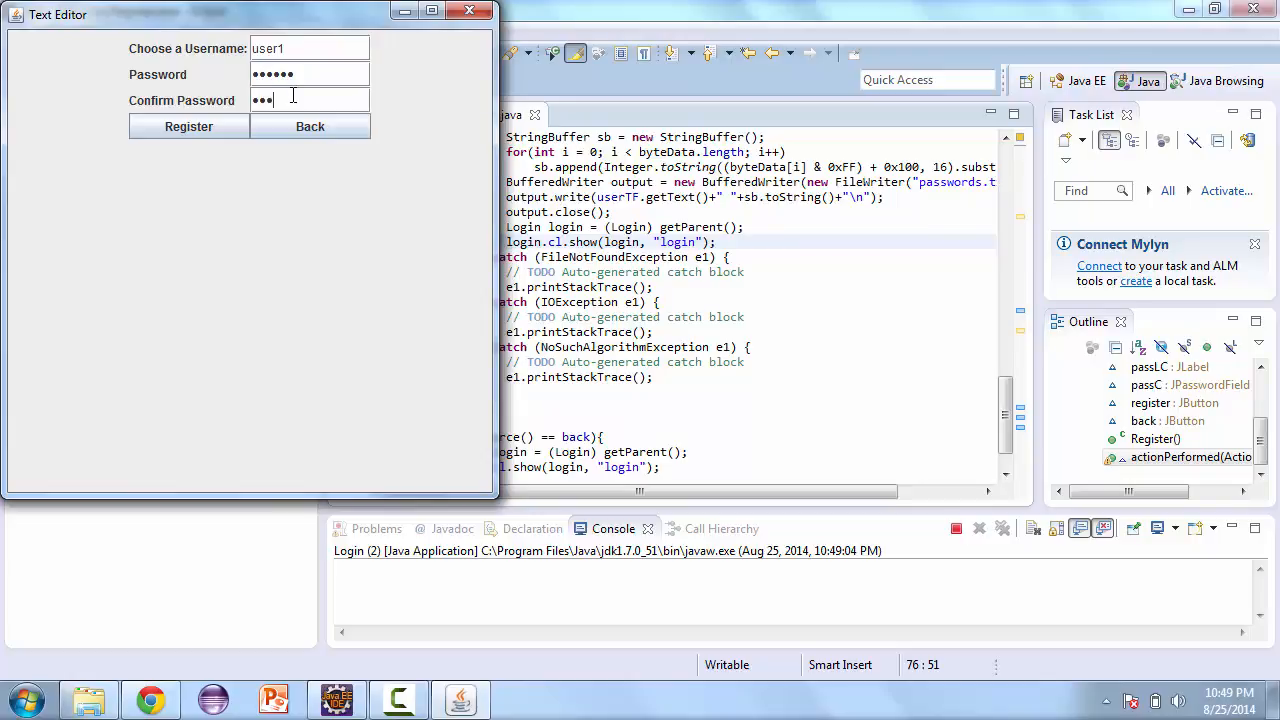
left_click(310, 126)
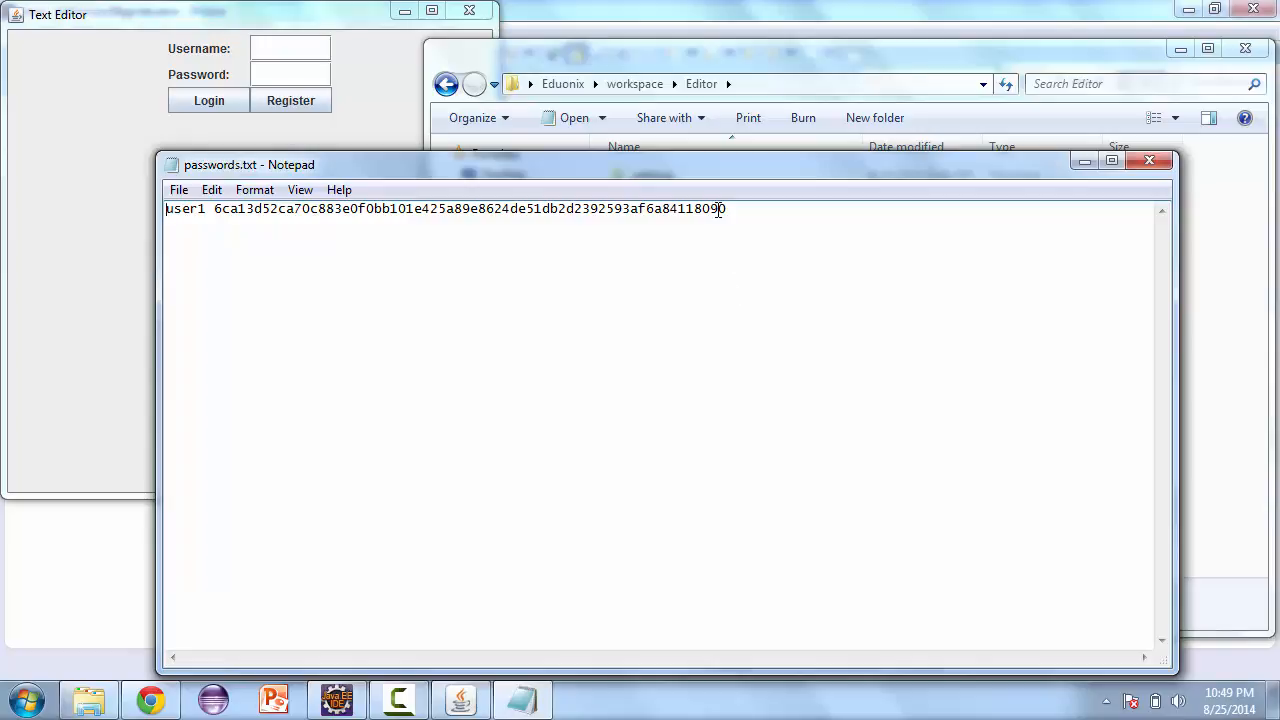
Step: Highlight the user1 line and its SHA-256 hash in passwords.txt
left_click_drag(222, 208, 728, 208)
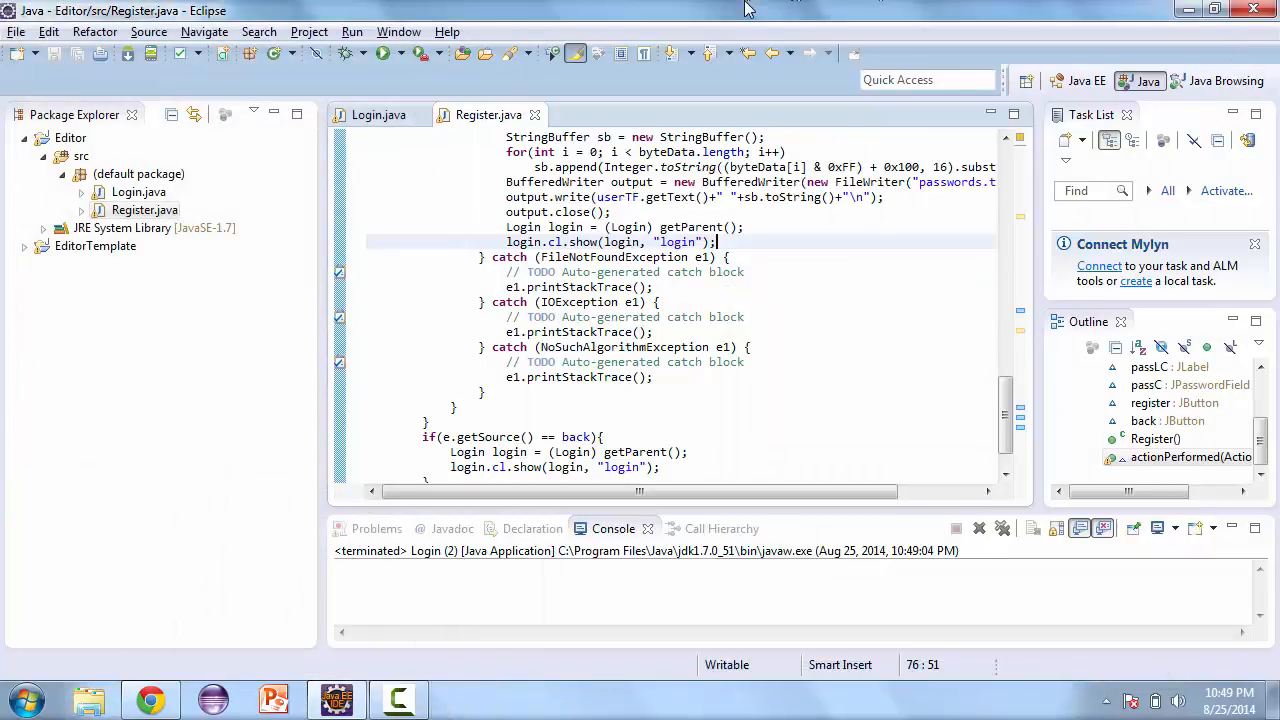
Step: Write if(e.getSource() == login){ } above the register check in actionPerformed
scroll("down", 3)
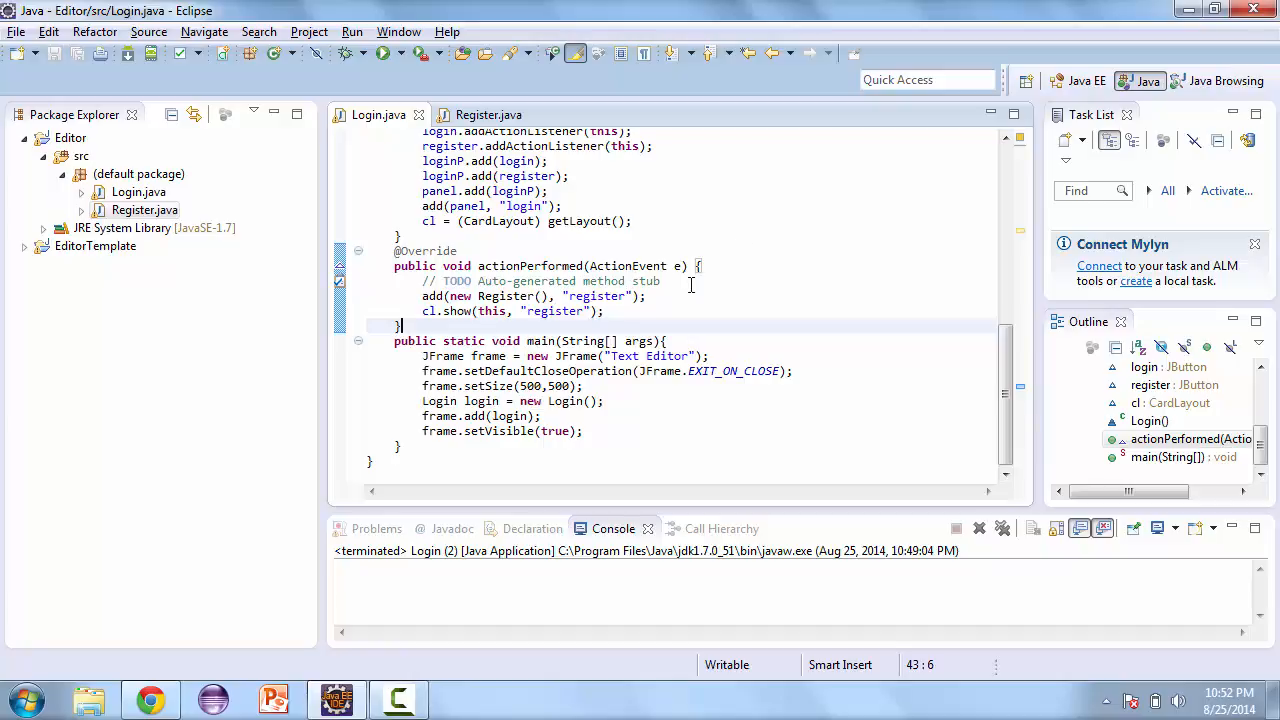
type("if(")
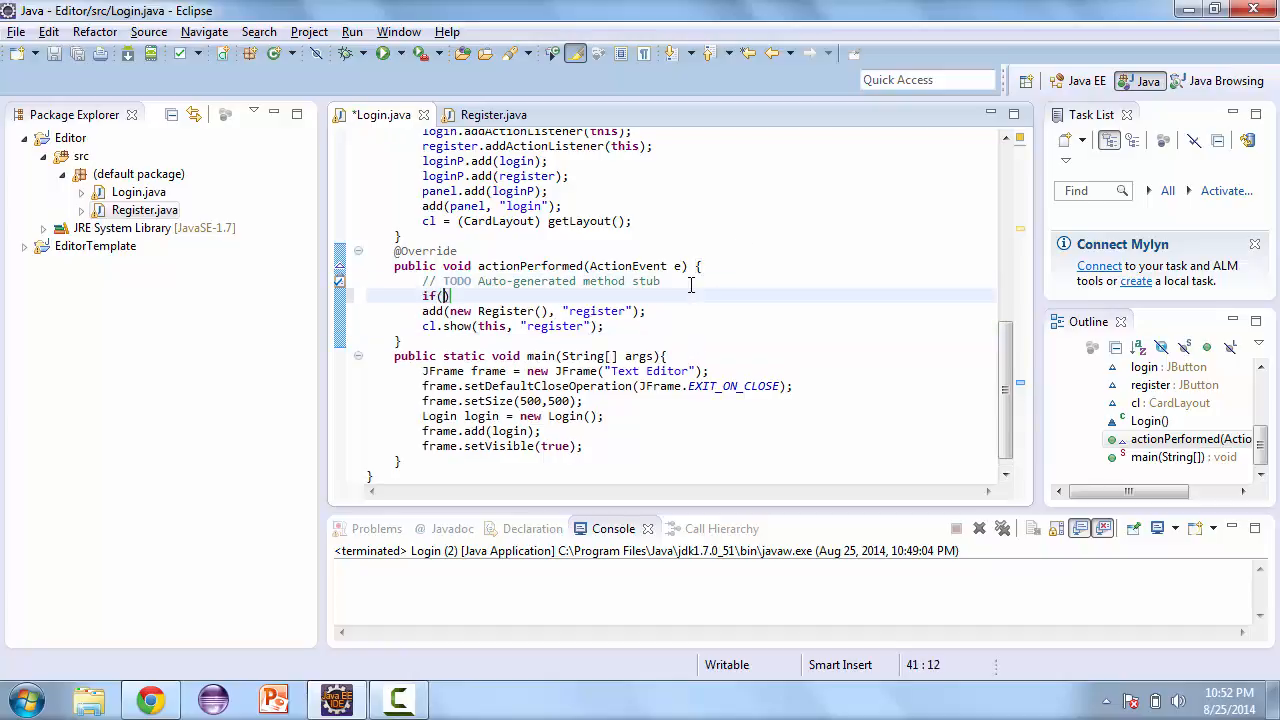
type("e.geto")
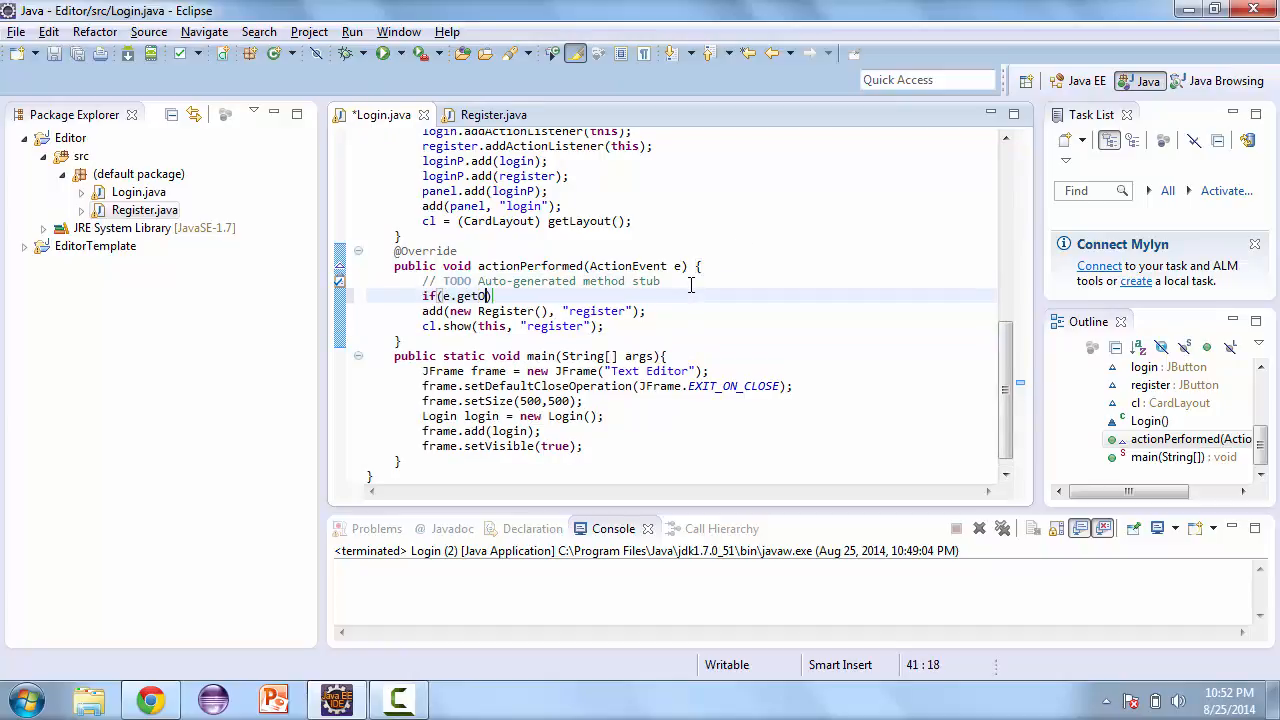
type("Source")
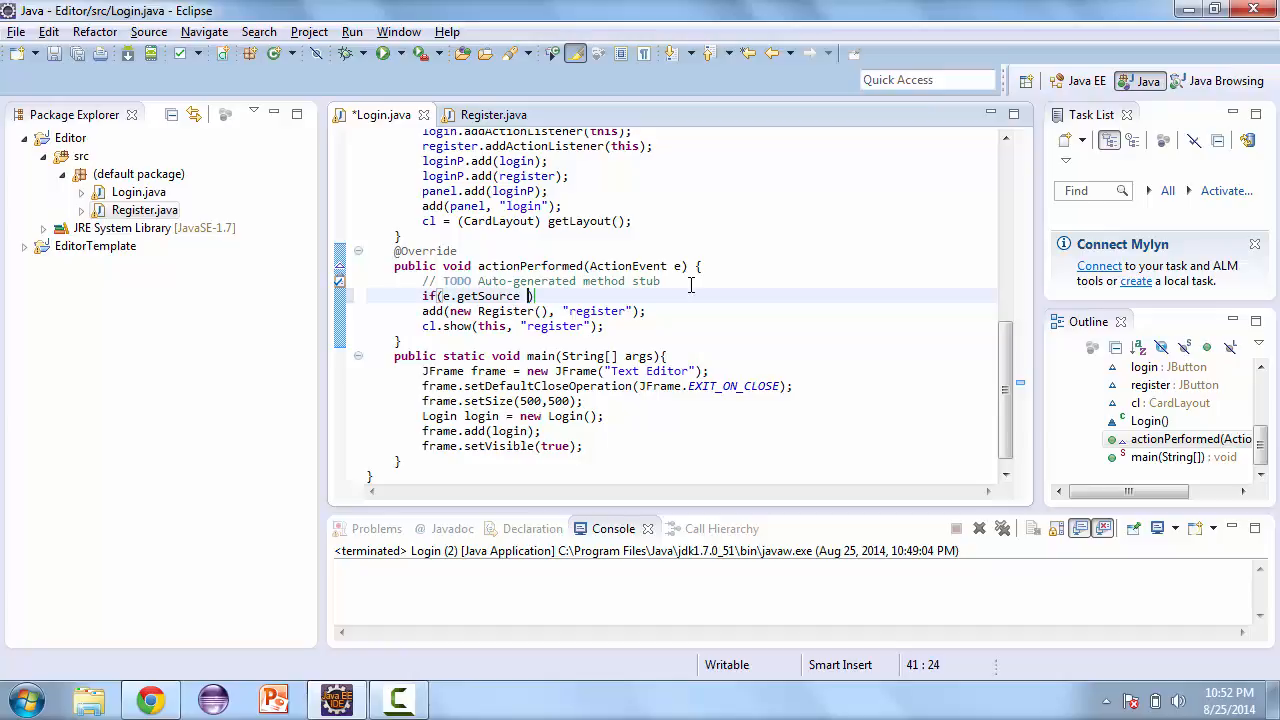
type("== register")
type("}")
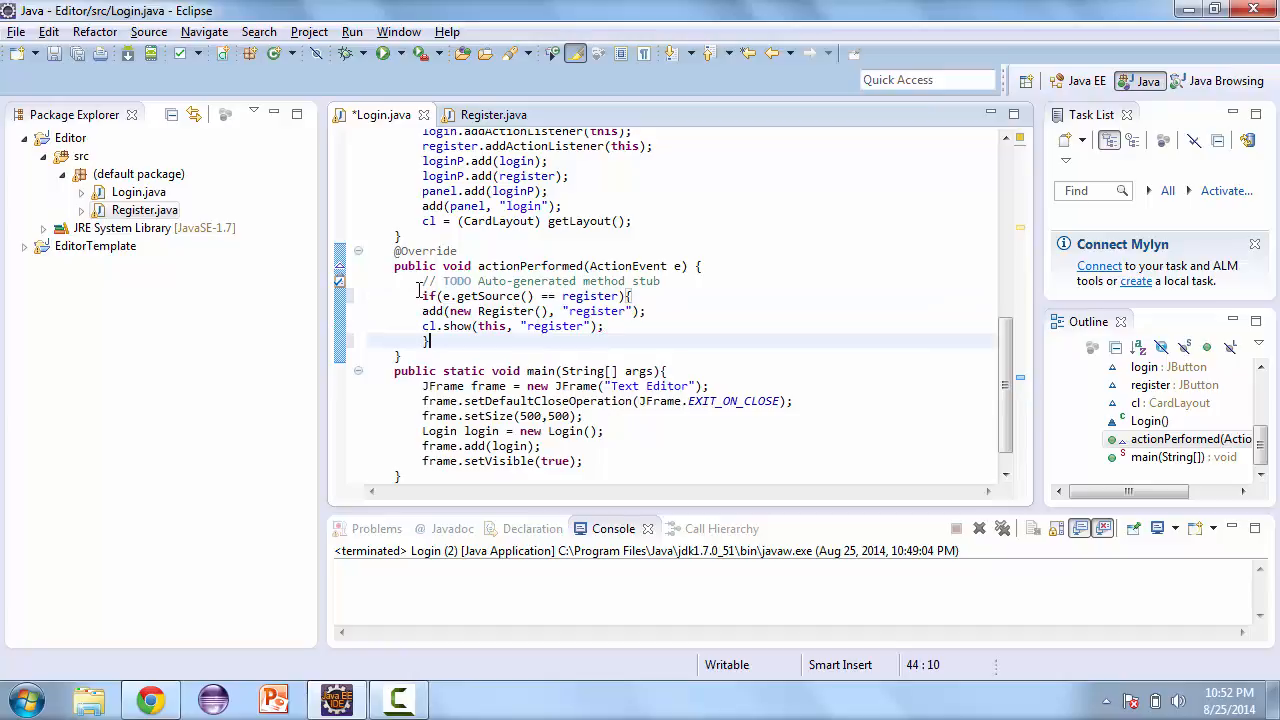
left_click_drag(448, 312, 632, 326)
type("if(e.getSource() == login){")
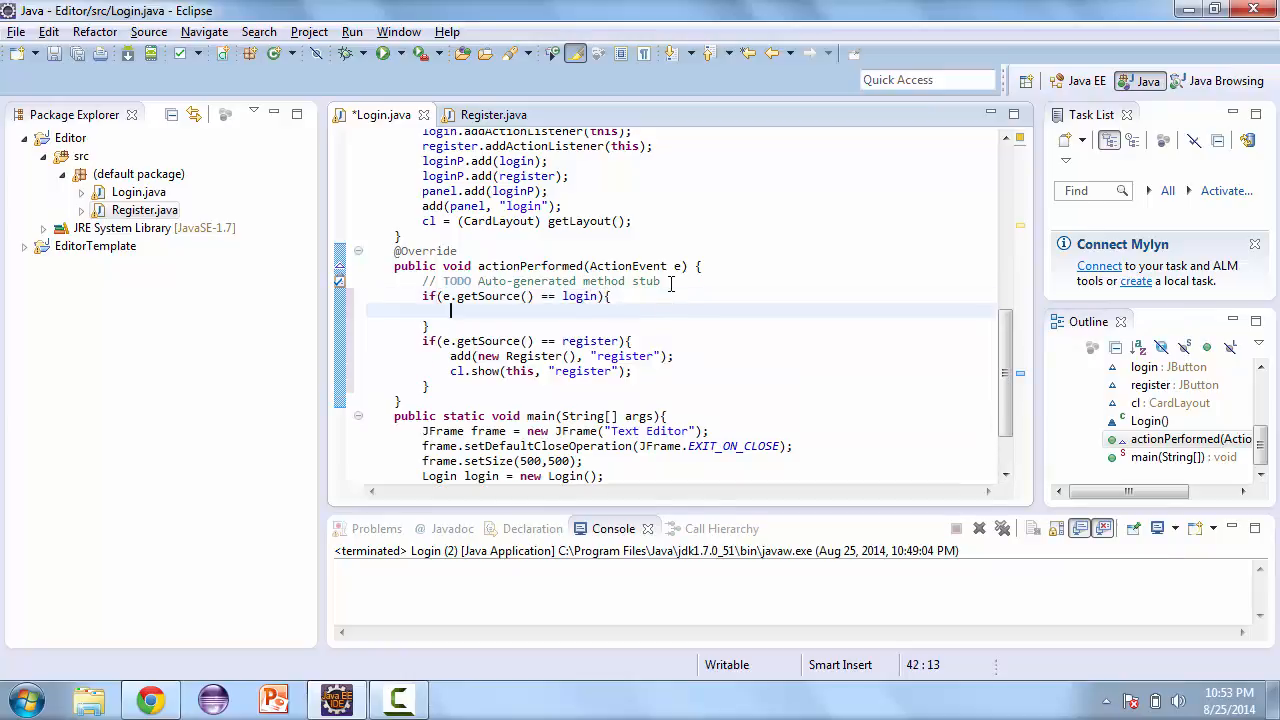
Step: Create BufferedReader input = new BufferedReader(new FileReader("password.txt")) wrapped in try/catch via Quick Fix
type("Buffer")
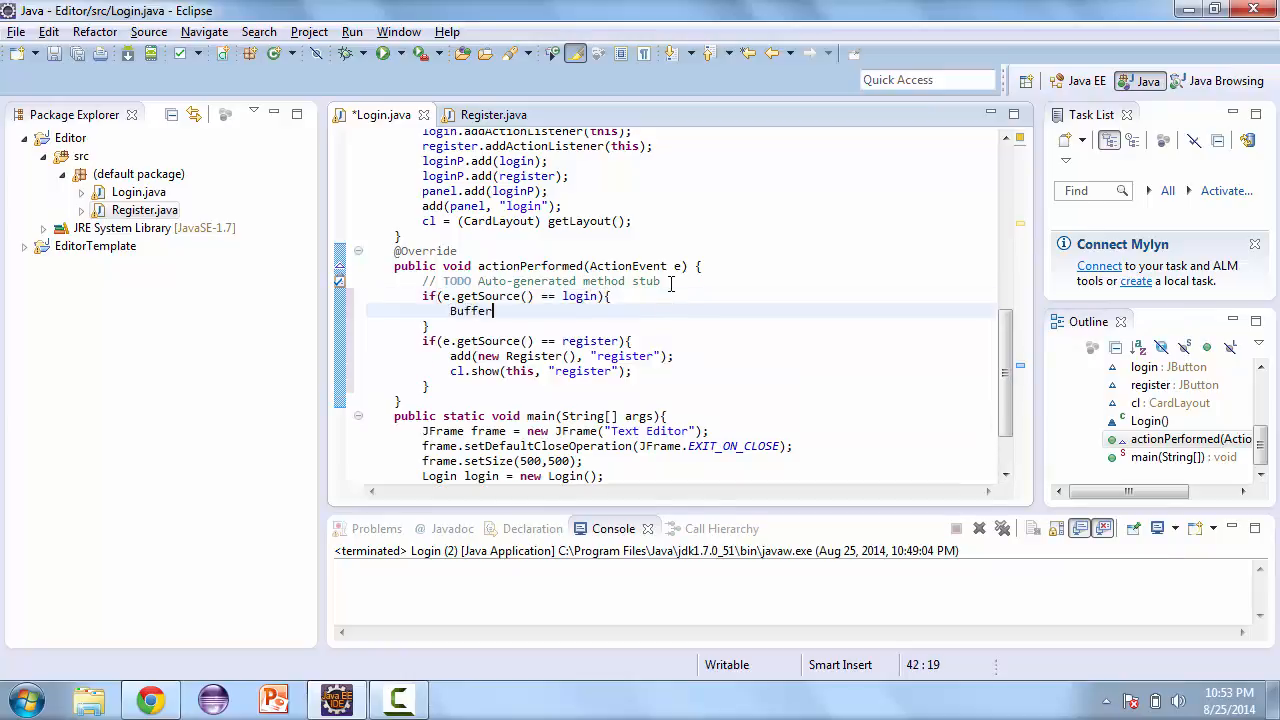
type("ed")
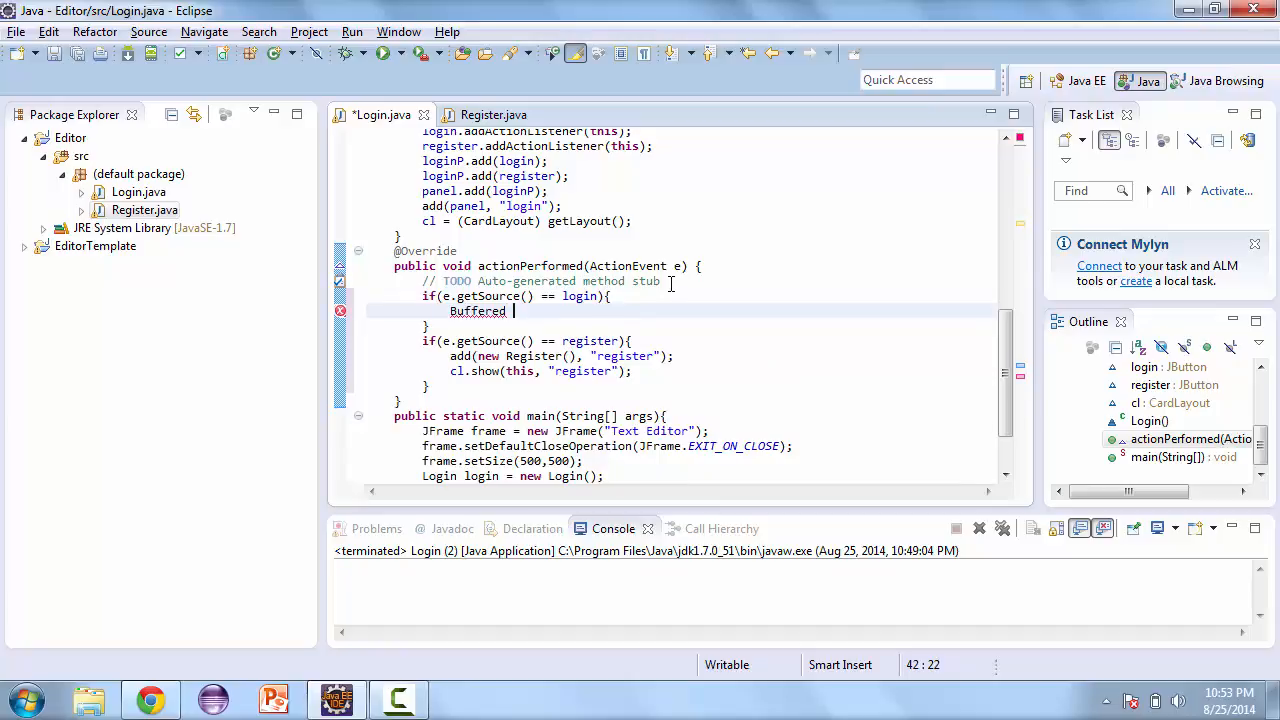
type("input")
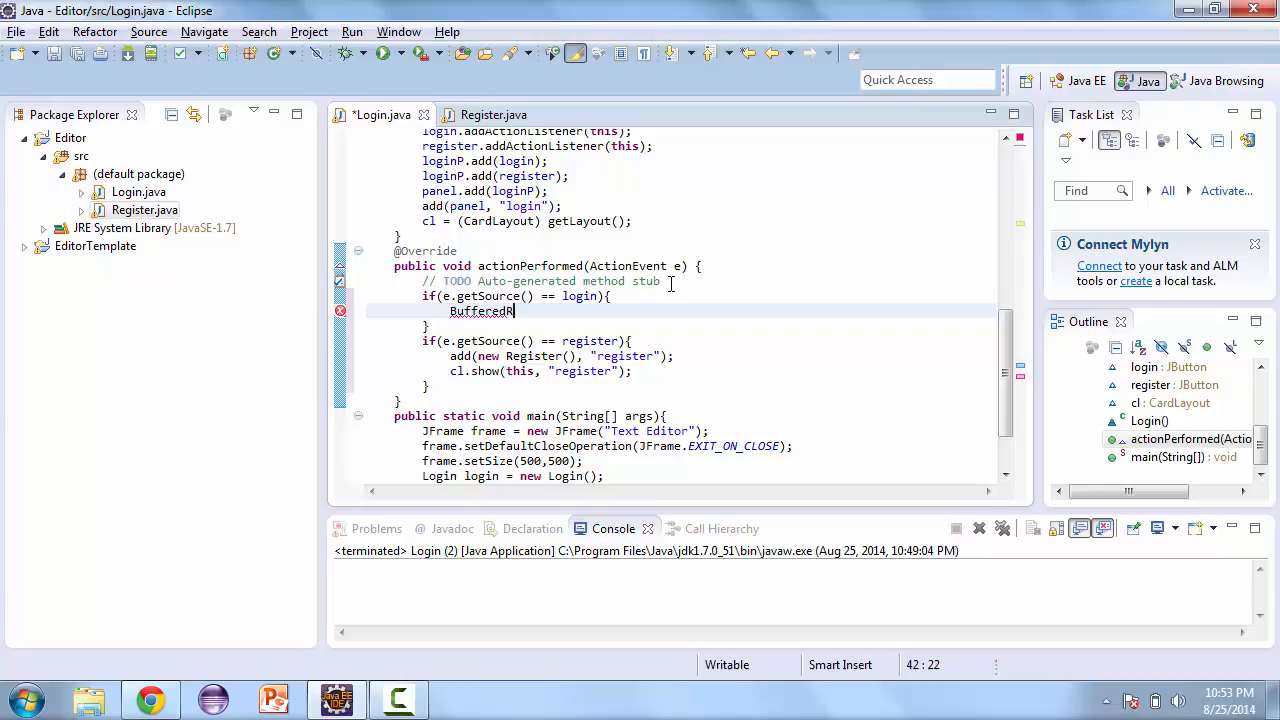
type("e")
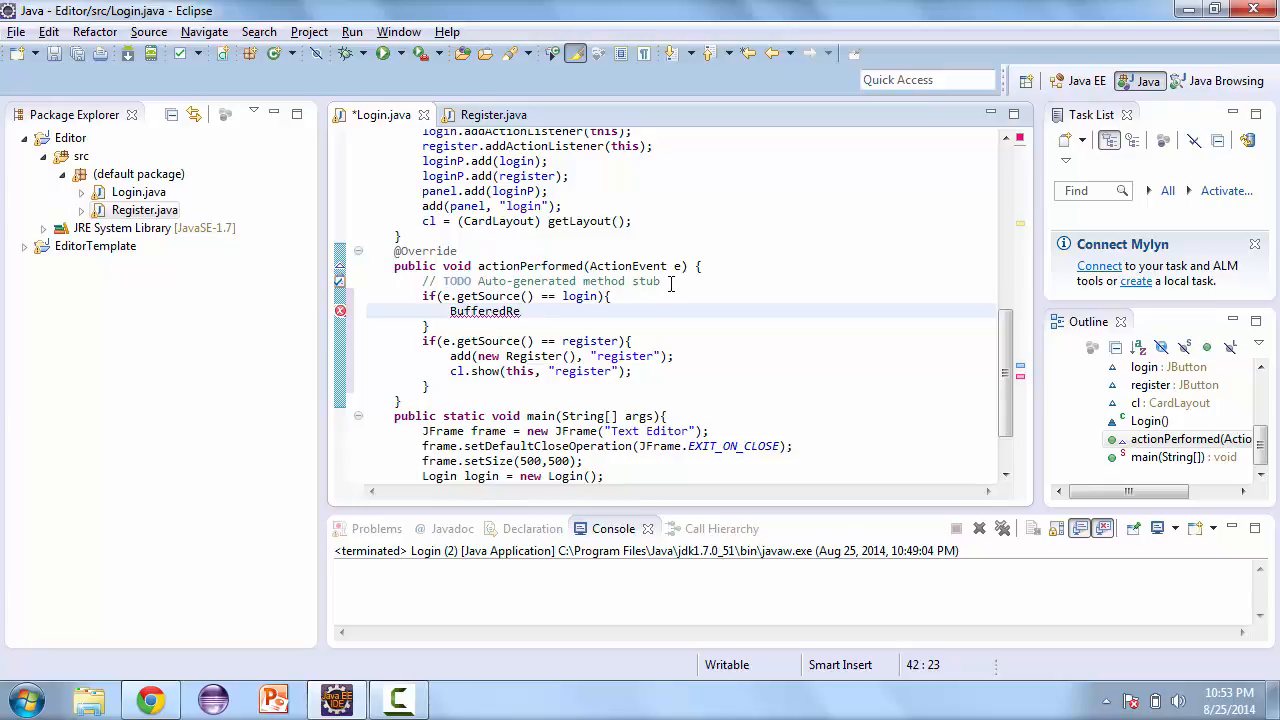
type("ader")
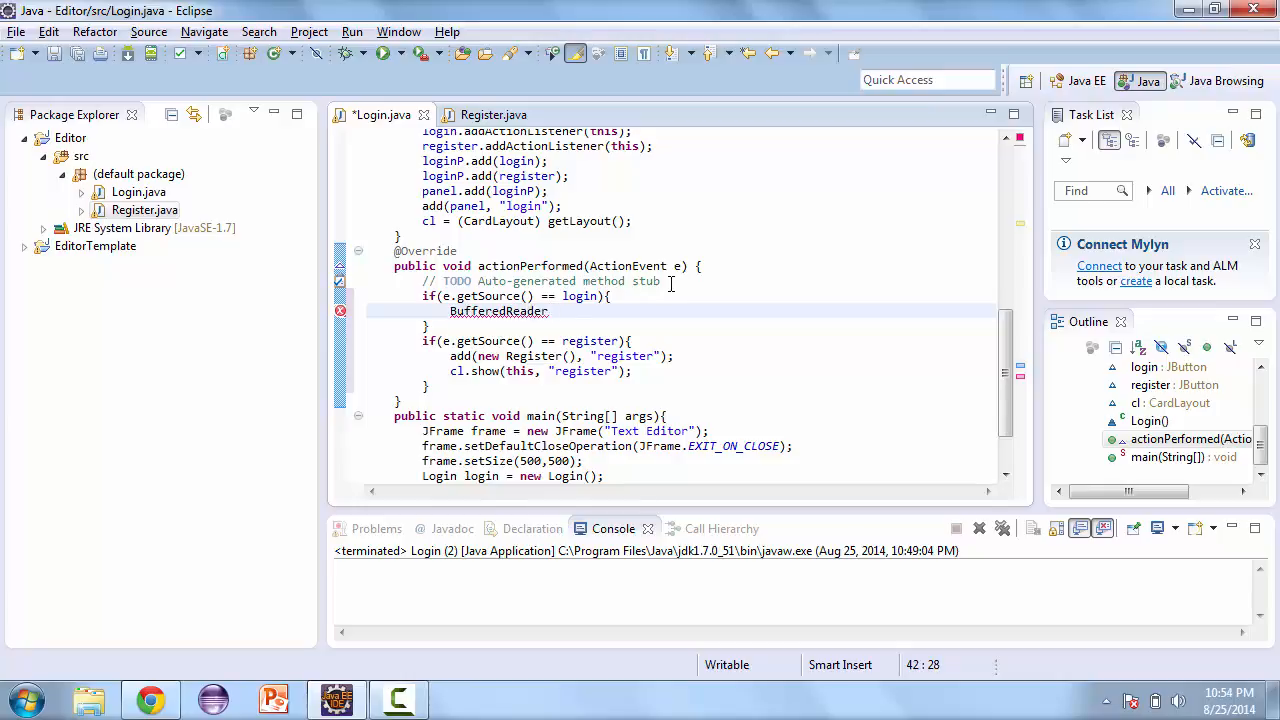
type("input = new")
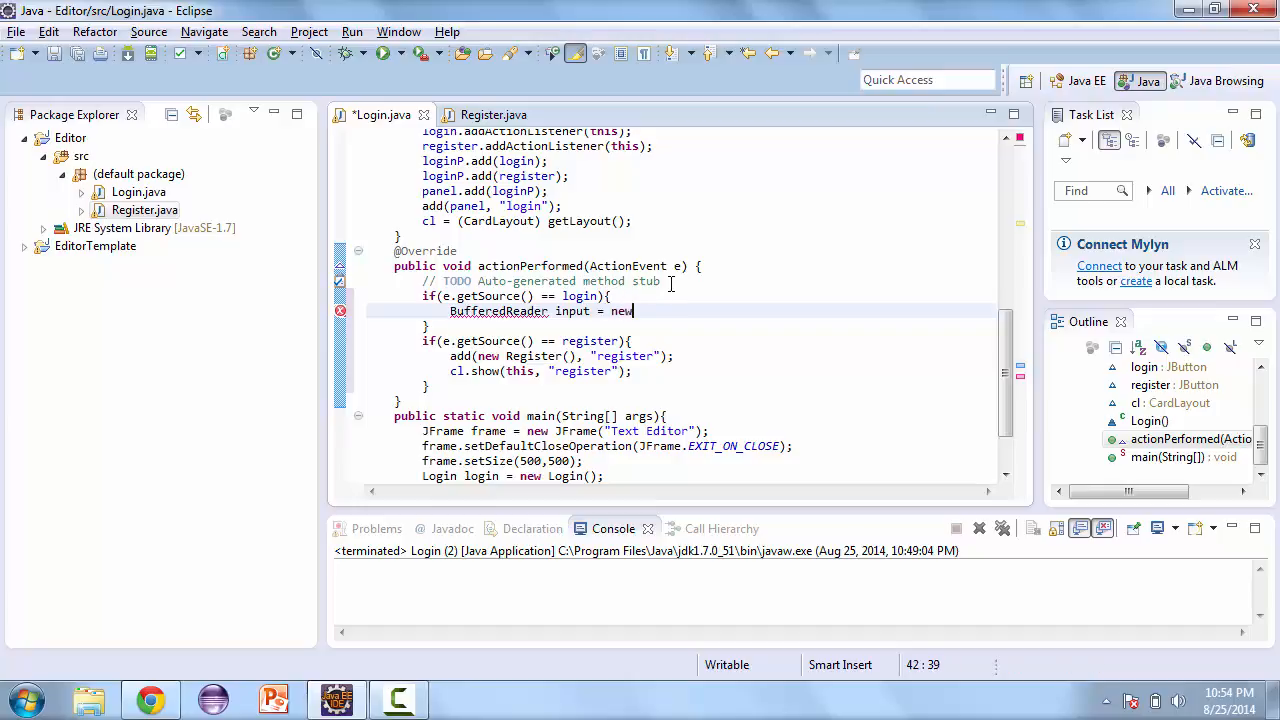
type("BufferedRead(")
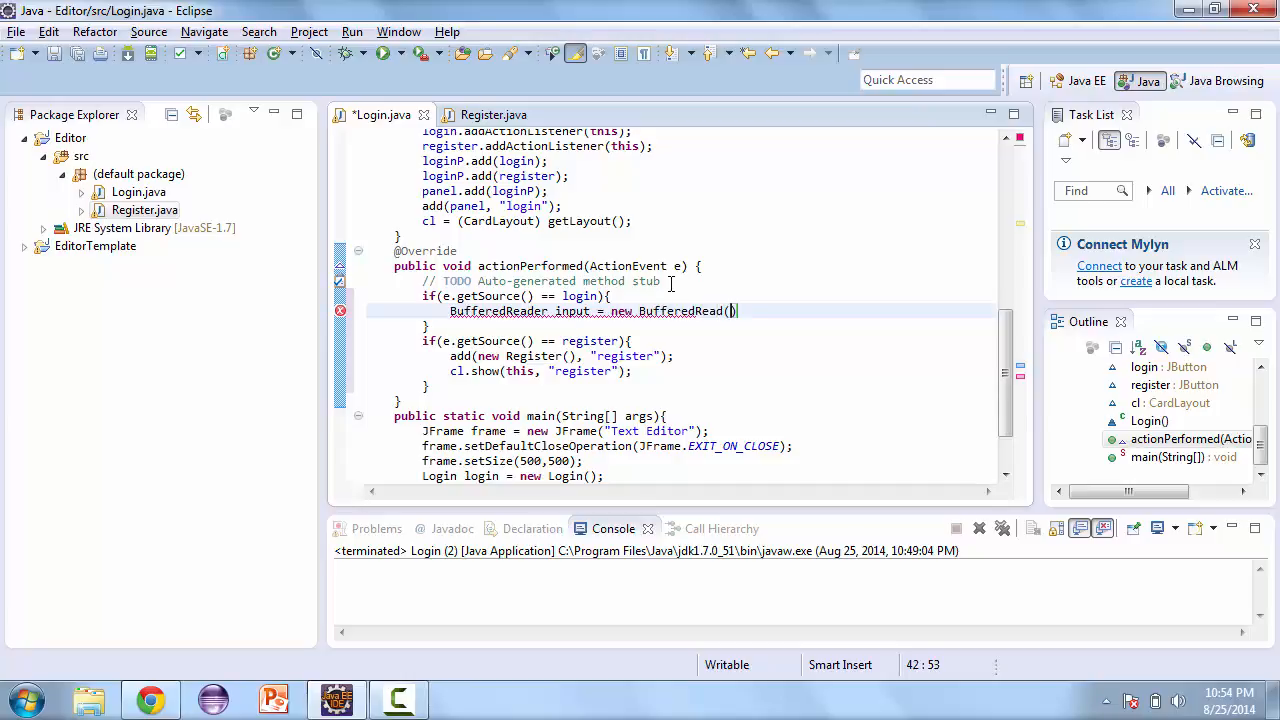
type("new File")
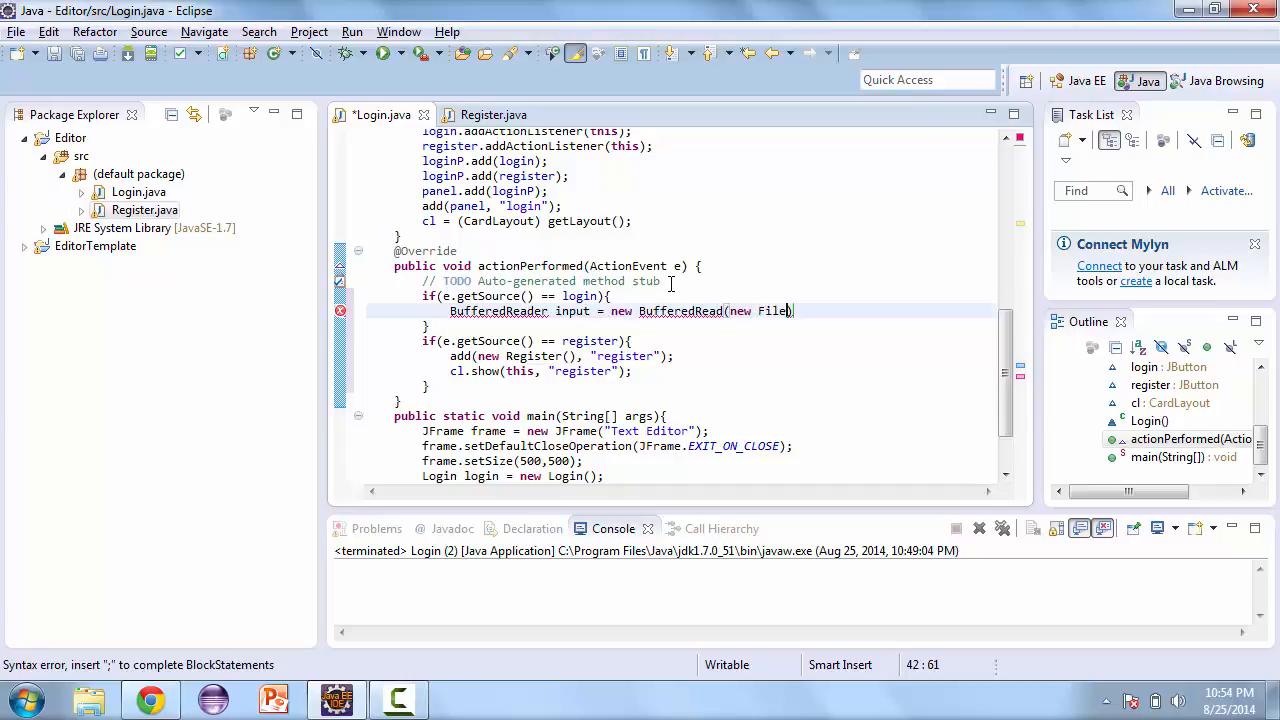
type("Reader(\"pas")
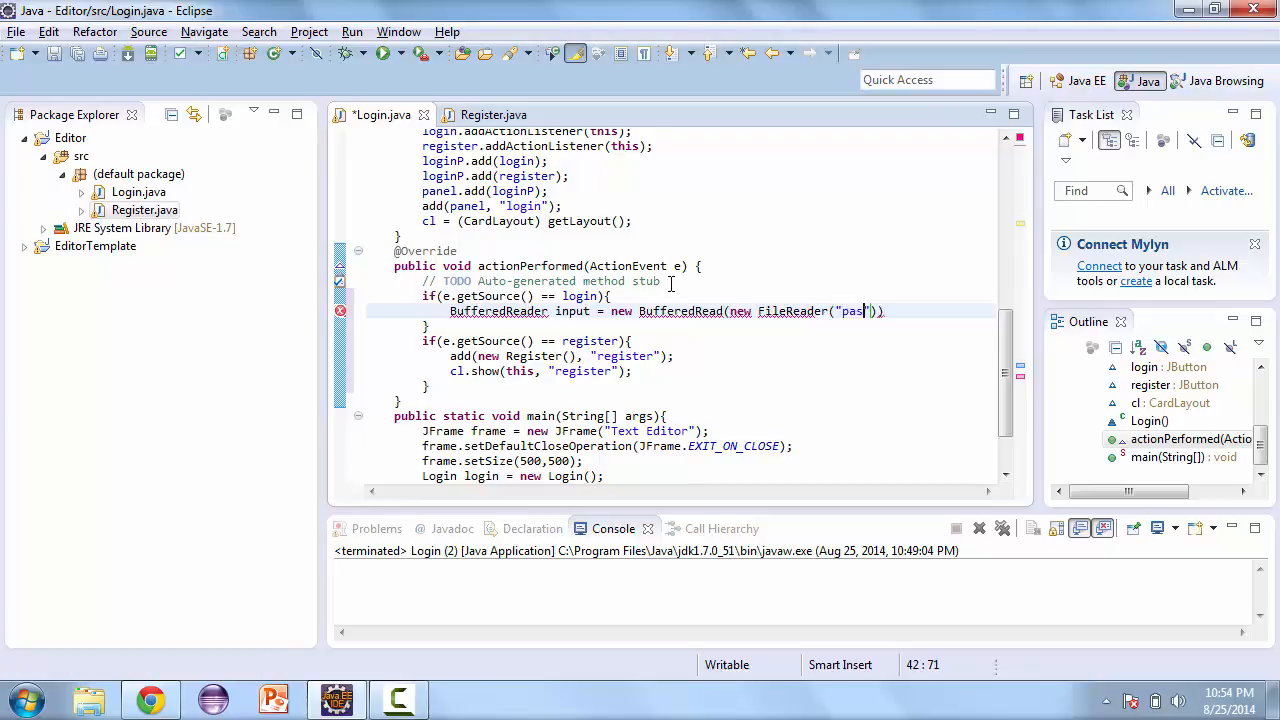
type("sword.txt")
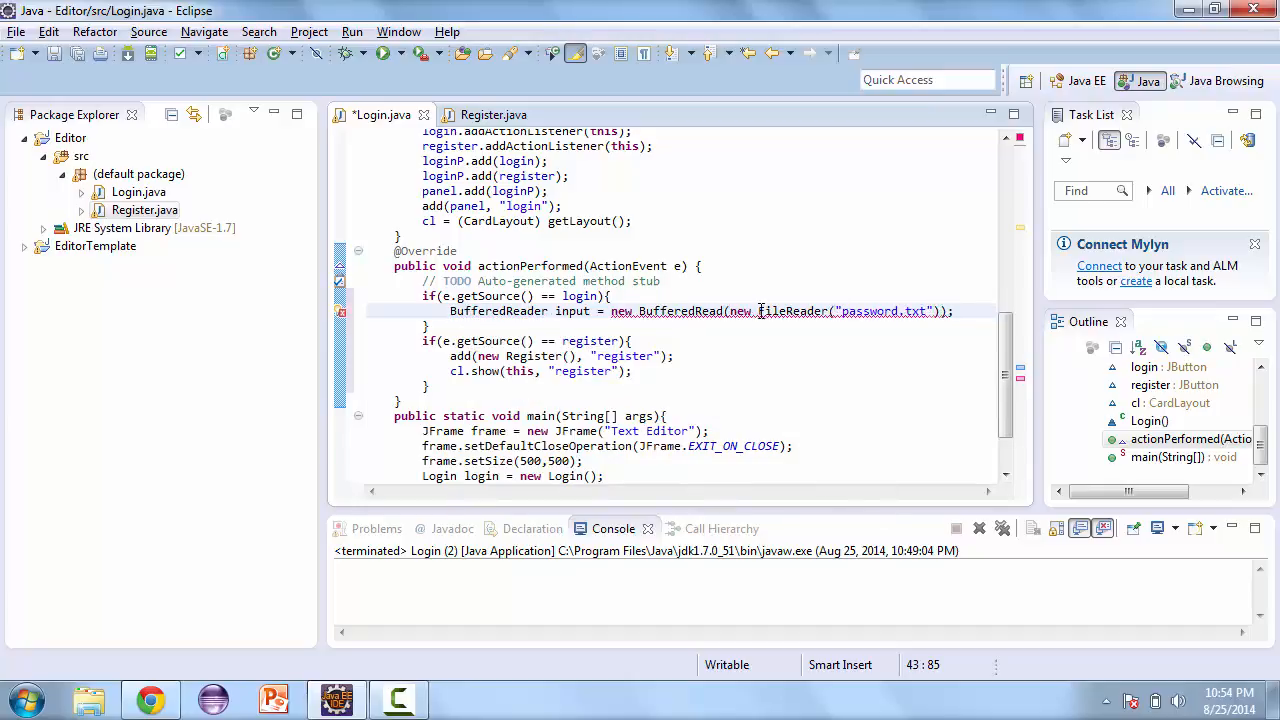
left_click(790, 312)
type("er")
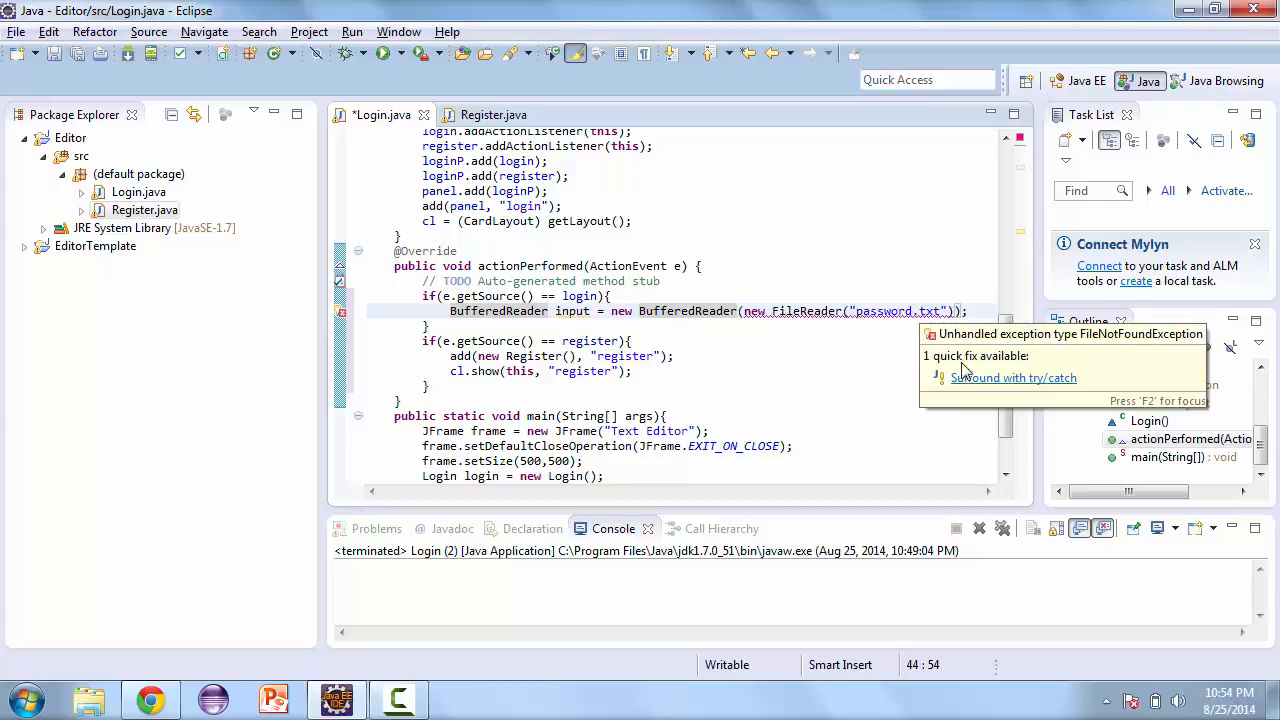
left_click(1012, 376)
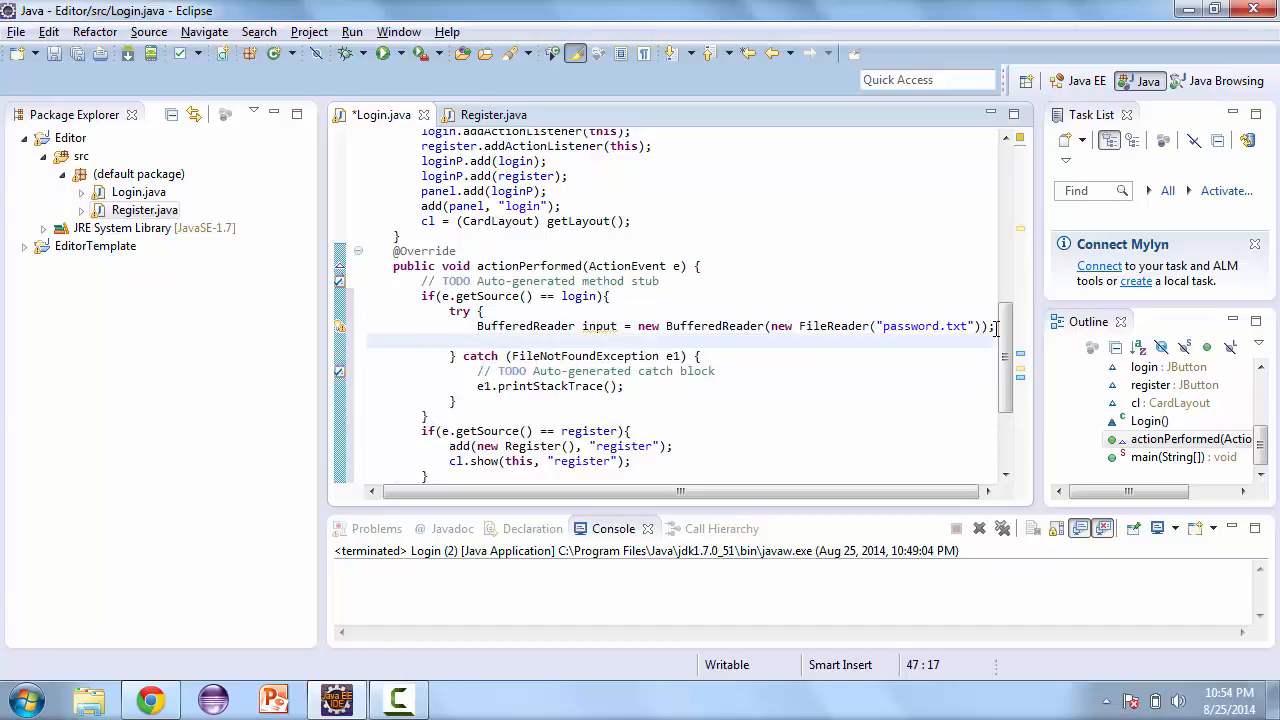
Step: Declare String pass = null and String line = input.readLine(), adding an IOException catch clause
type("String pass = n")
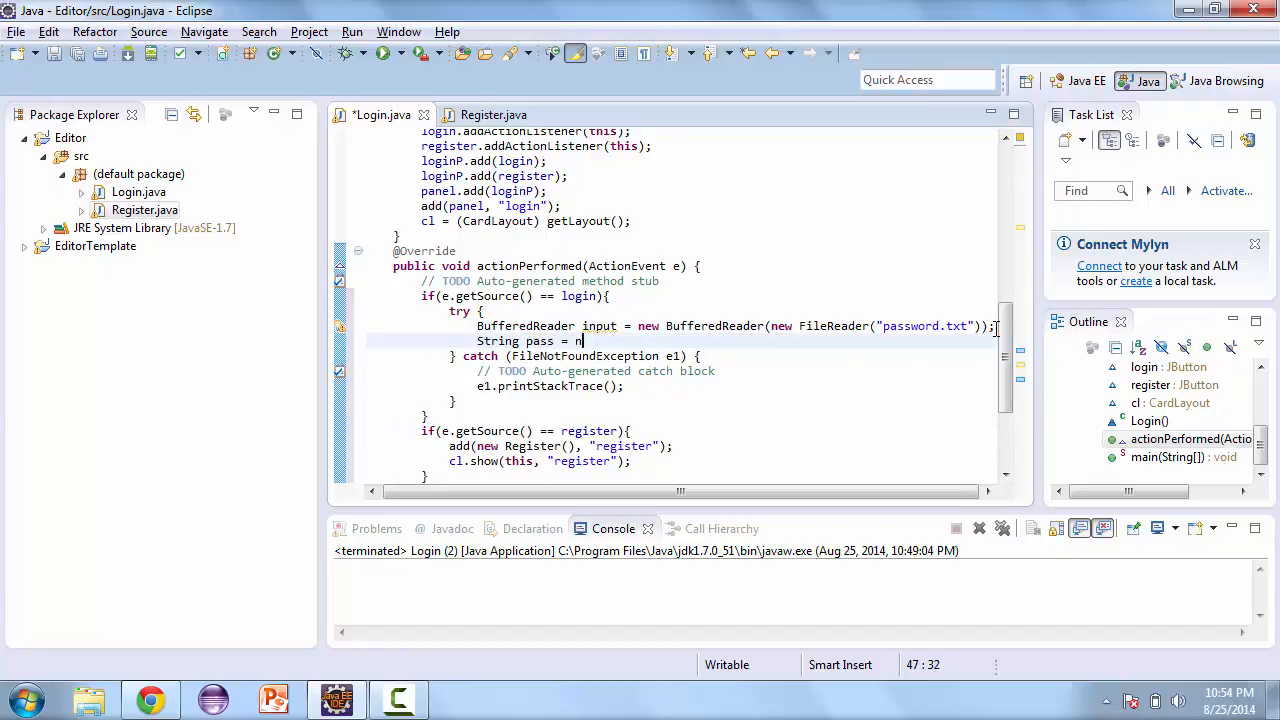
type("ull;")
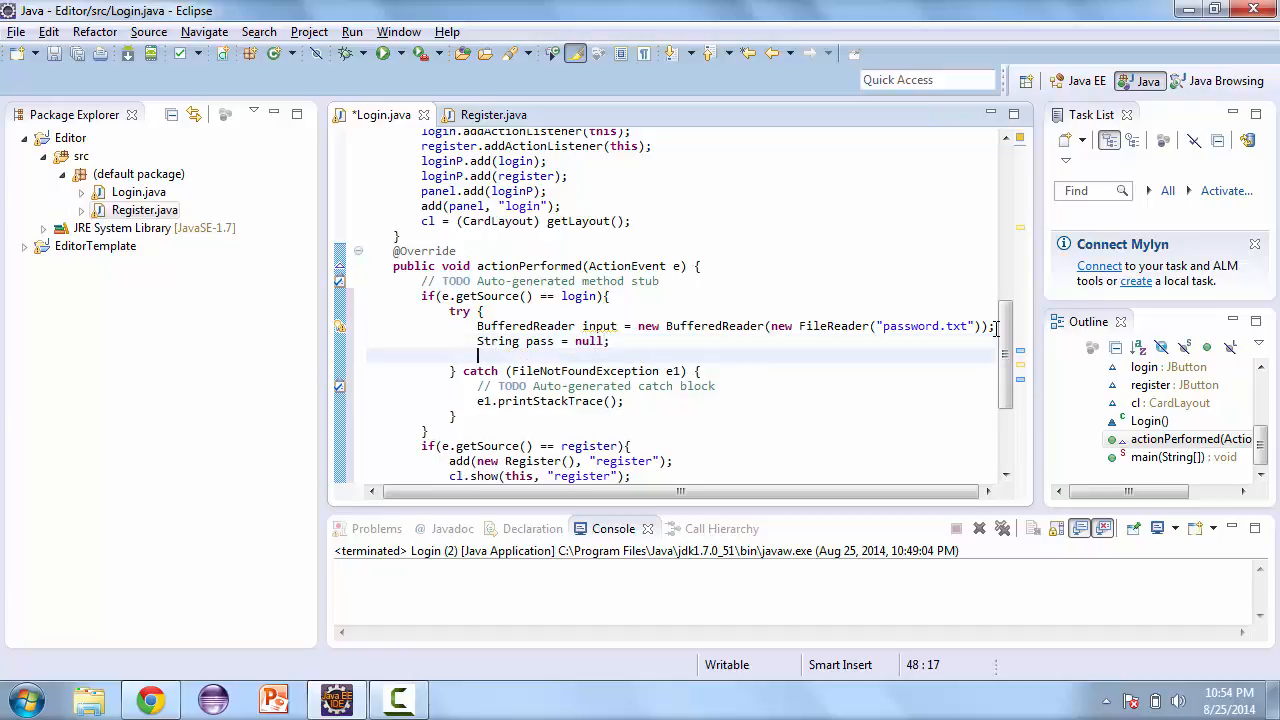
type("String line =")
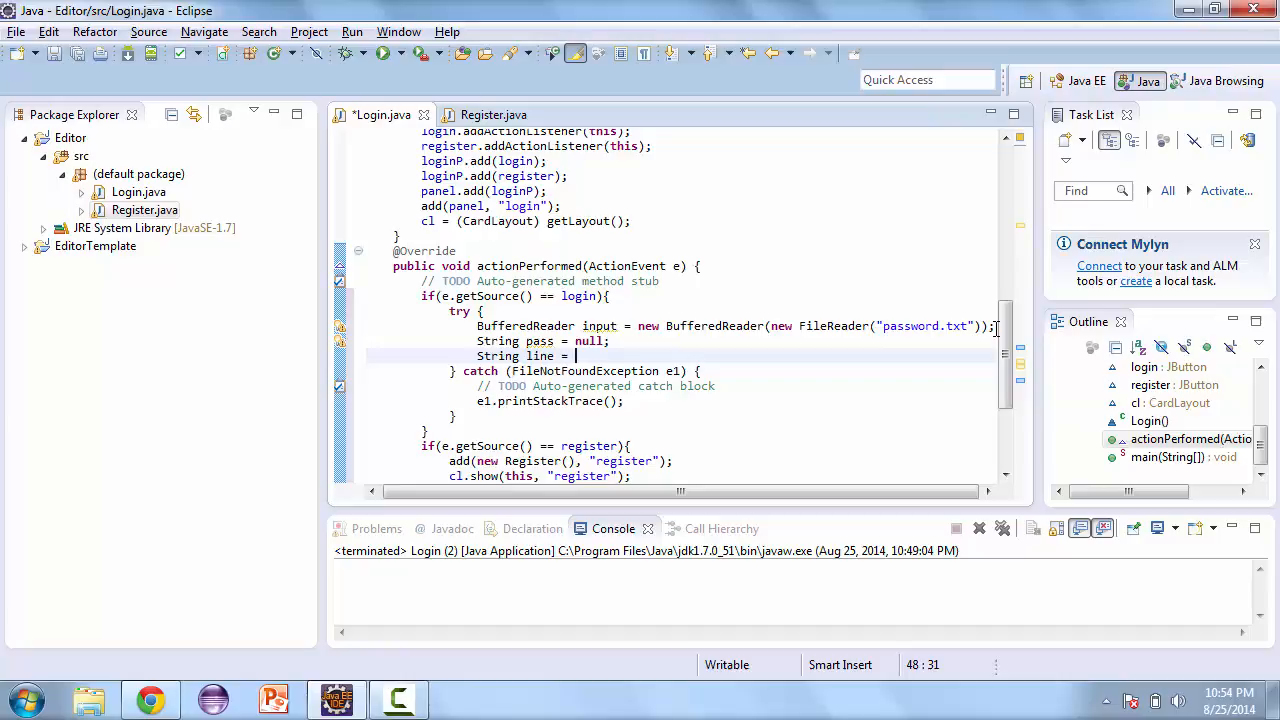
type("input")
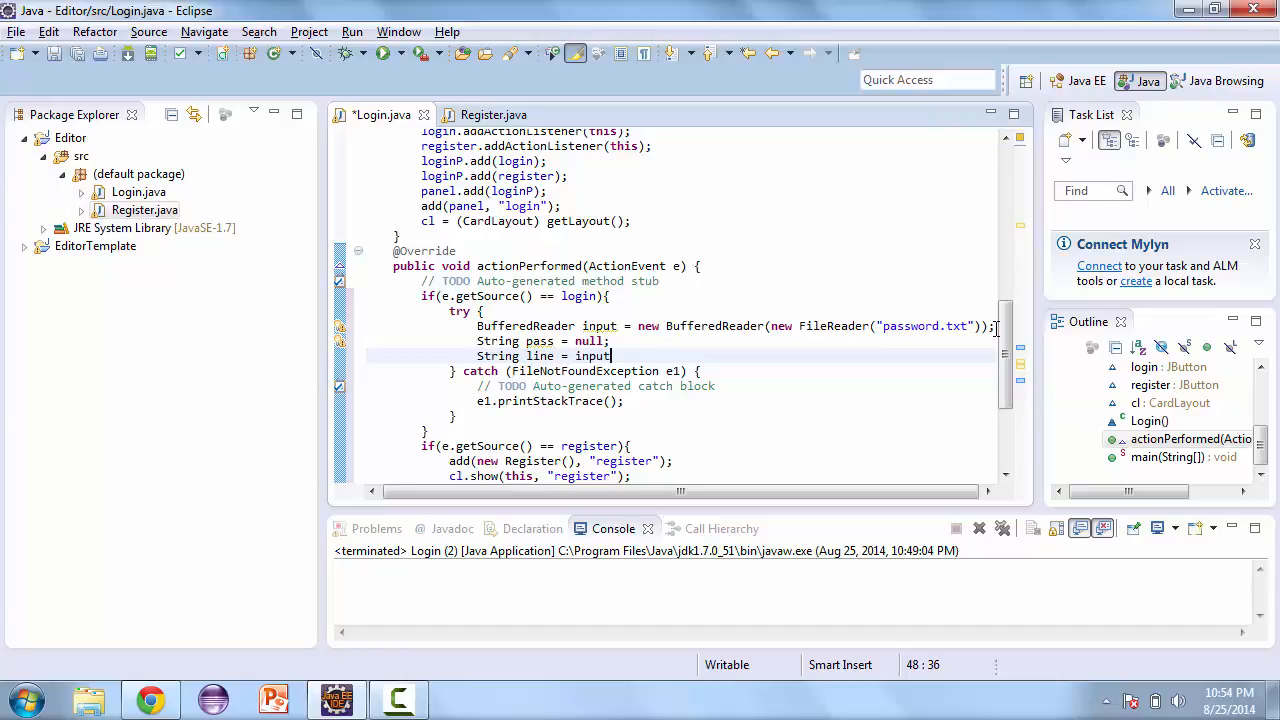
type(".")
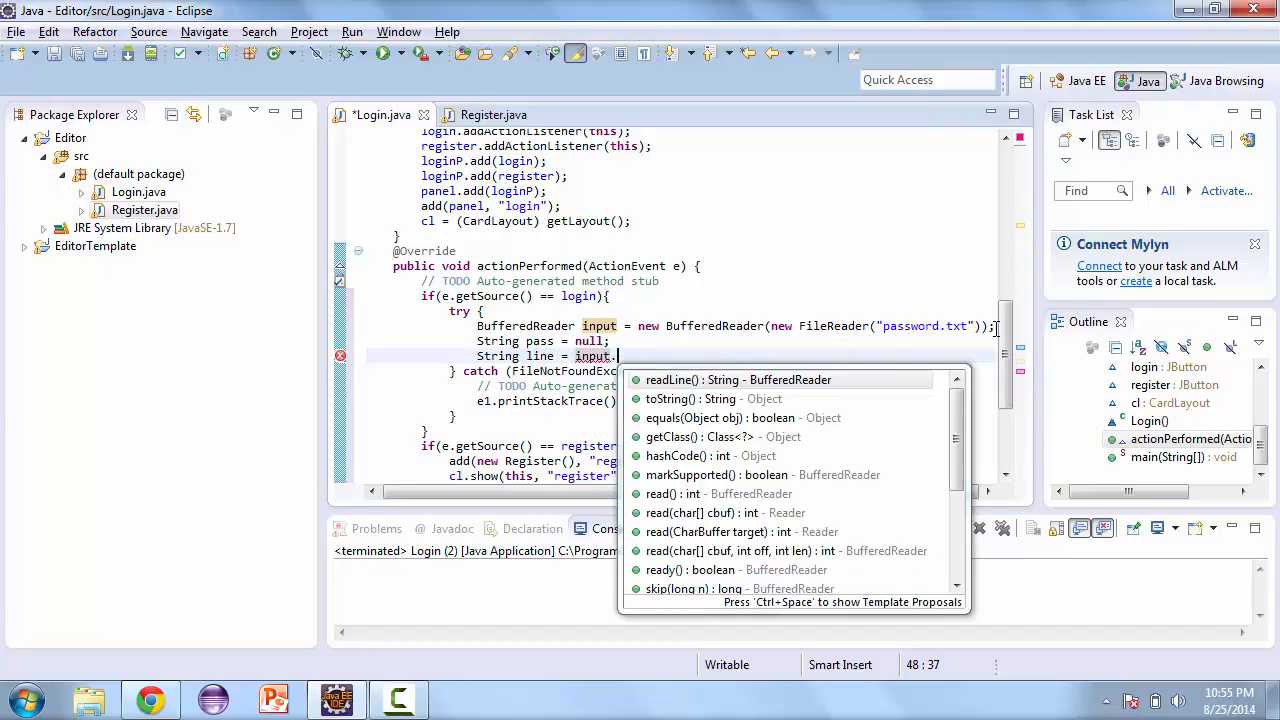
type("readLine();")
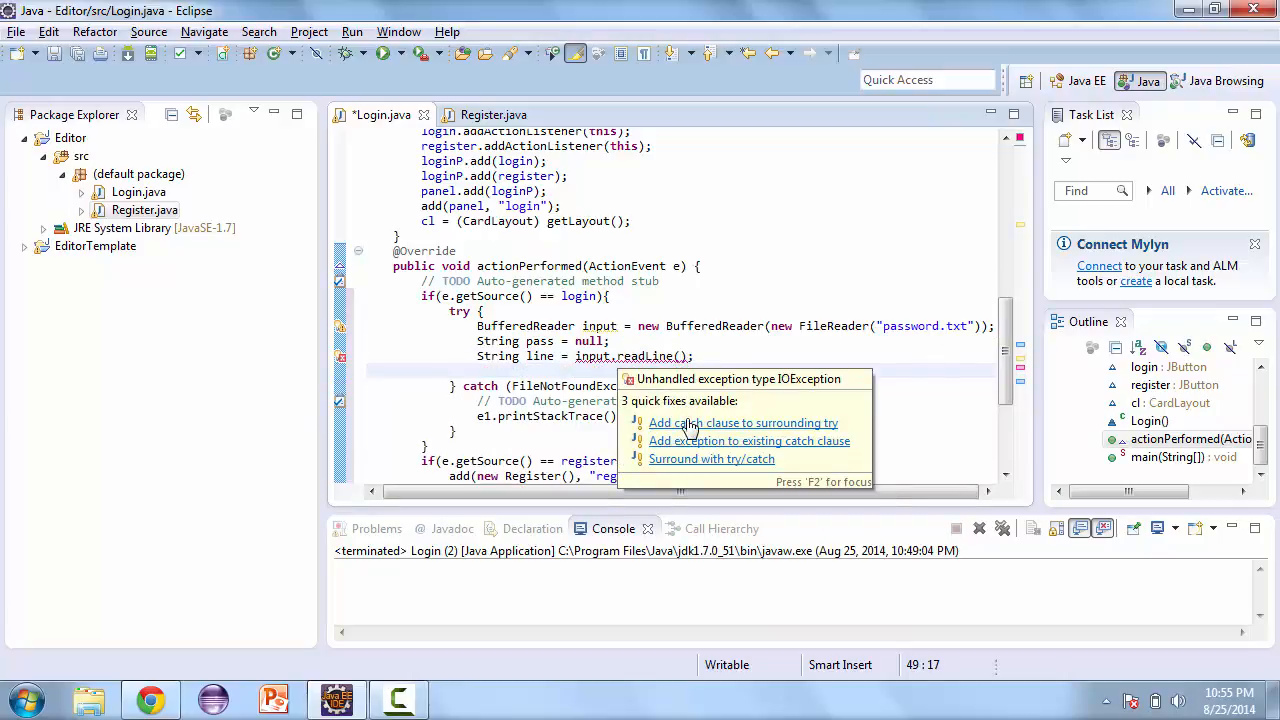
left_click(742, 422)
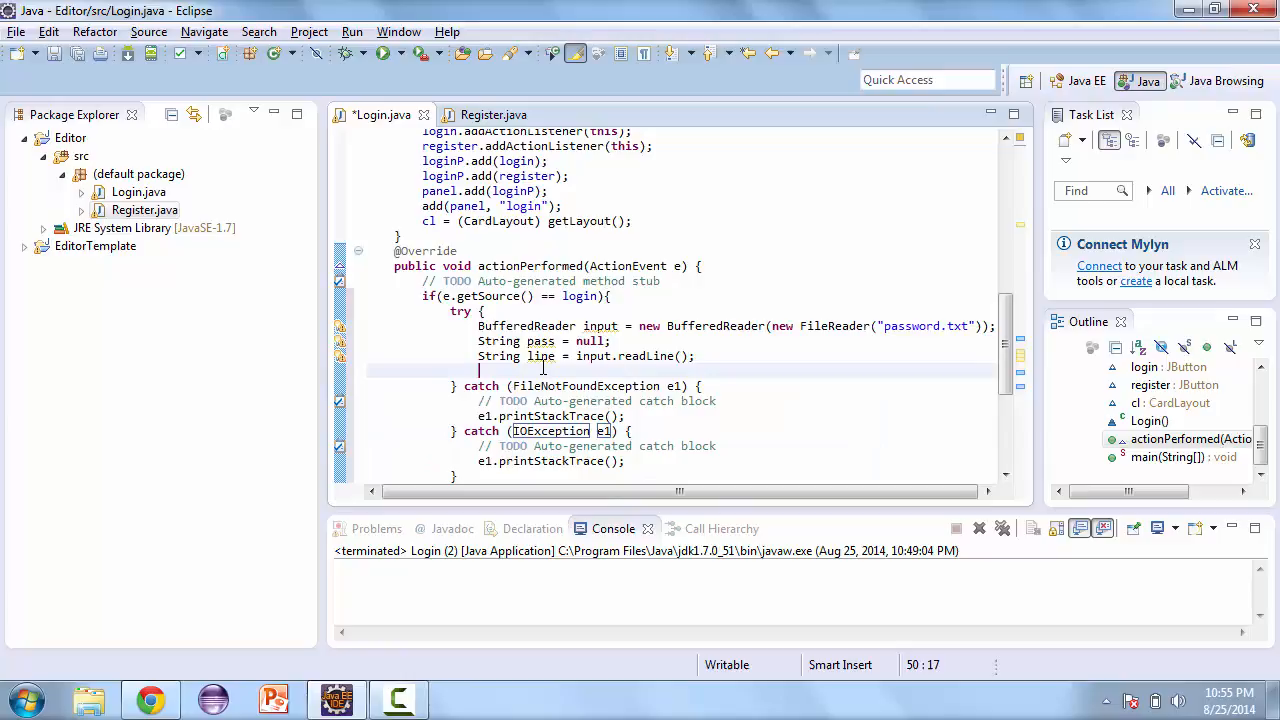
Step: Loop while(line != null) and build a StringTokenizer st on each line
type("w")
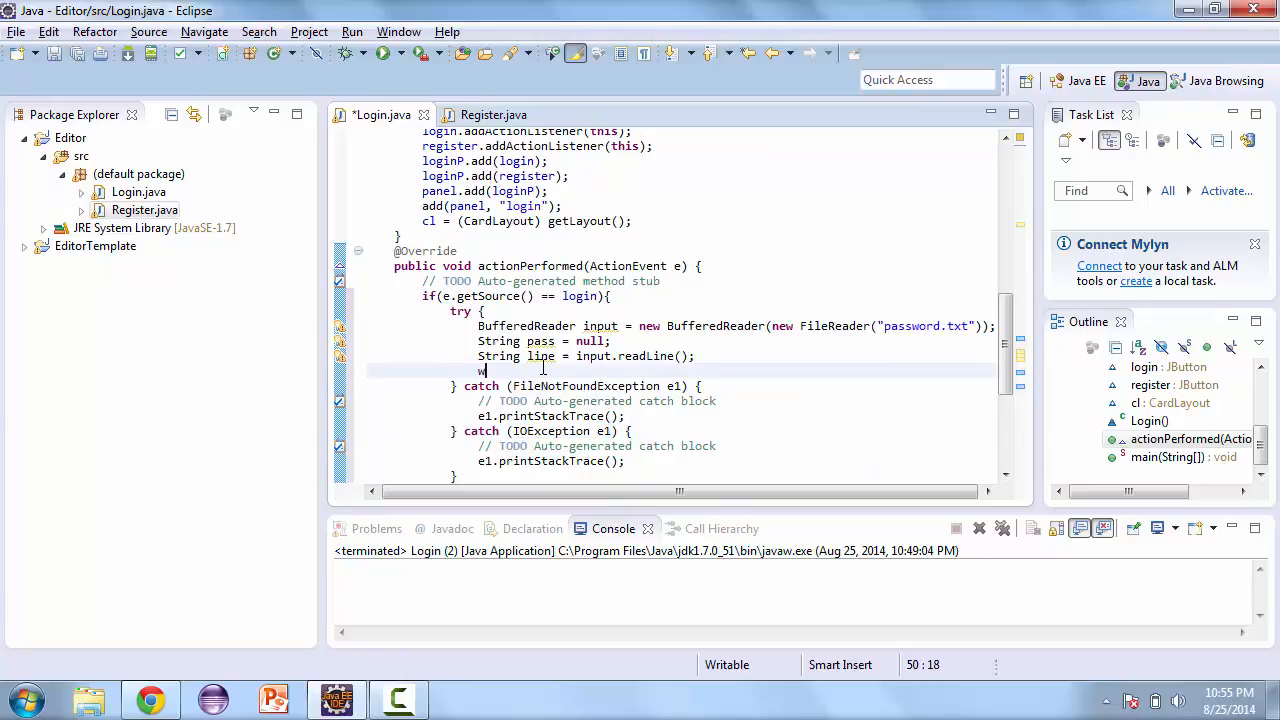
type("hile(line !")
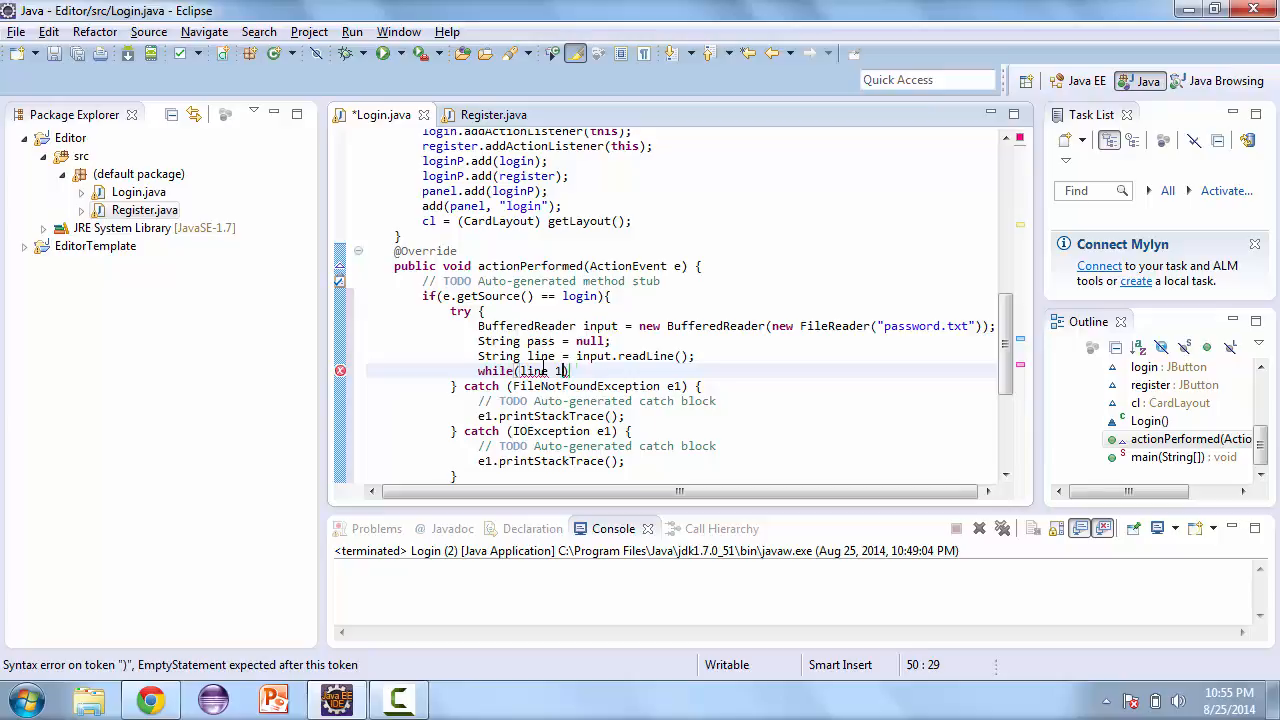
type("!= null")
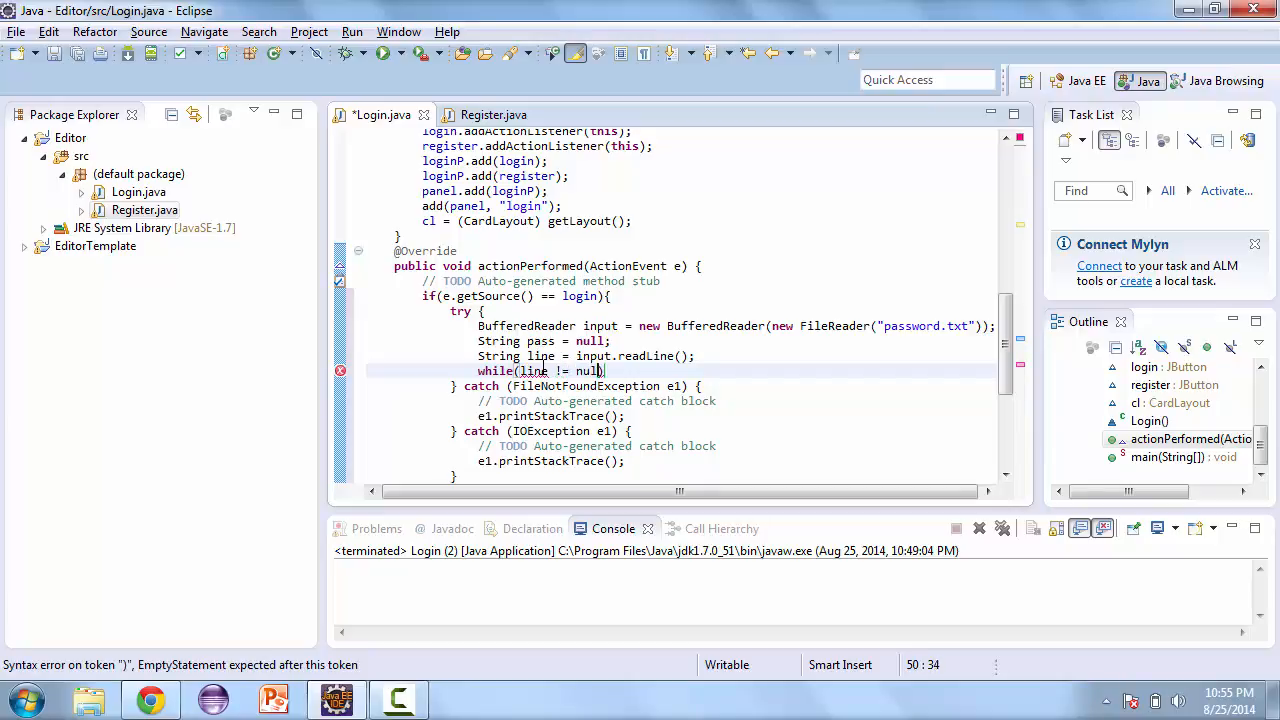
type("{")
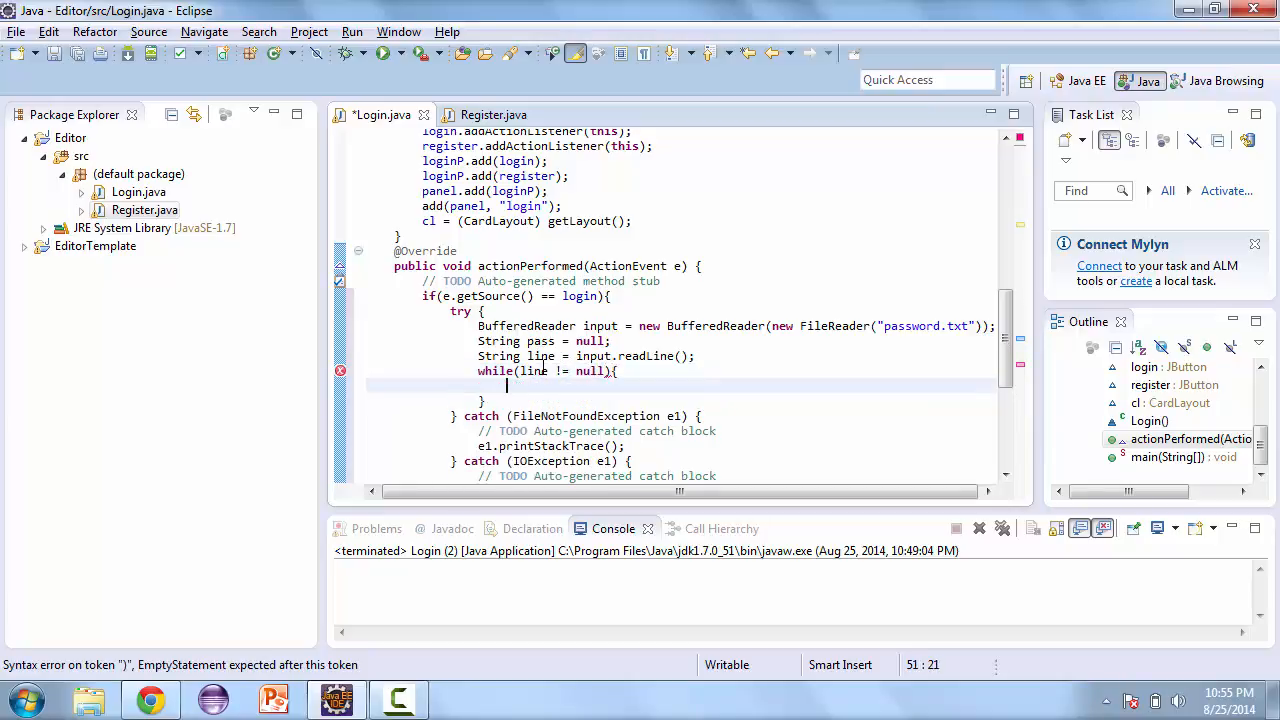
type("StringTo")
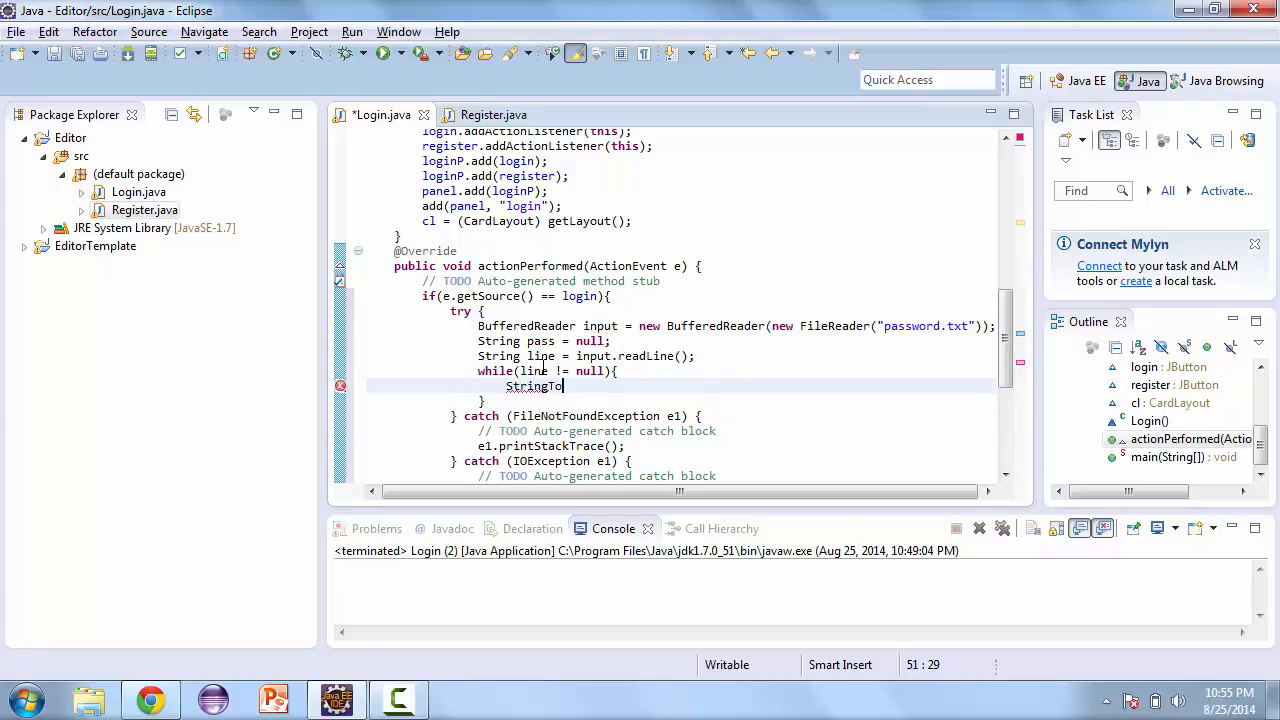
type("kenizer")
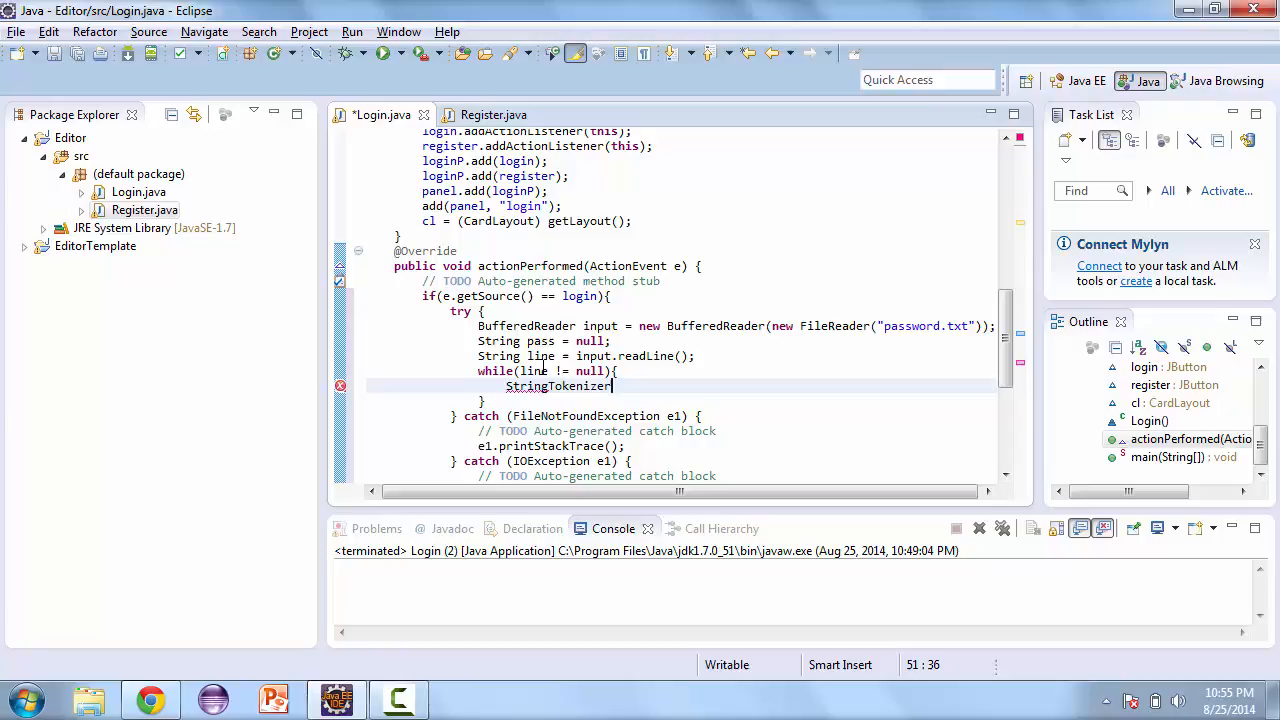
type("st = new")
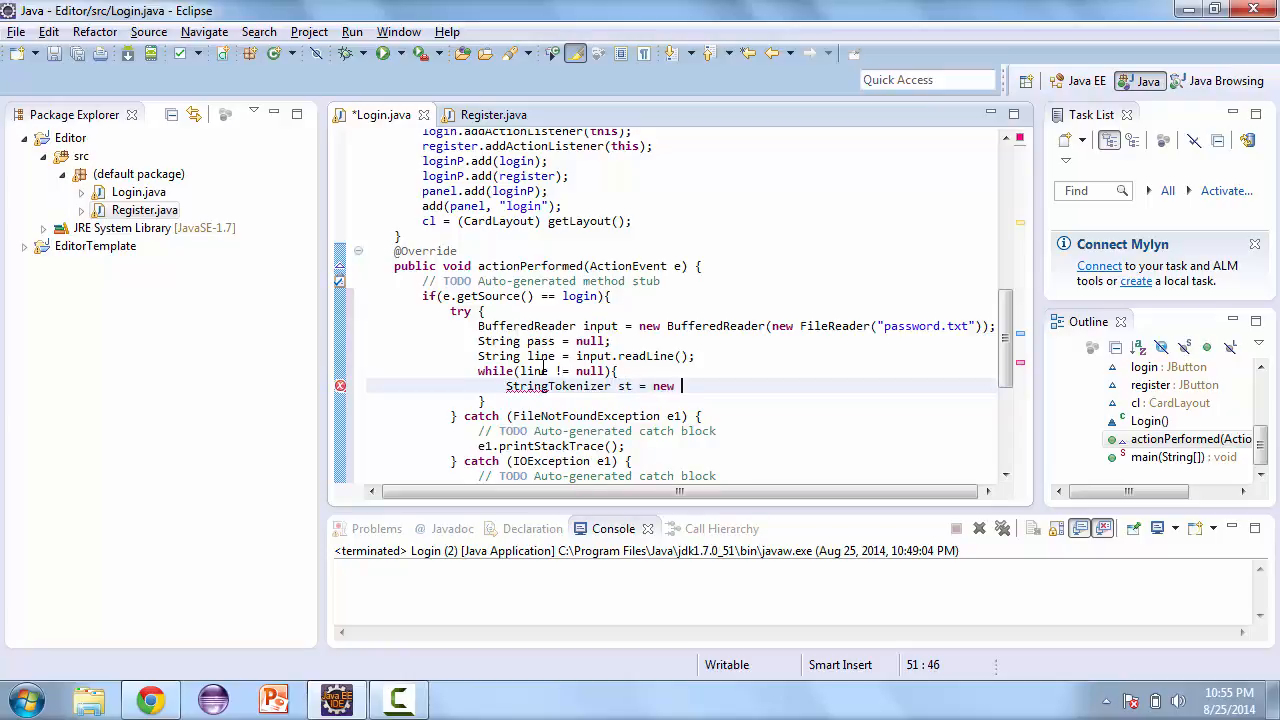
type("StrngTokenizer(")
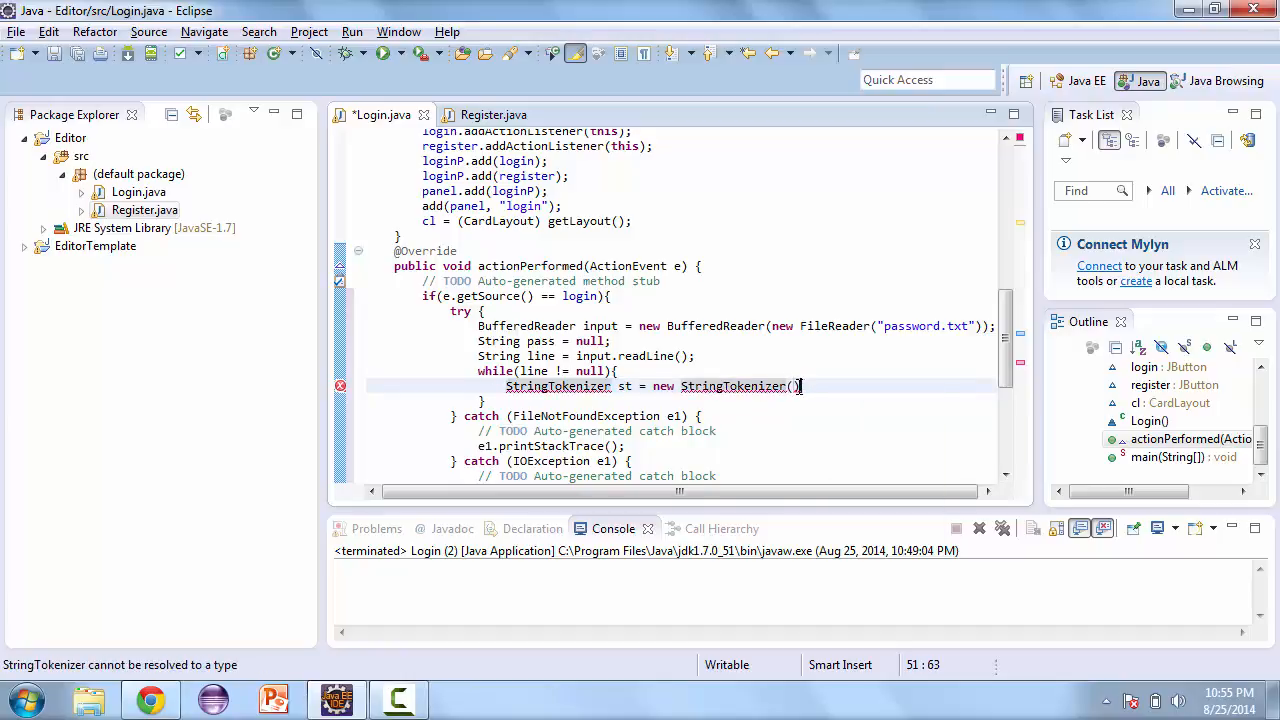
type("line")
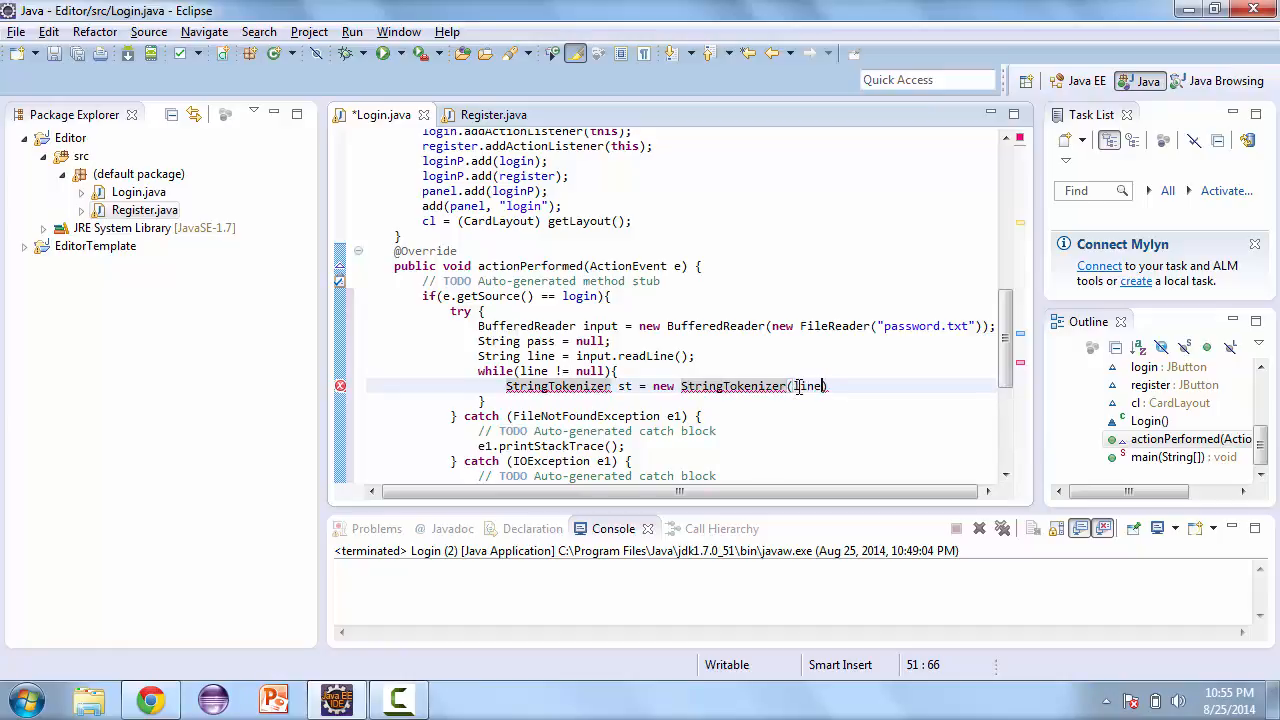
type(";")
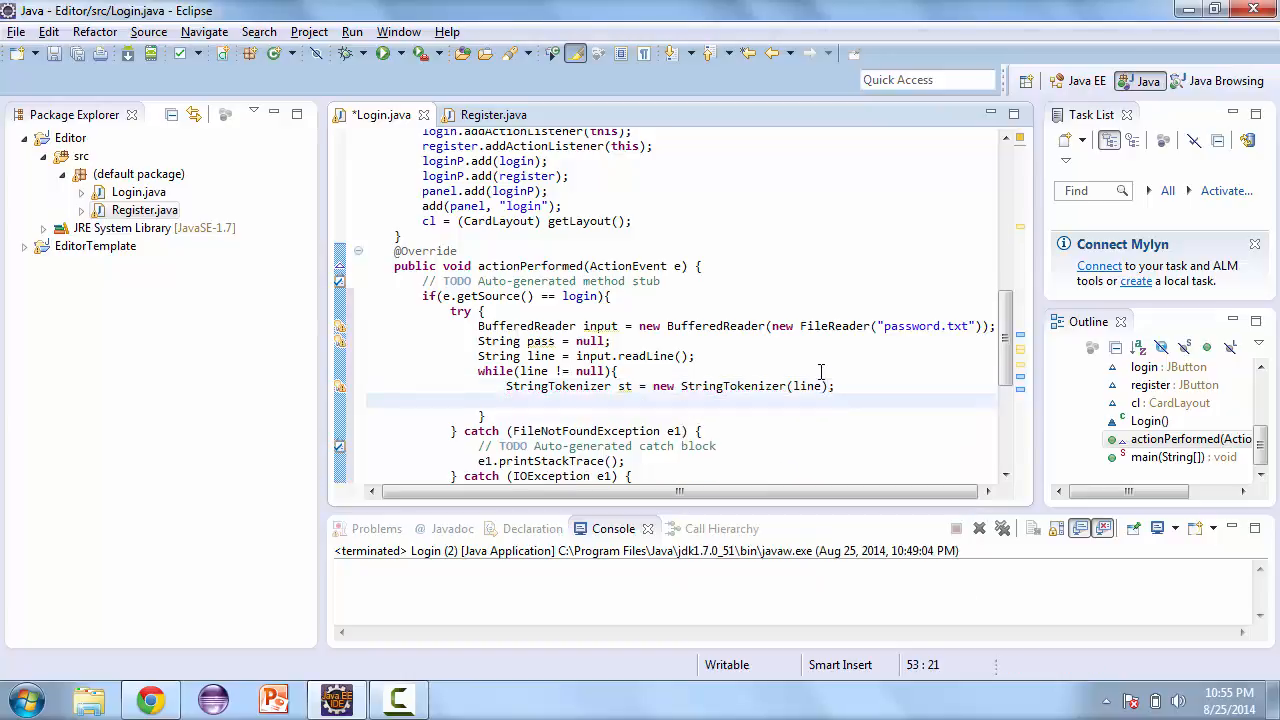
Step: Assign pass = st.nextToken() when userTF.getText() equals the first token, then input.close() after the loop
type("if(userTd")
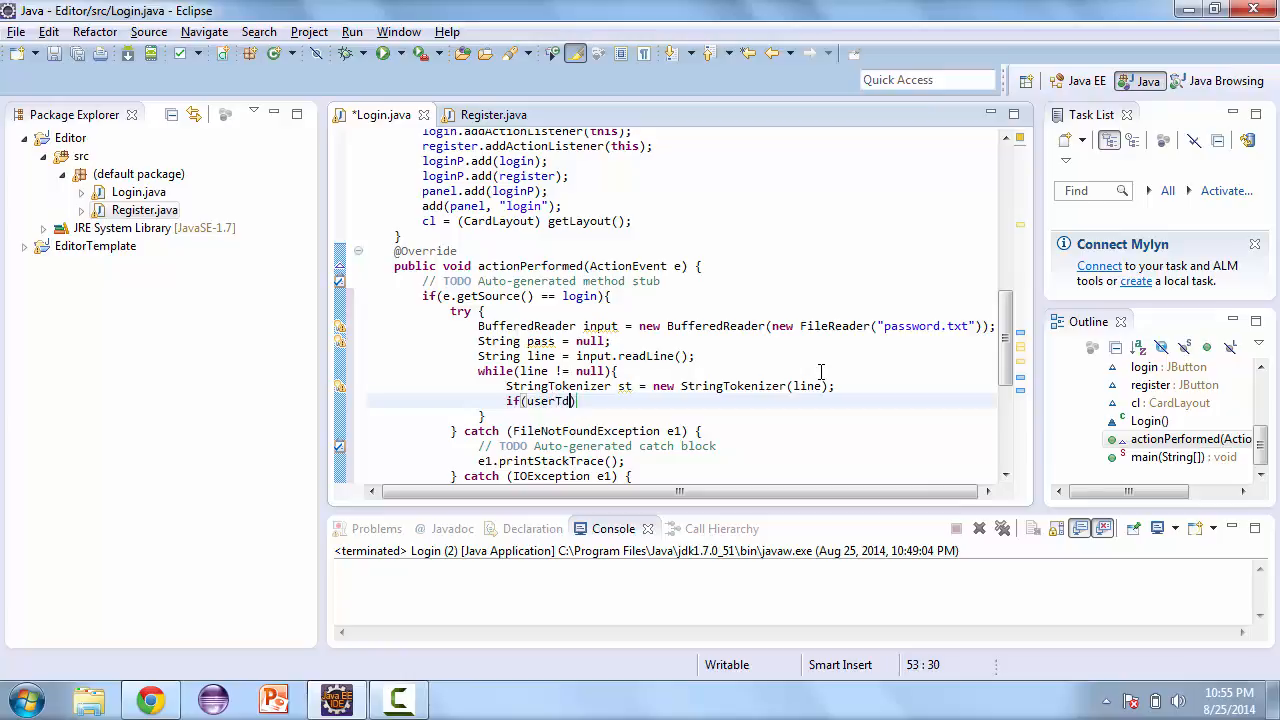
key("Backspace")
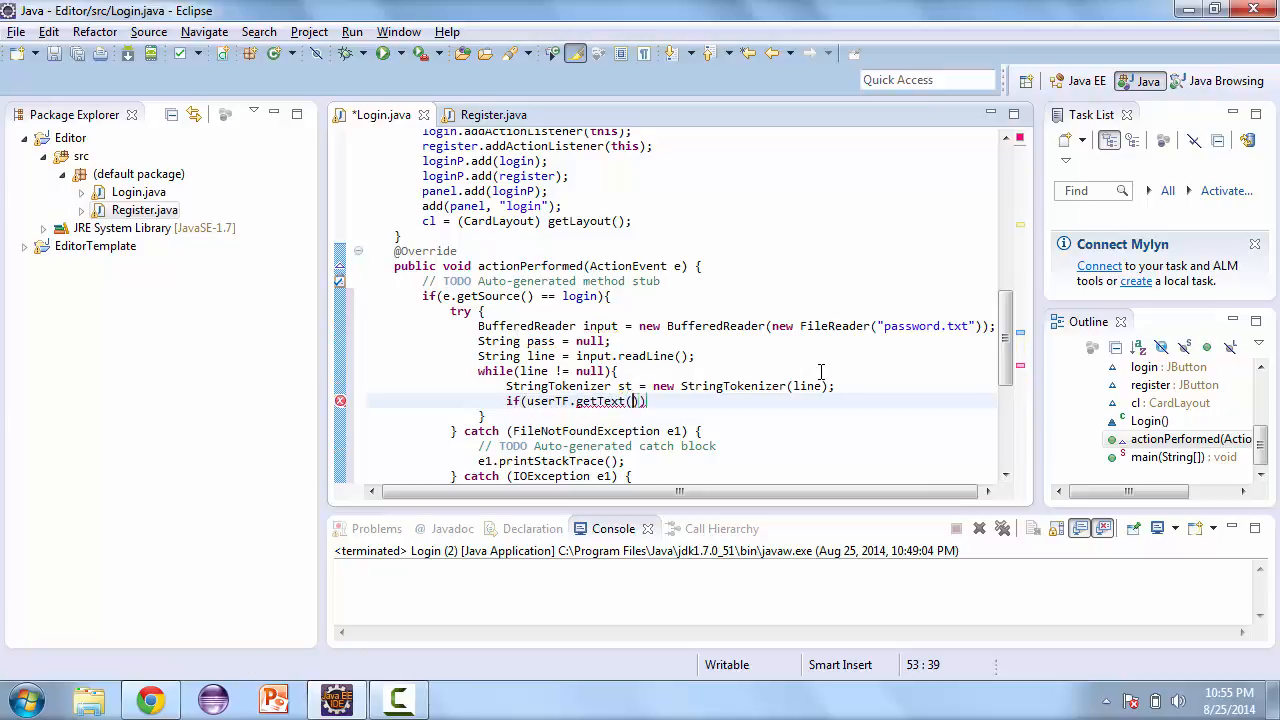
type(".e")
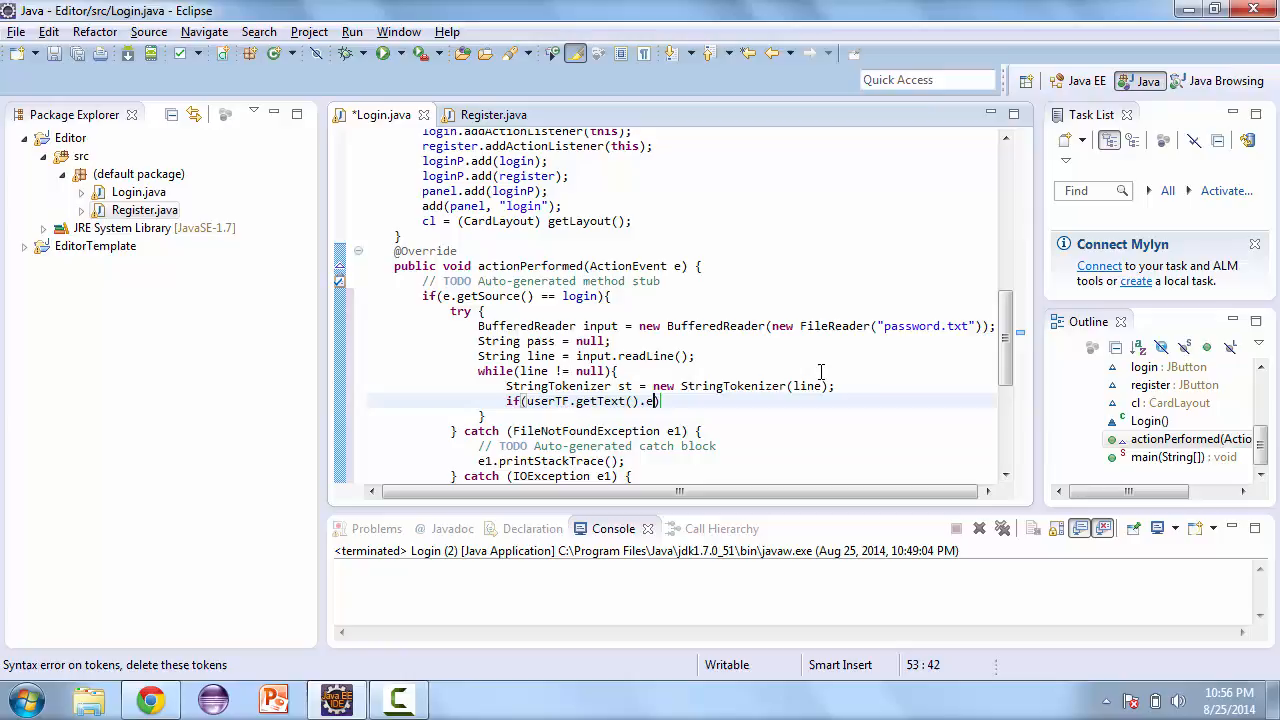
type("qual")
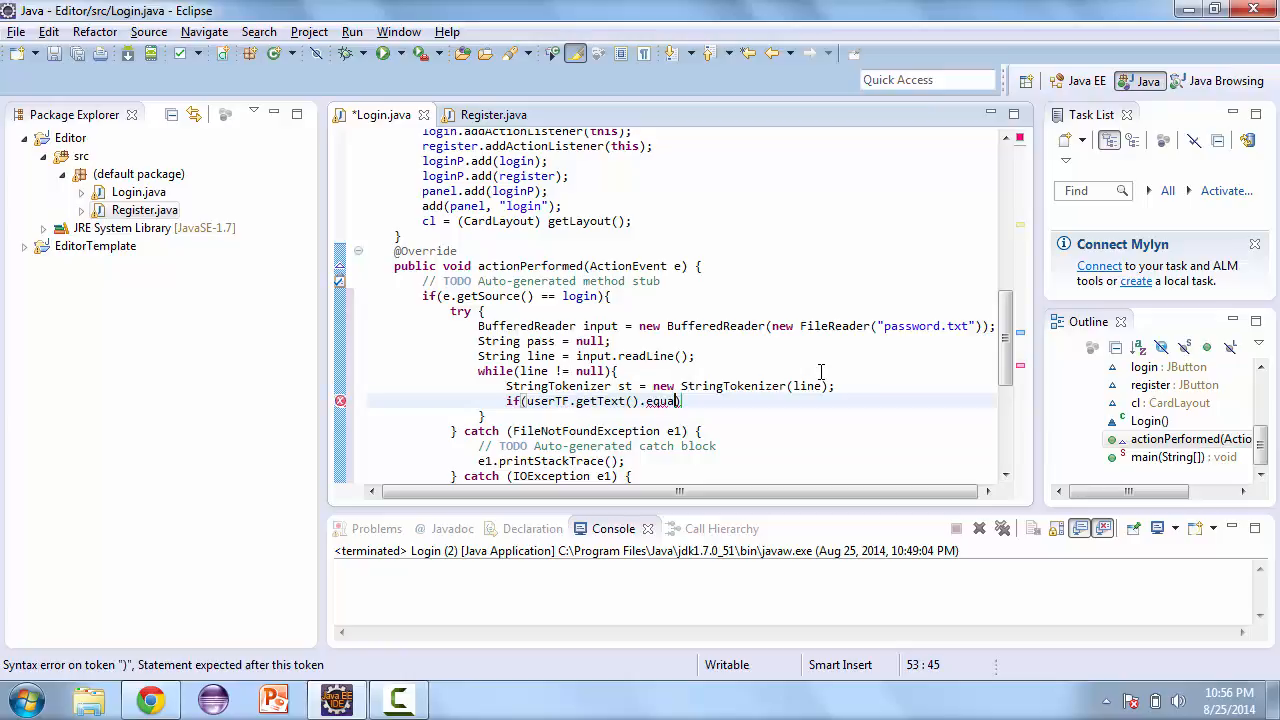
type("s)")
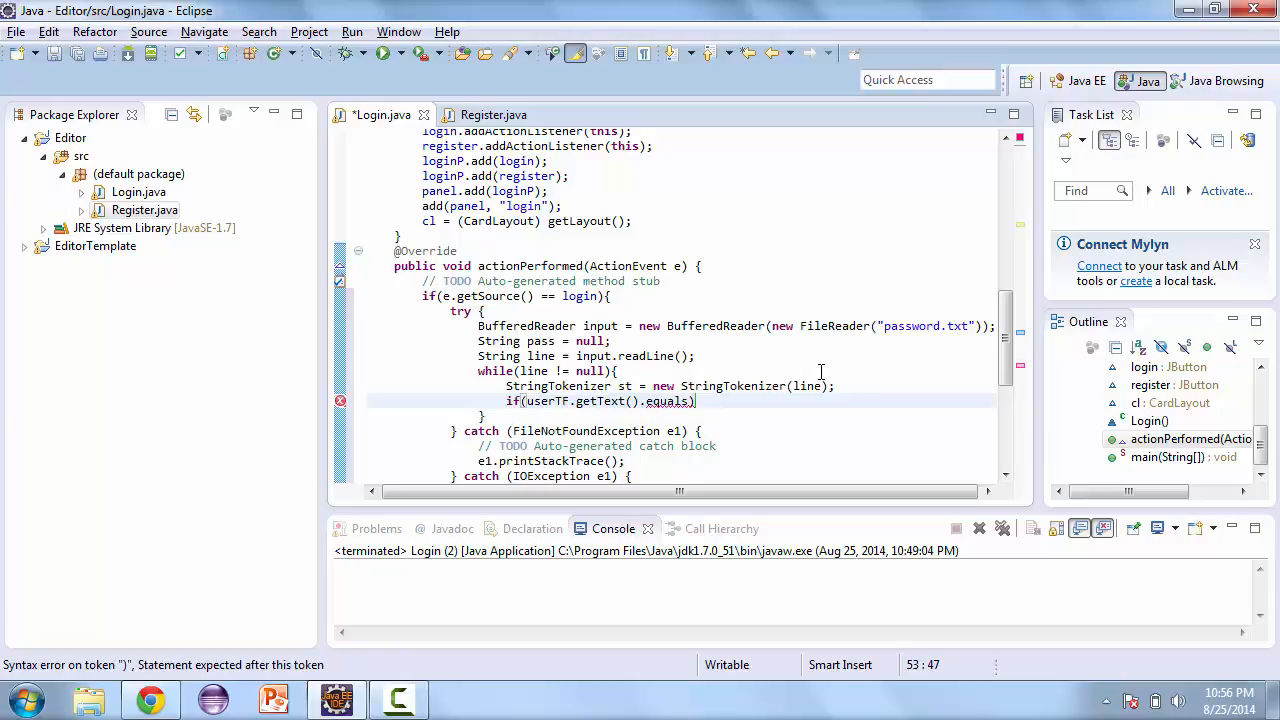
type("st.net")
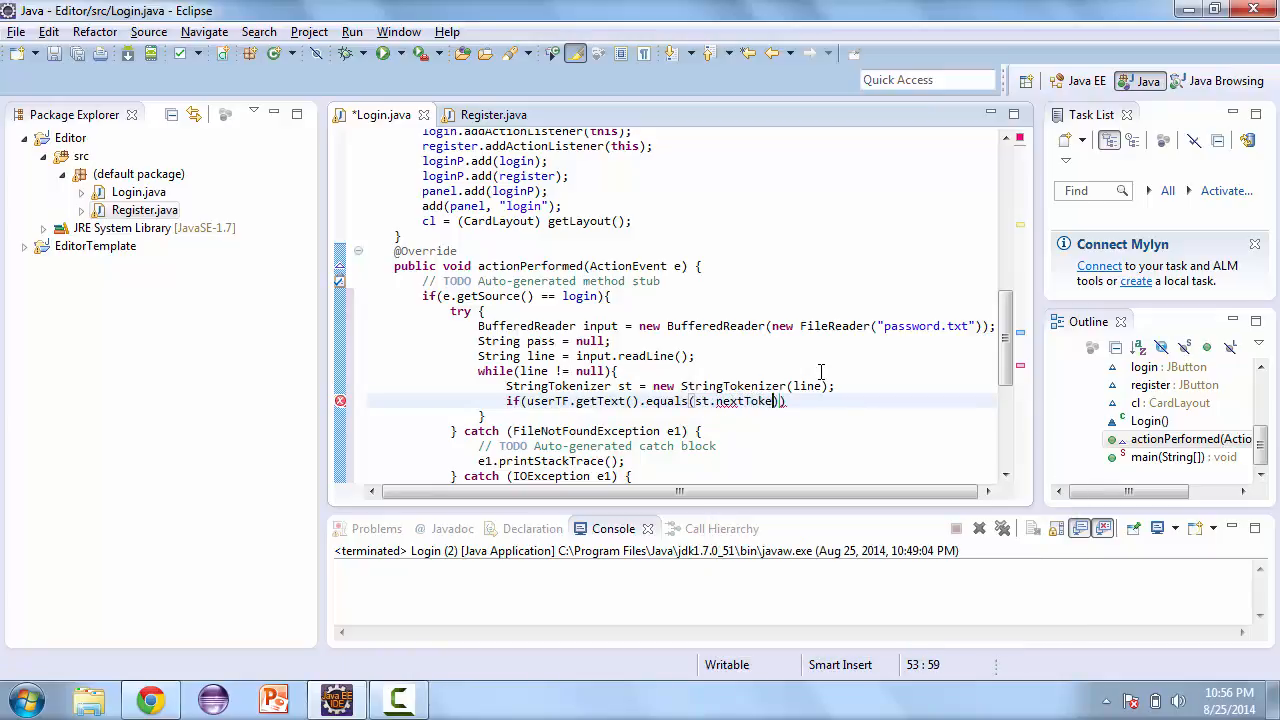
type("n()")
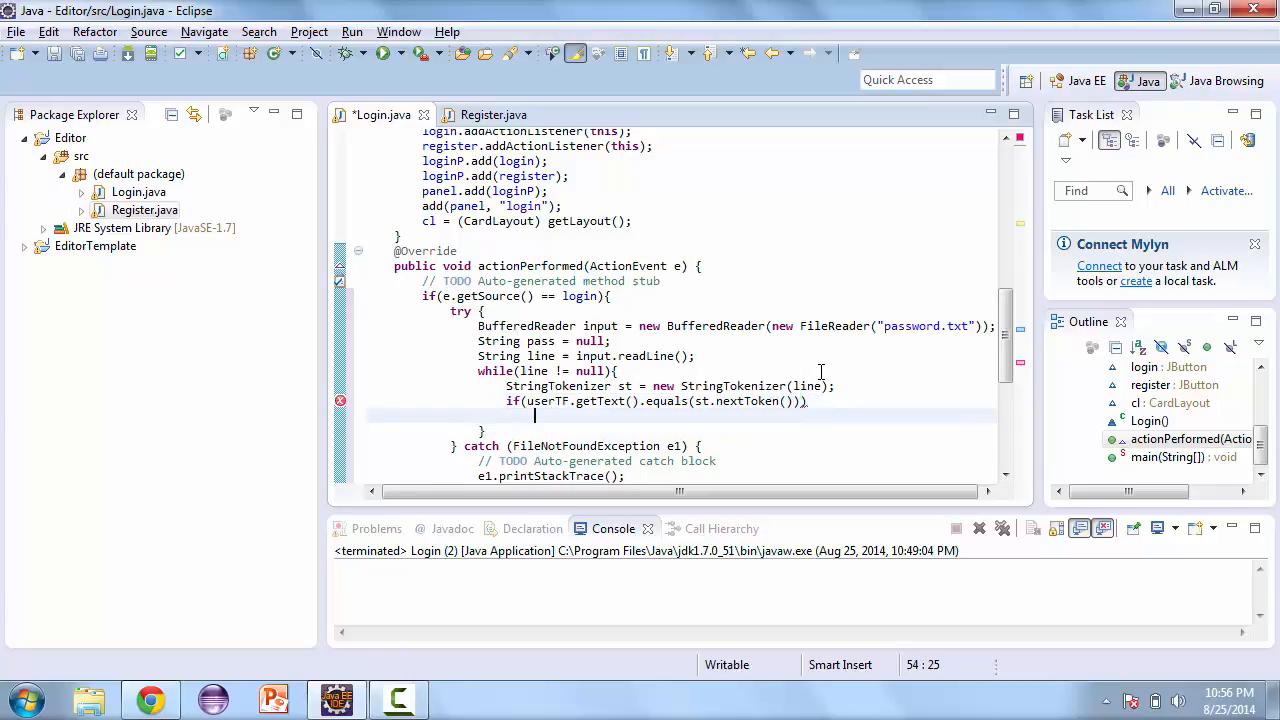
type("pass")
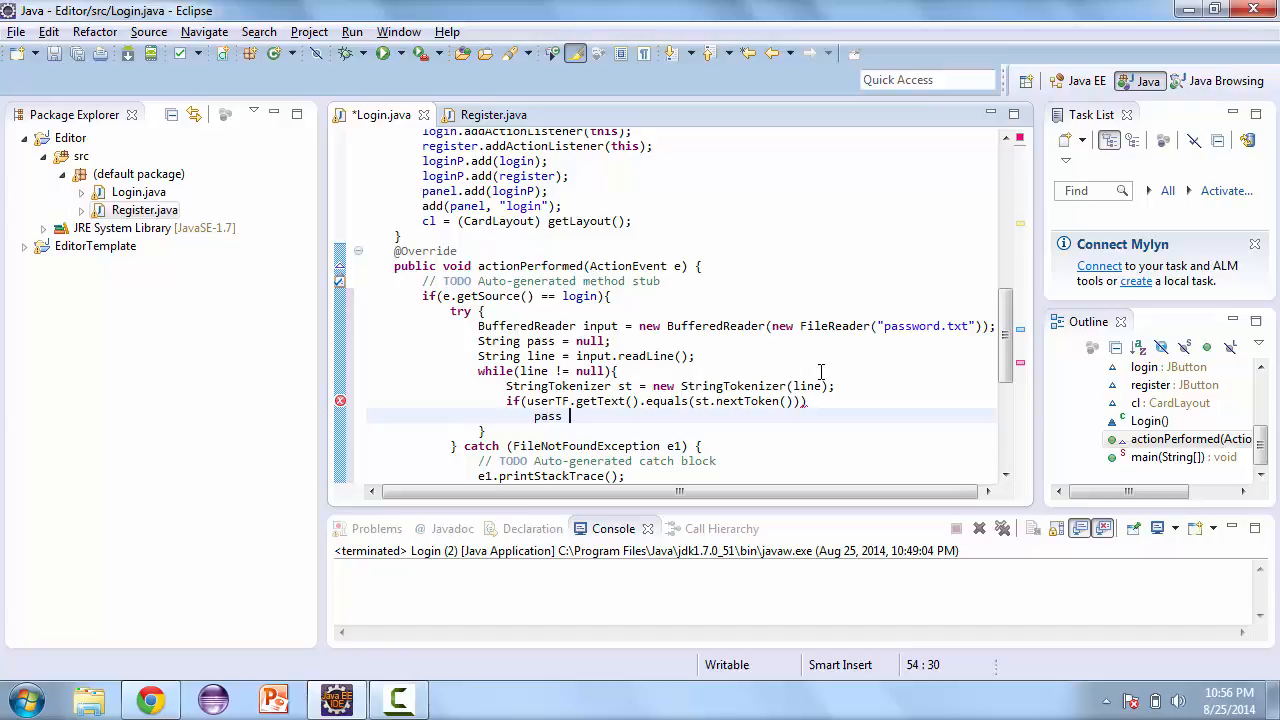
type("=")
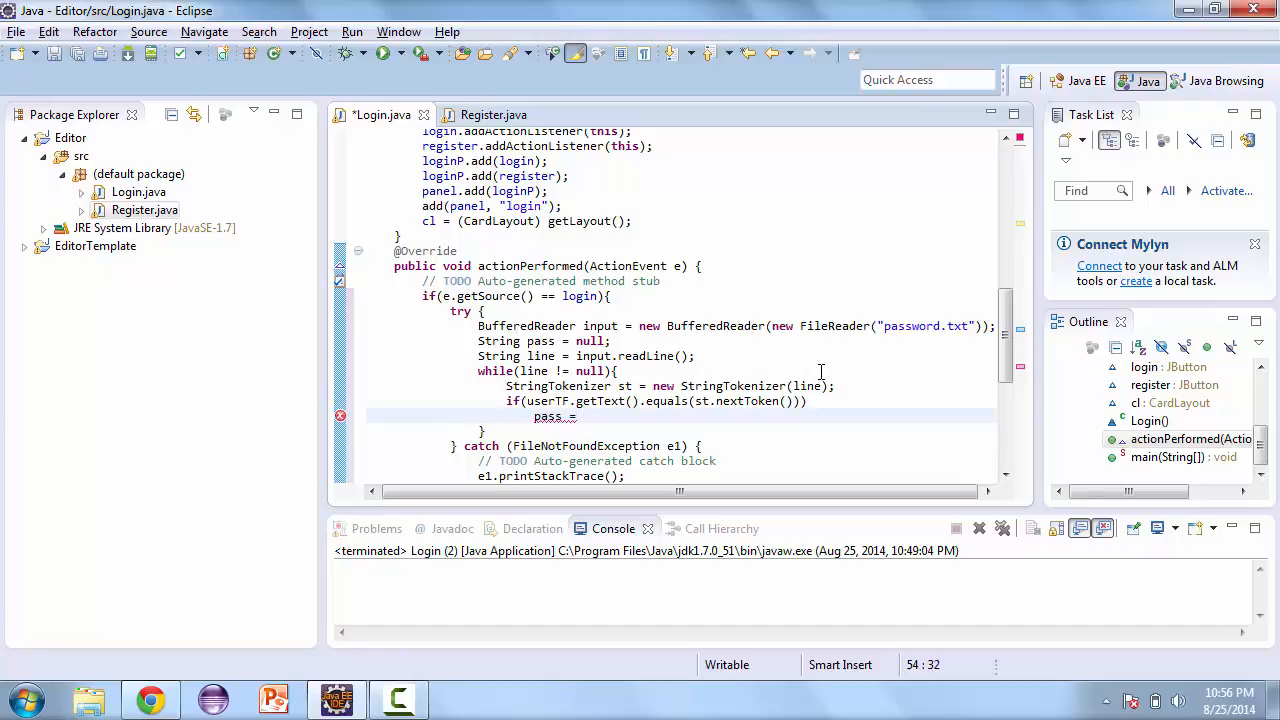
type("st.nextToken();")
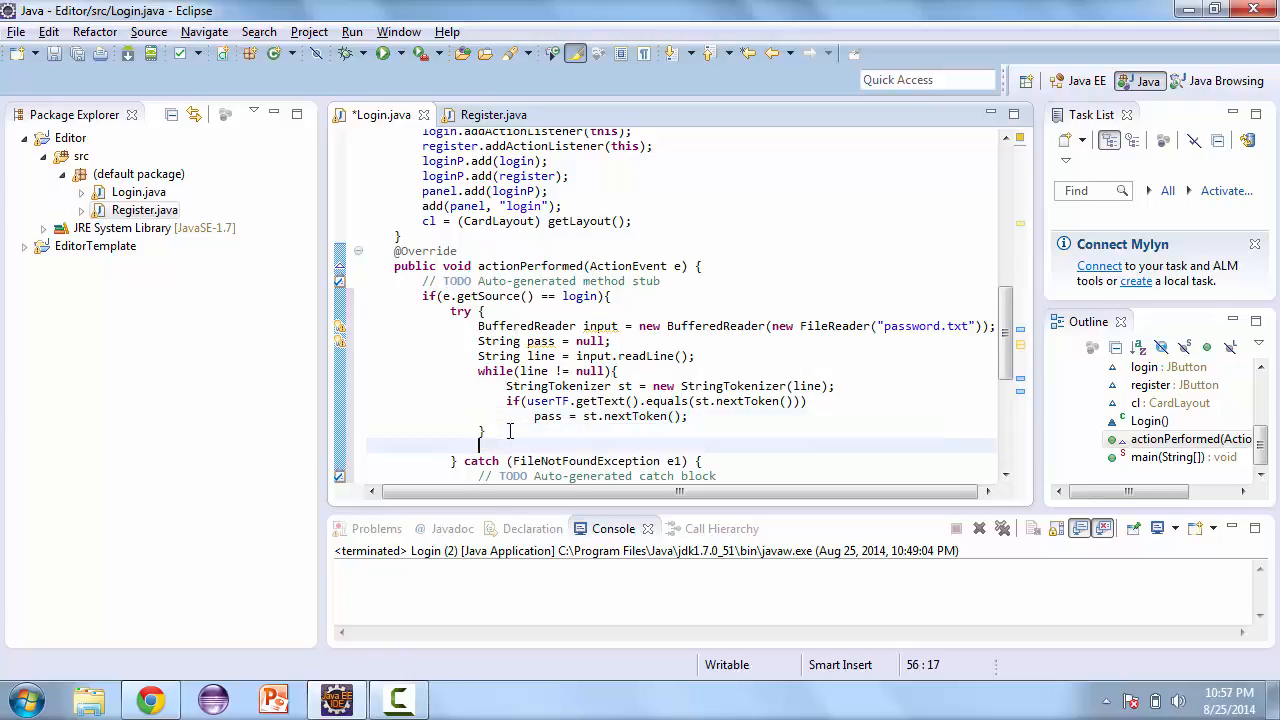
type("input.close();")
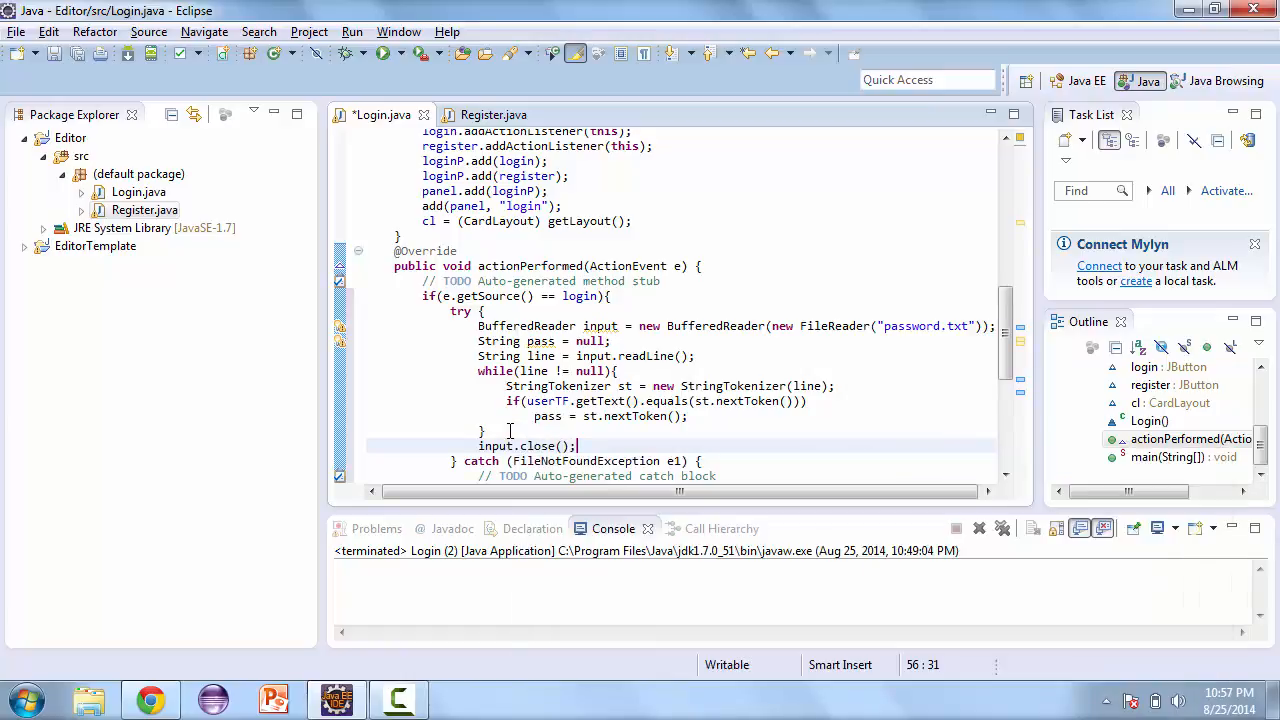
left_click(492, 114)
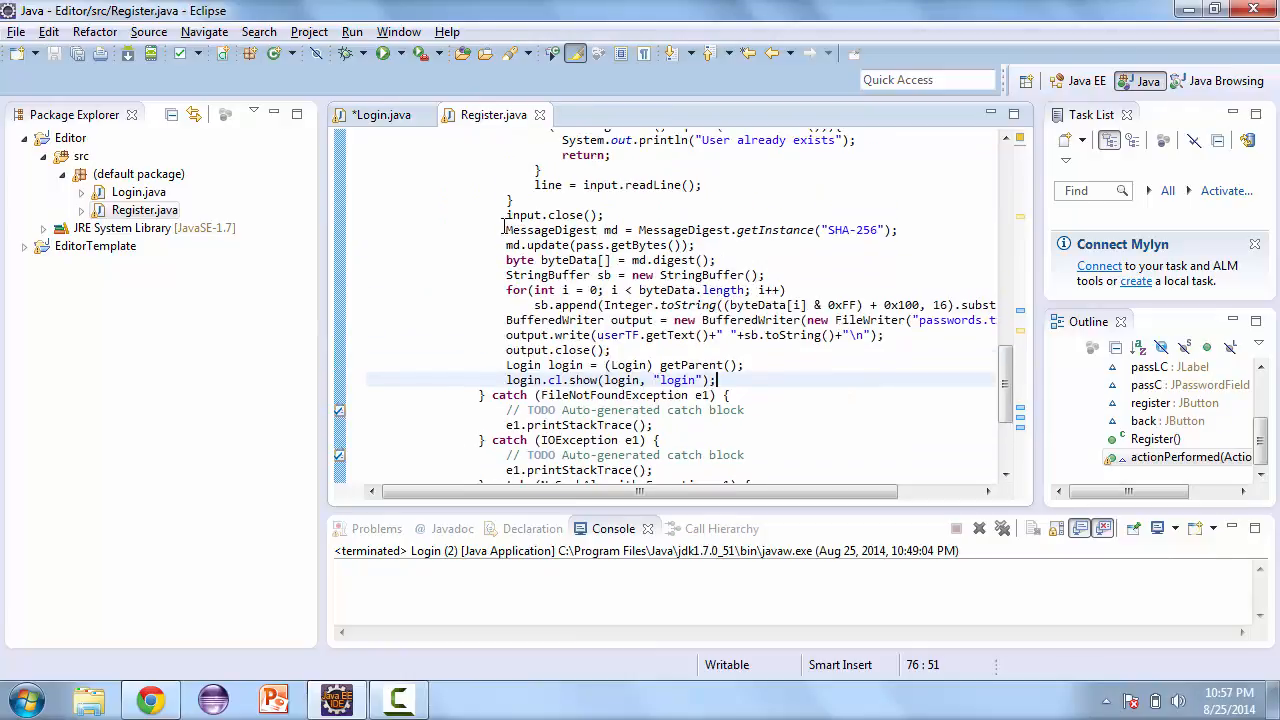
Step: Copy Register.java's MessageDigest SHA-256 block into Login.java and catch NoSuchAlgorithmException
left_click_drag(504, 228, 600, 304)
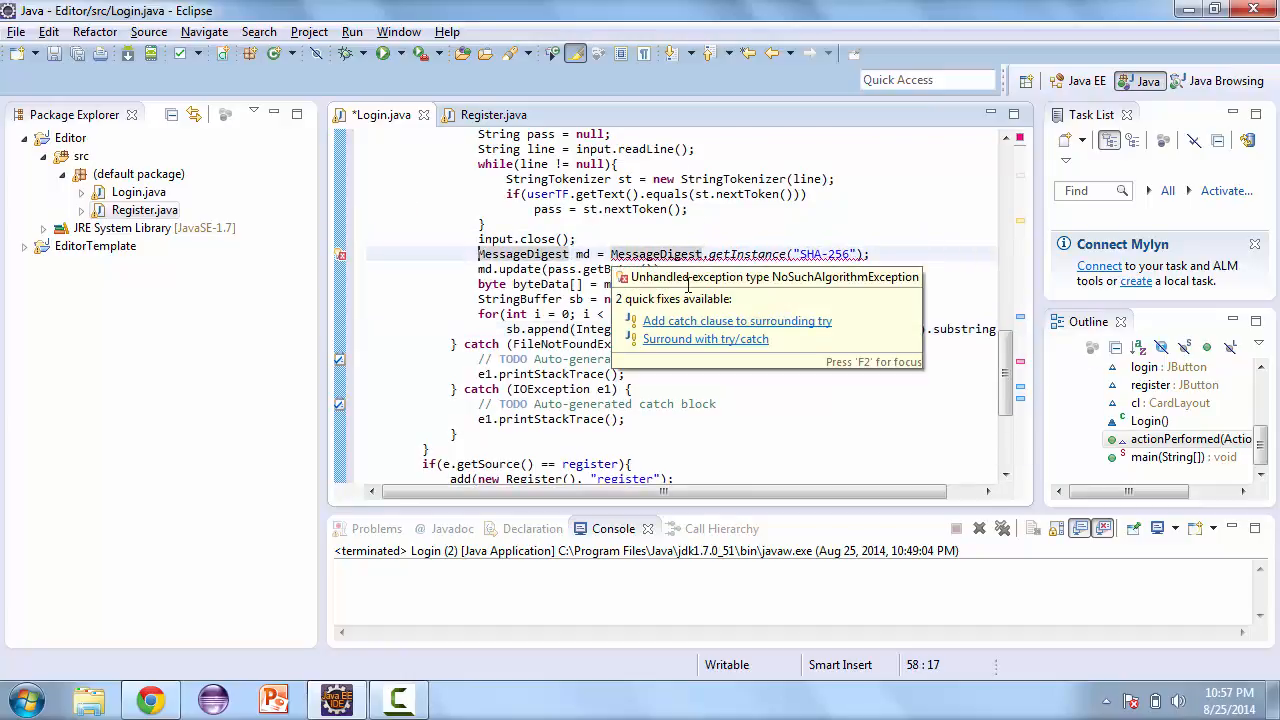
left_click(736, 320)
type("if(pass.")
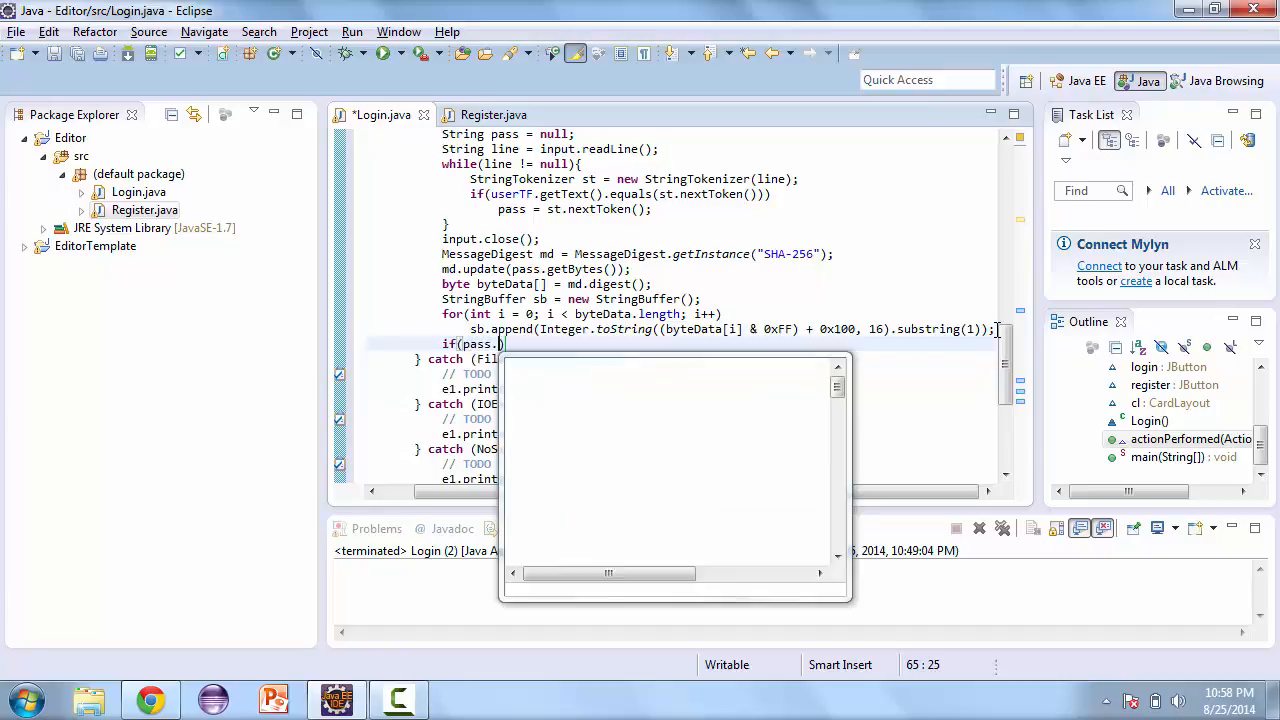
Step: Write if(pass.equals(sb.toString())) and begin the System.out print beneath it
type("equals(sb")
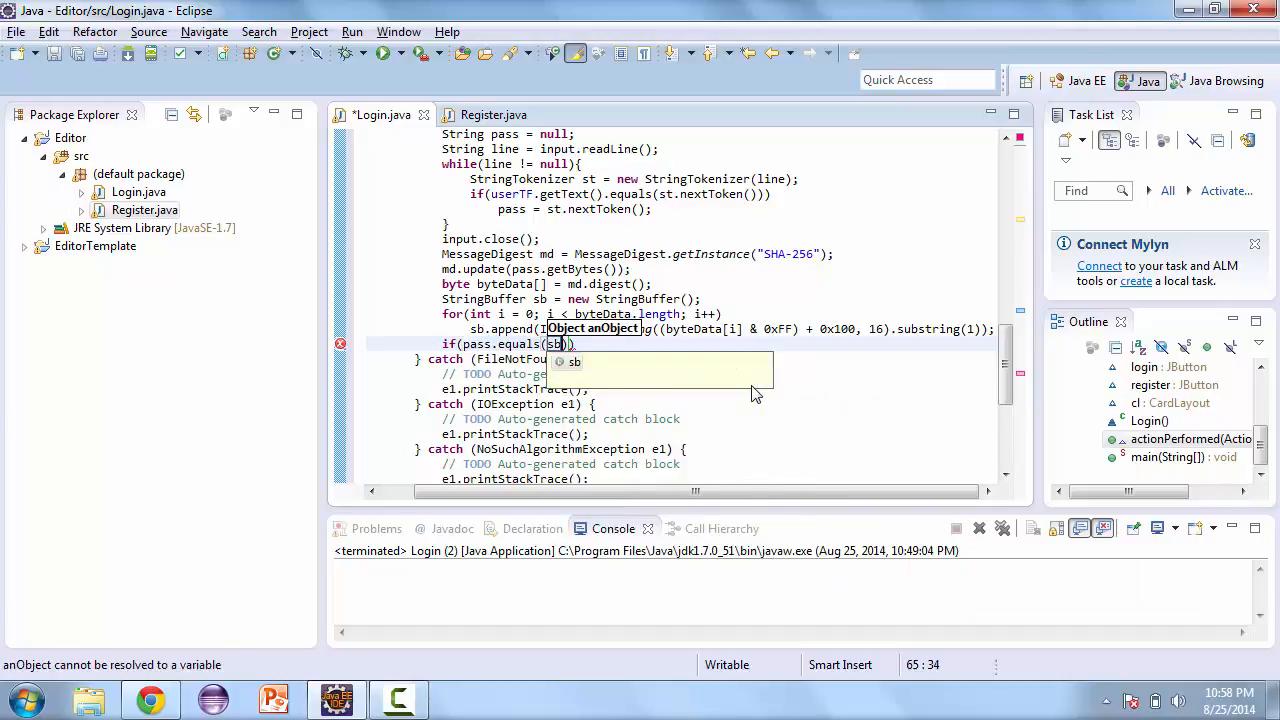
type(".toString")
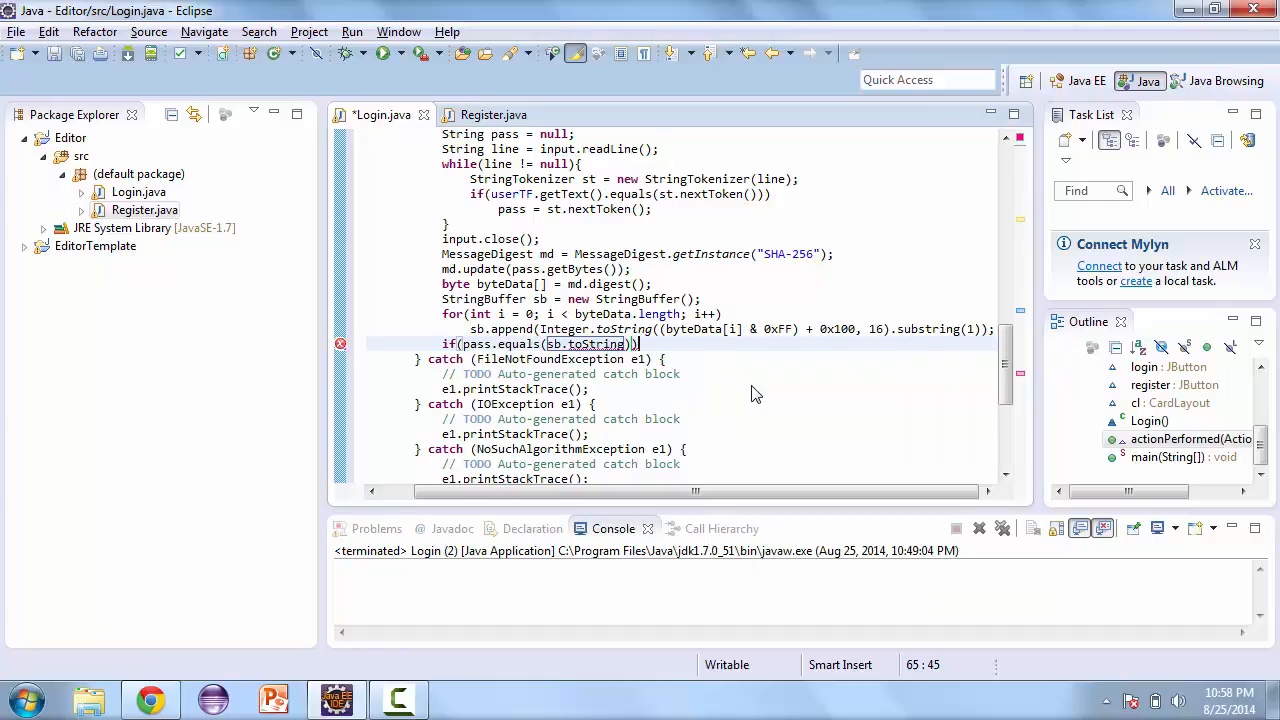
type("()")
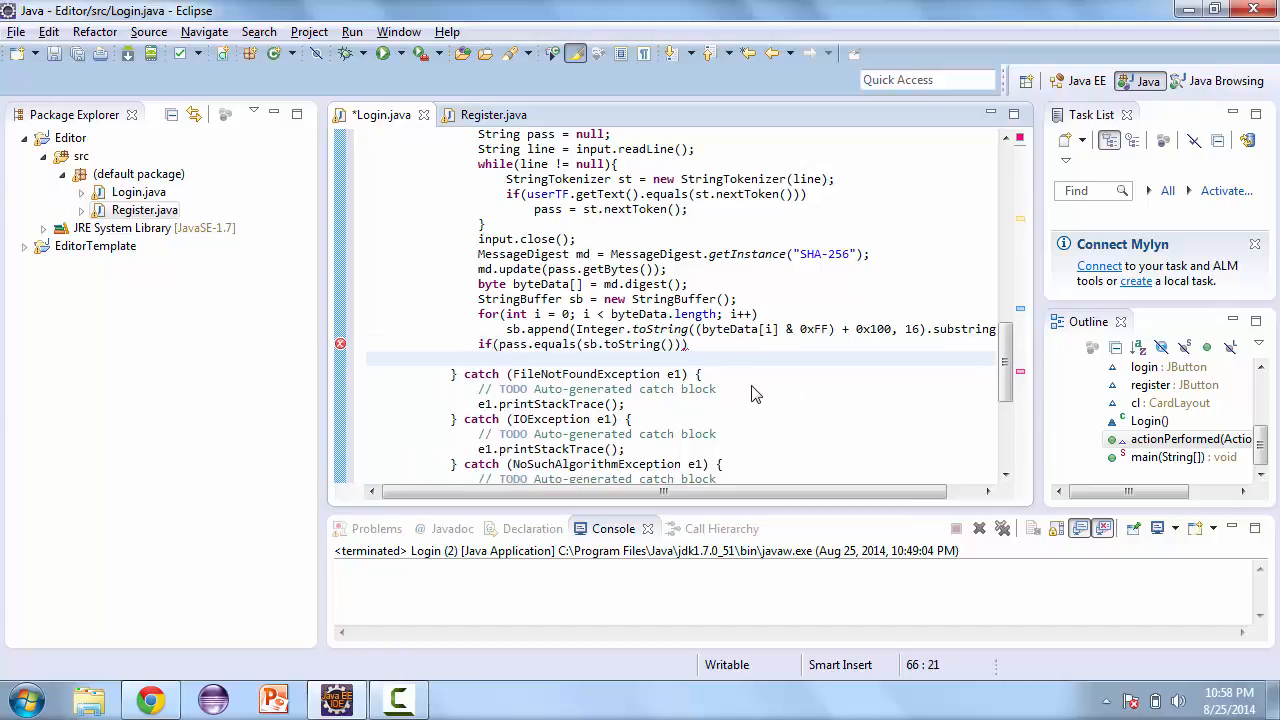
type("System.out.println(\"You have logged in\");")
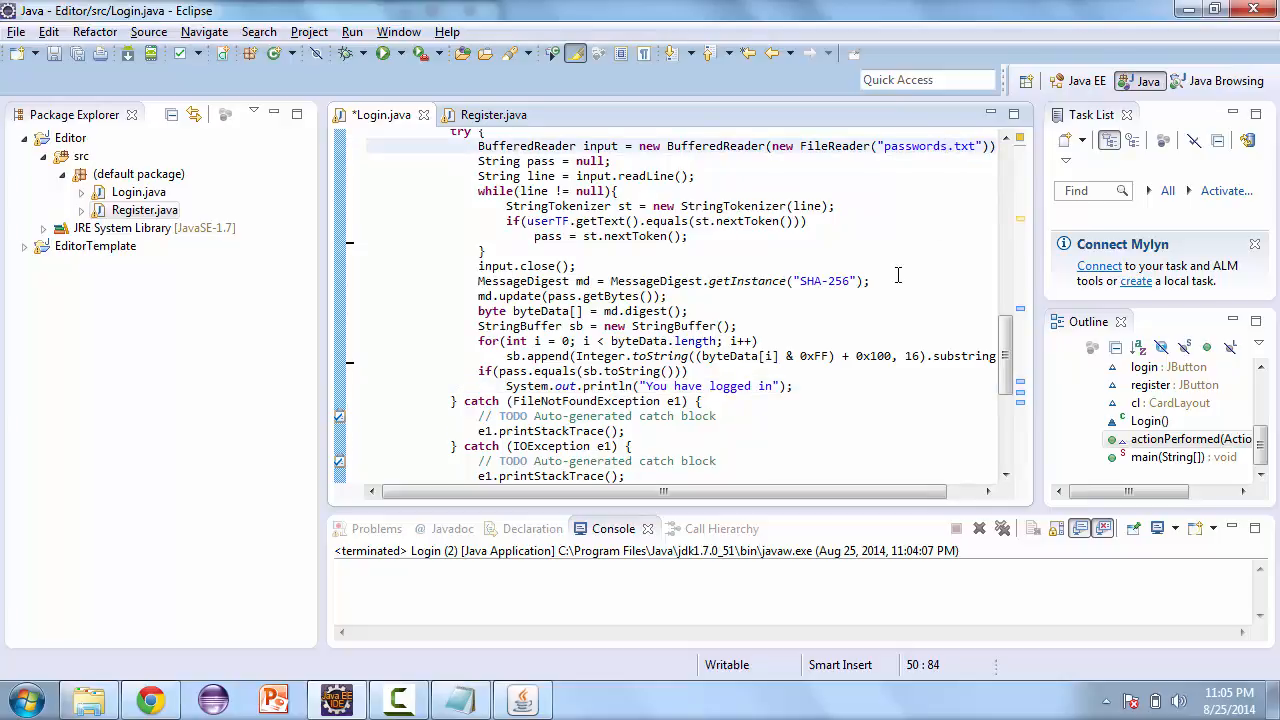
mouse_move(684, 228)
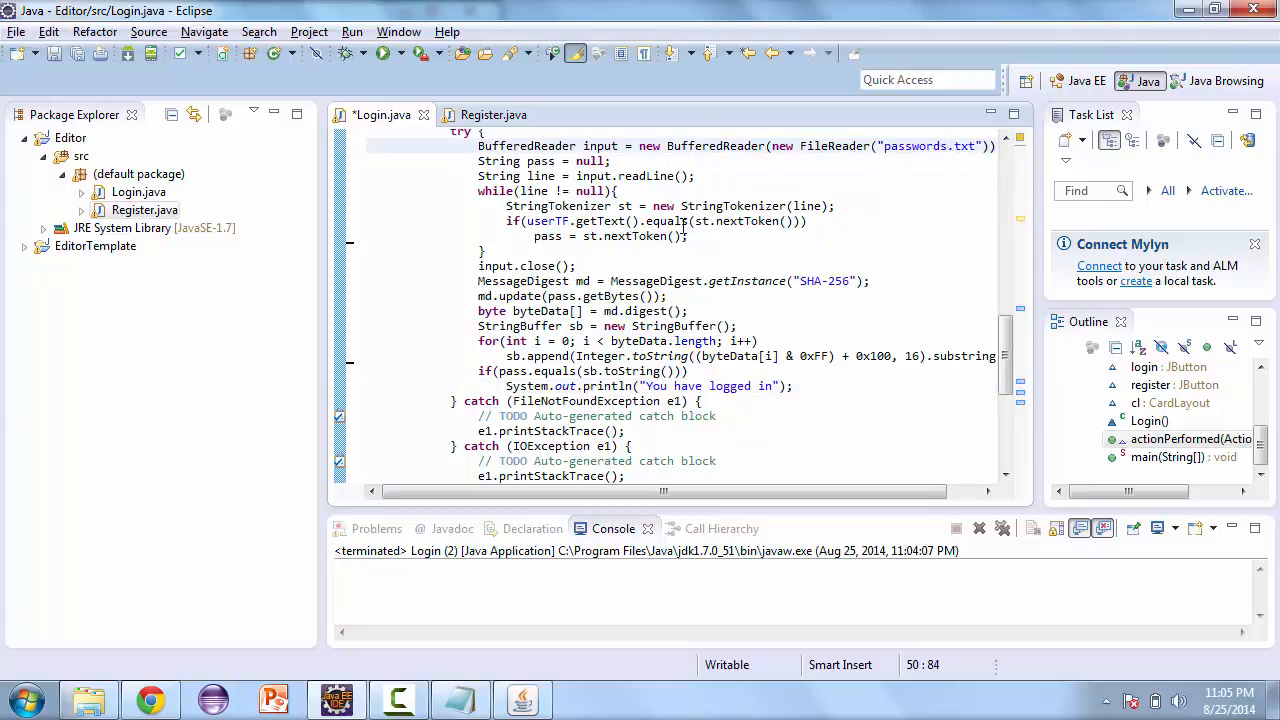
Step: Add line = input.readLine(); at the end of the while loop
type("re")
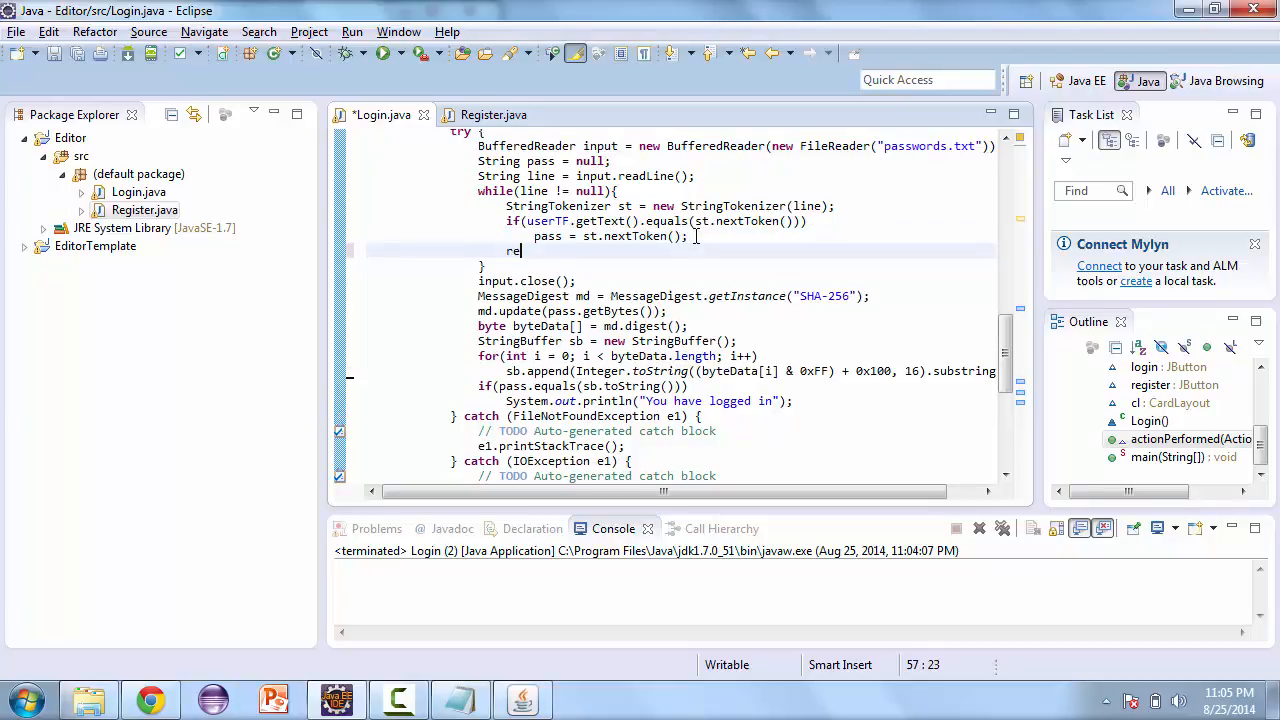
type("line = input.readLine")
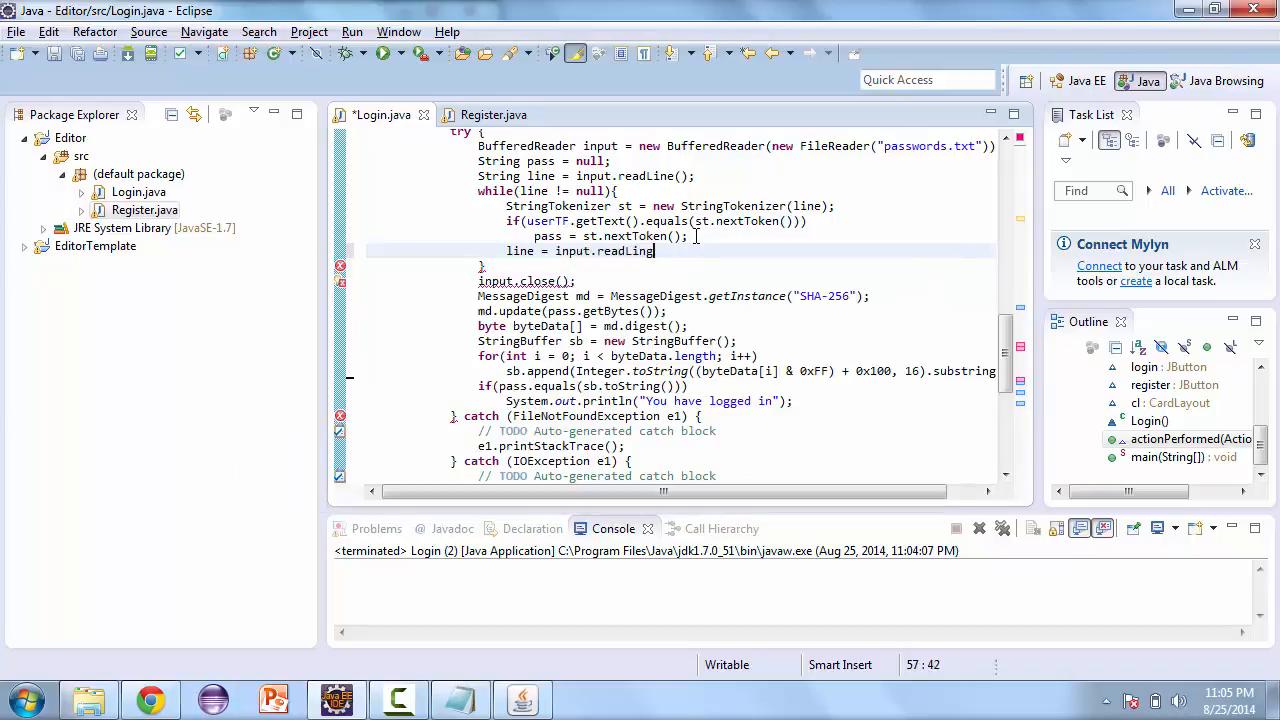
type("();")
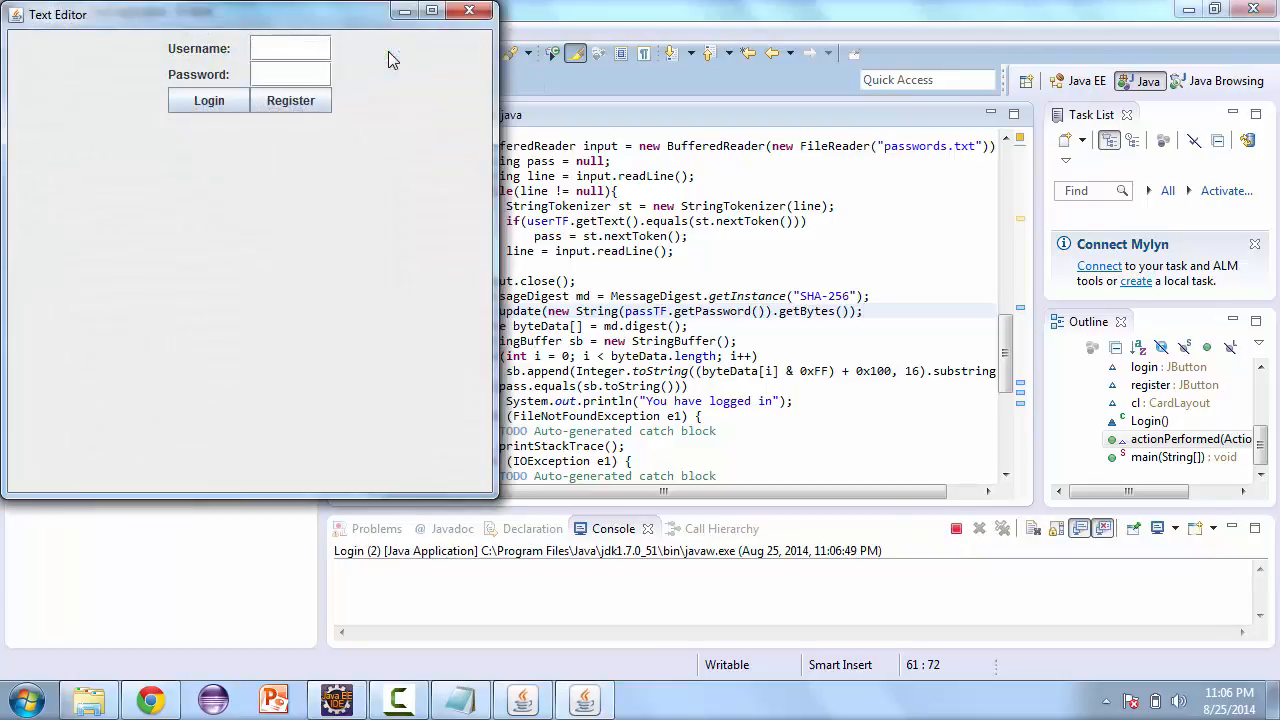
Step: Enter user1 with its password and log in, printing "You have logged in" to the console
type("user1")
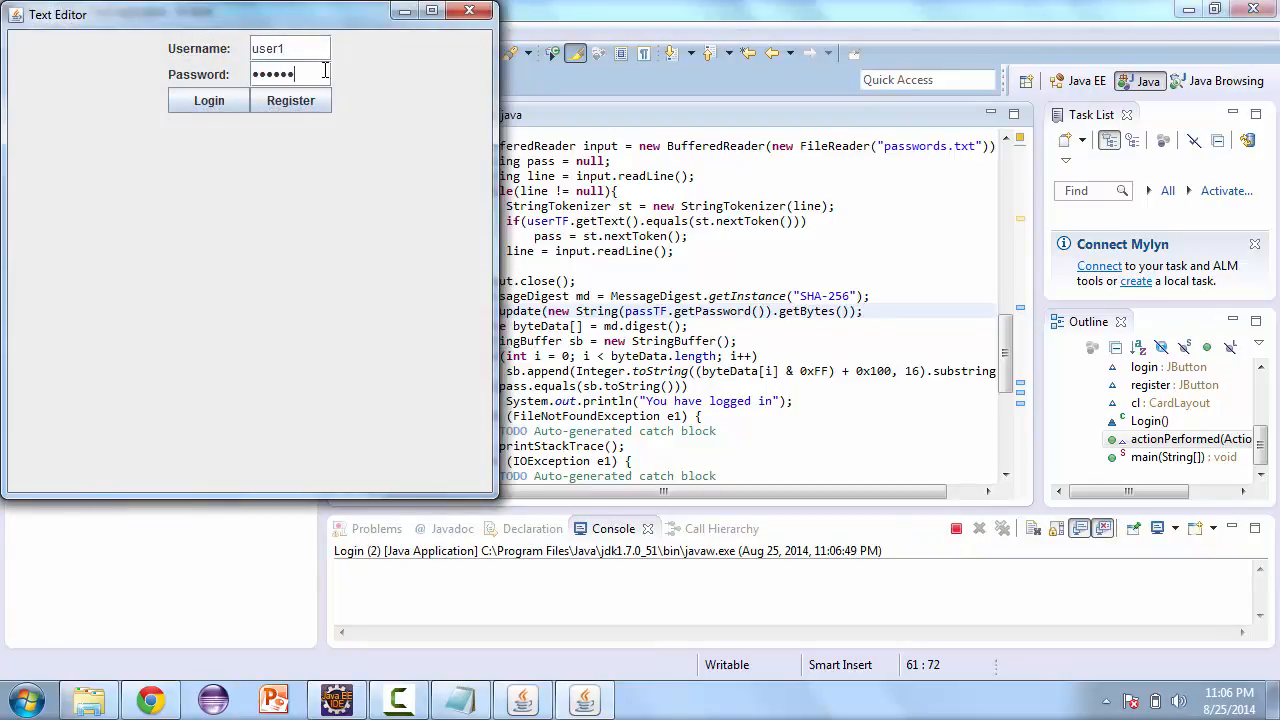
left_click(208, 100)
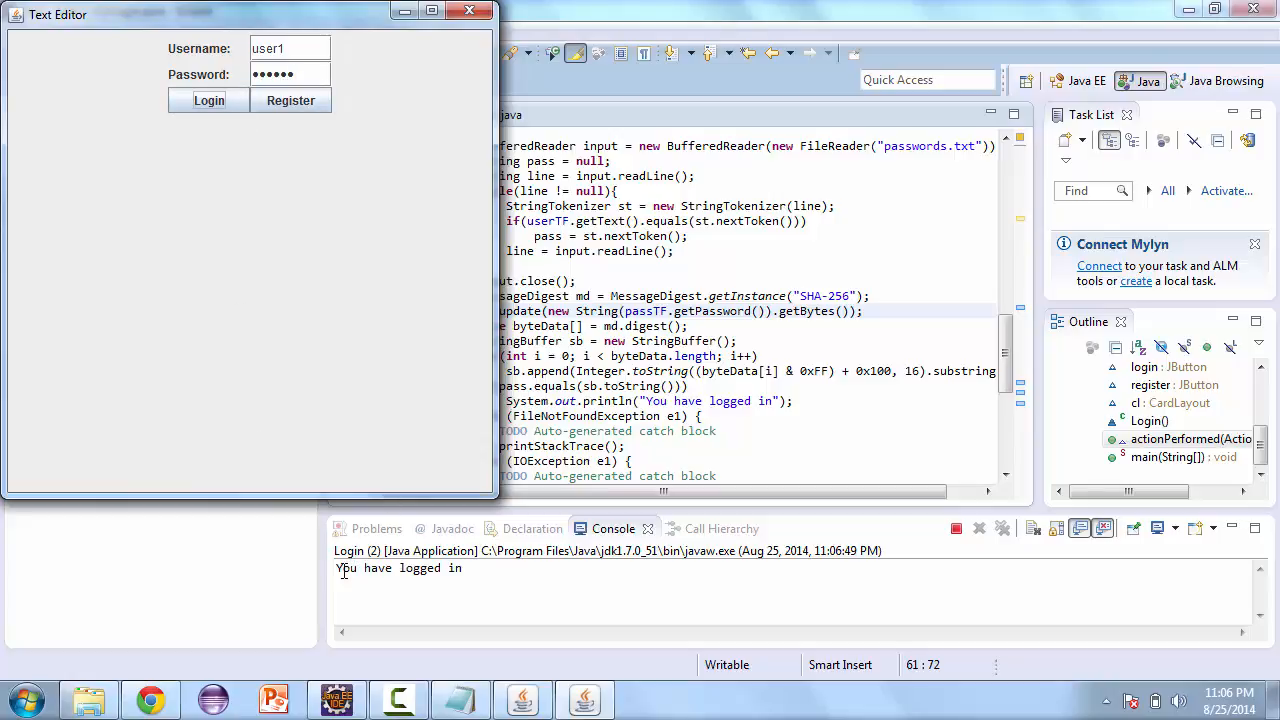
mouse_move(422, 112)
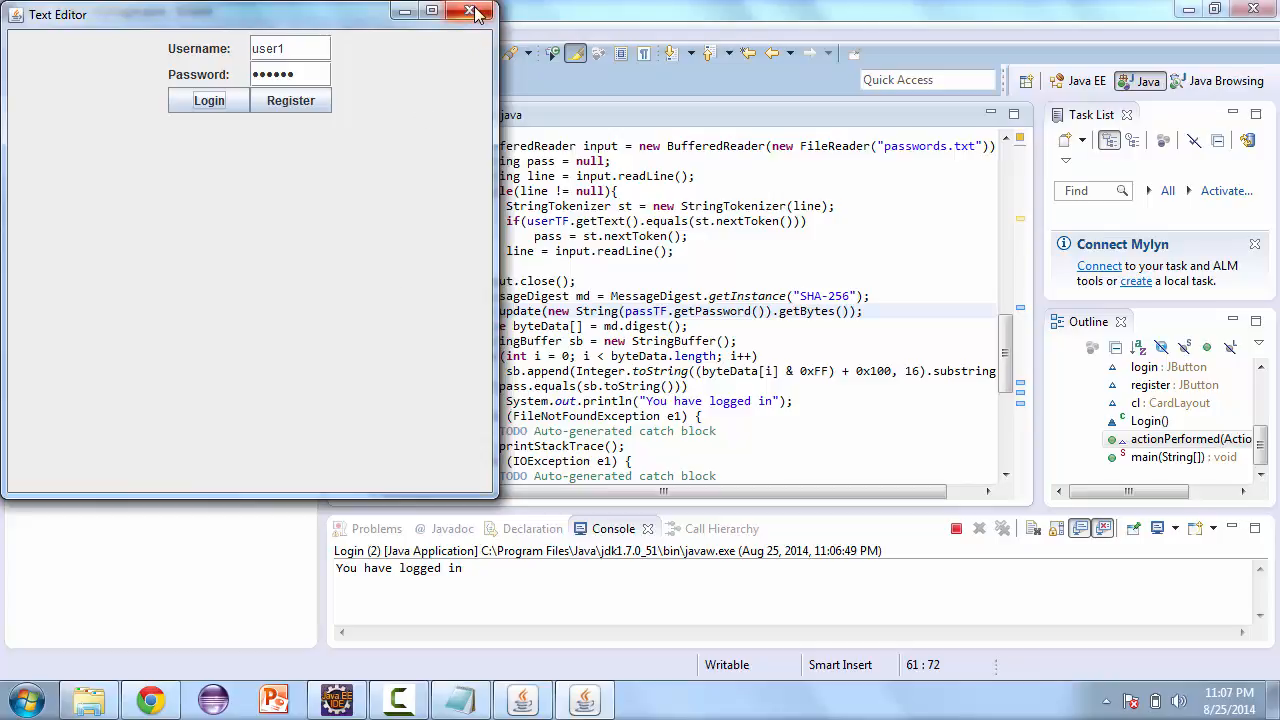
mouse_move(468, 12)
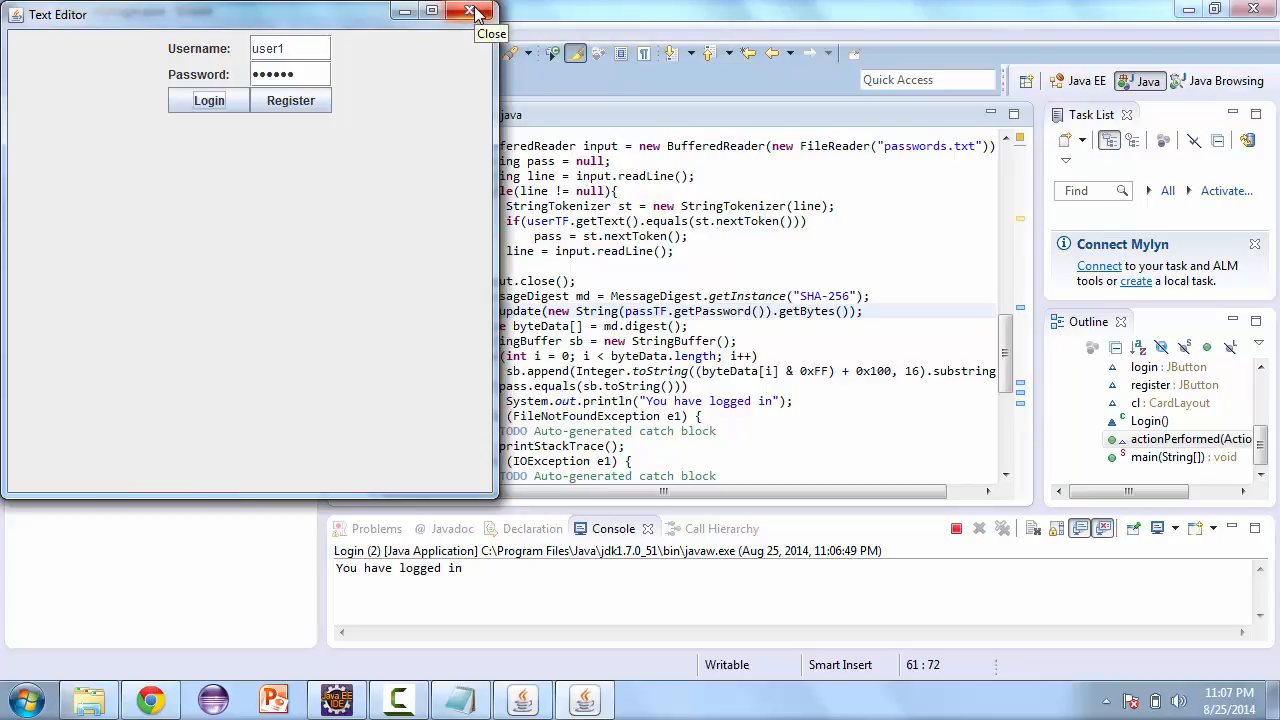